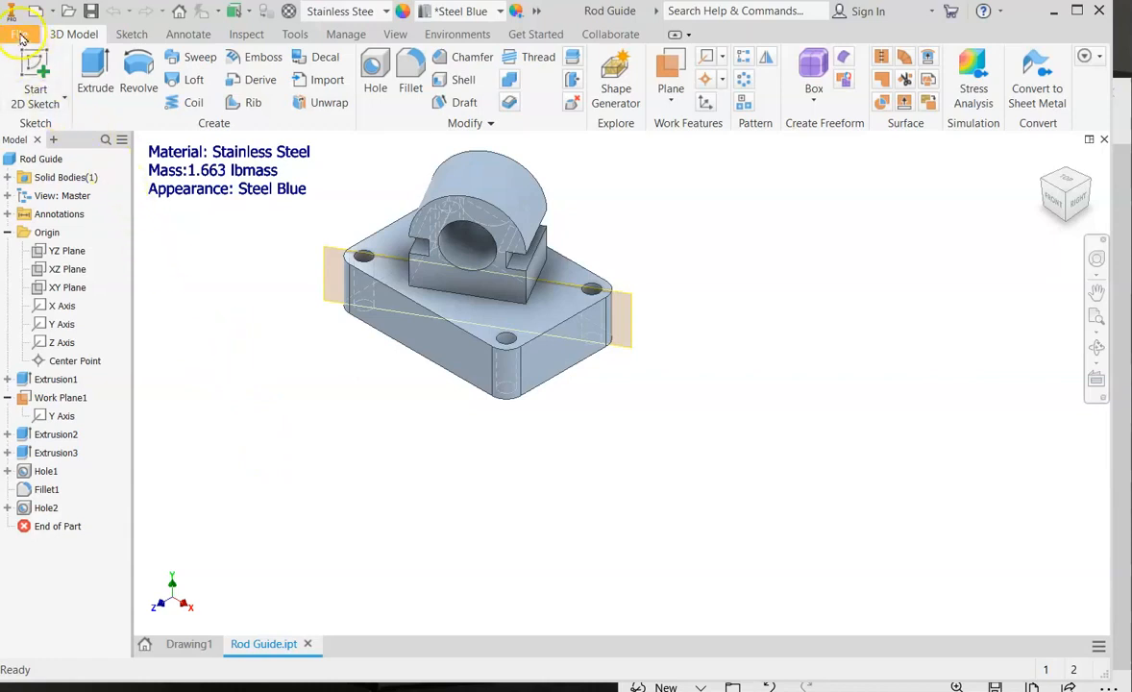
Create a new Standard (in).ipt part, Part7.
{"action": "left_click", "coordinate": [21, 35]}
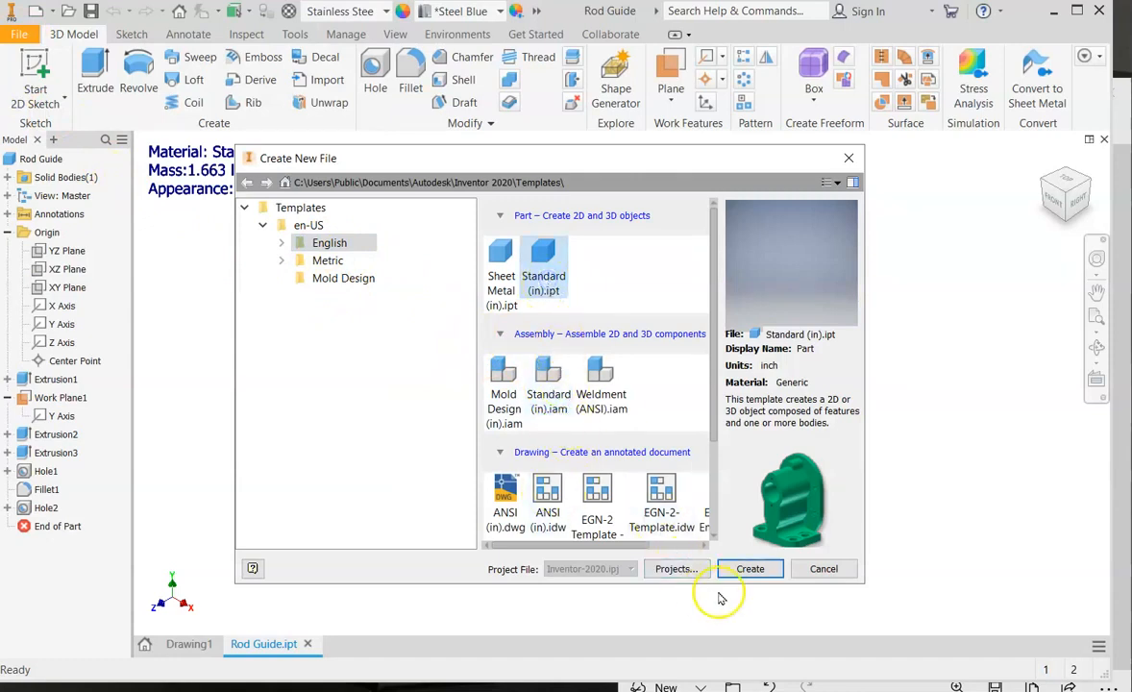
{"action": "left_click", "coordinate": [749, 569]}
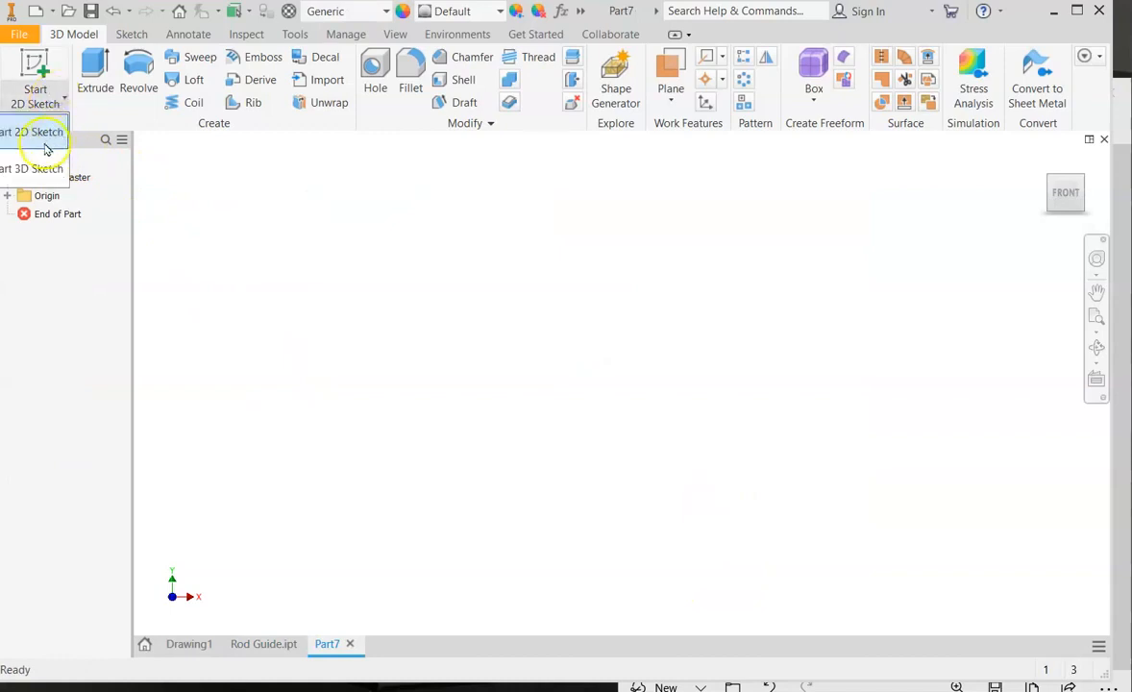
Start Sketch1 on the horizontal origin plane of Part7.
{"action": "left_click", "coordinate": [35, 73]}
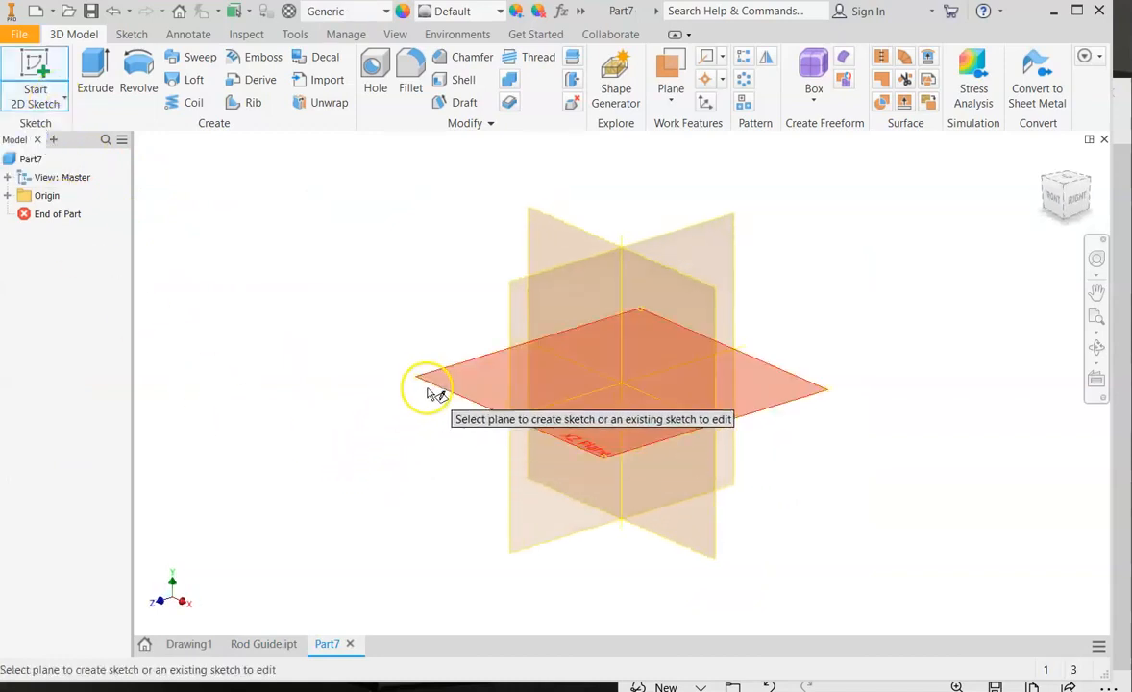
{"action": "left_click", "coordinate": [438, 388]}
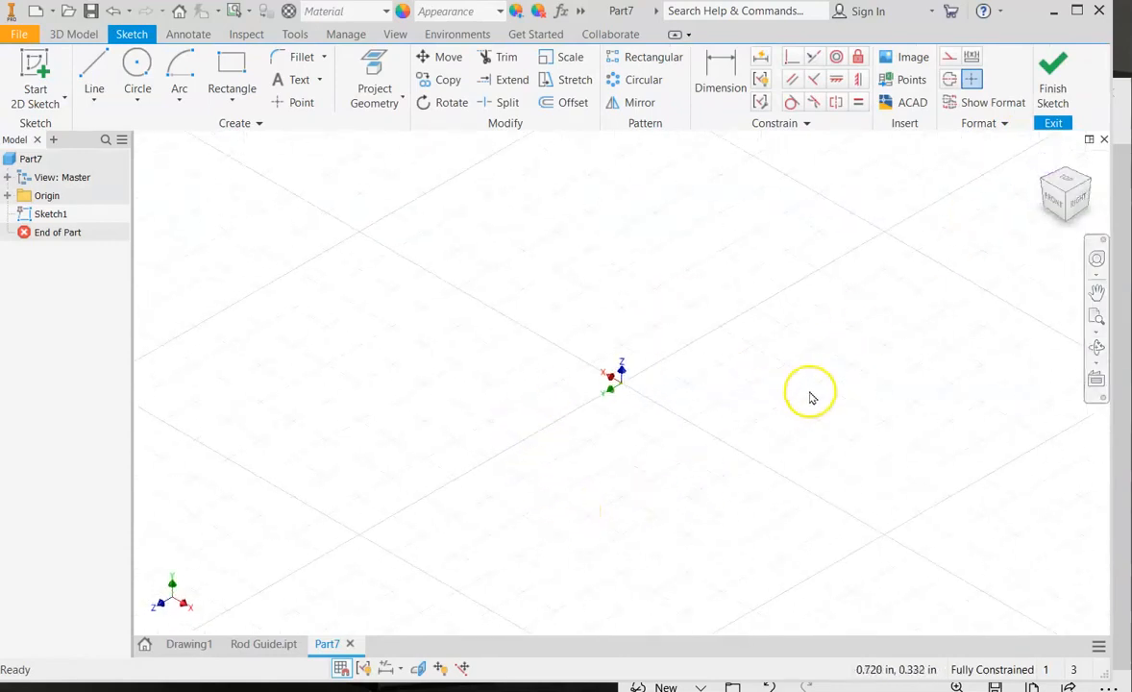
{"action": "left_click", "coordinate": [230, 88]}
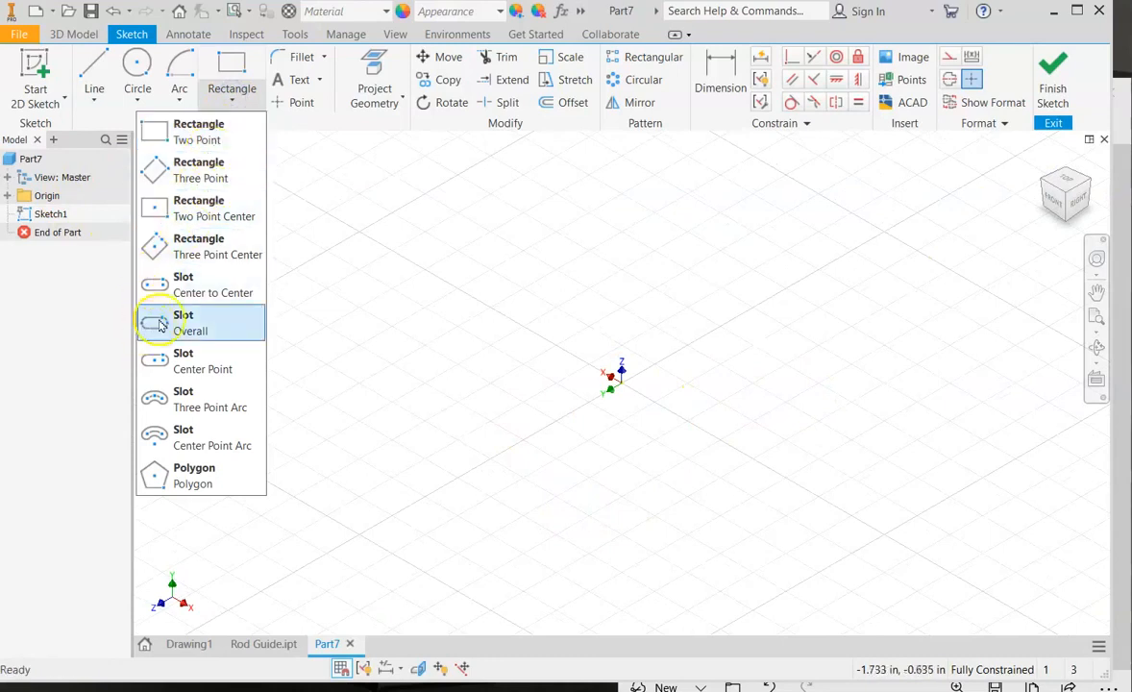
{"action": "mouse_move", "coordinate": [196, 208]}
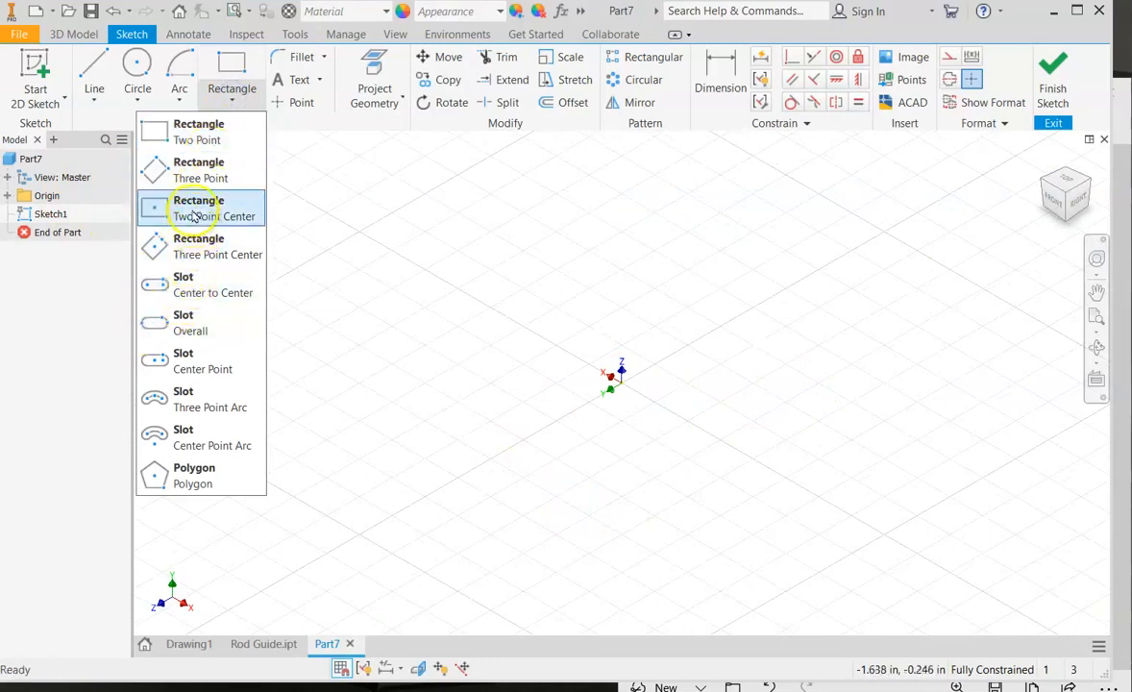
Draw a center-point rectangle at the origin and dimension it 3.000 by 2.000.
{"action": "left_click", "coordinate": [198, 207]}
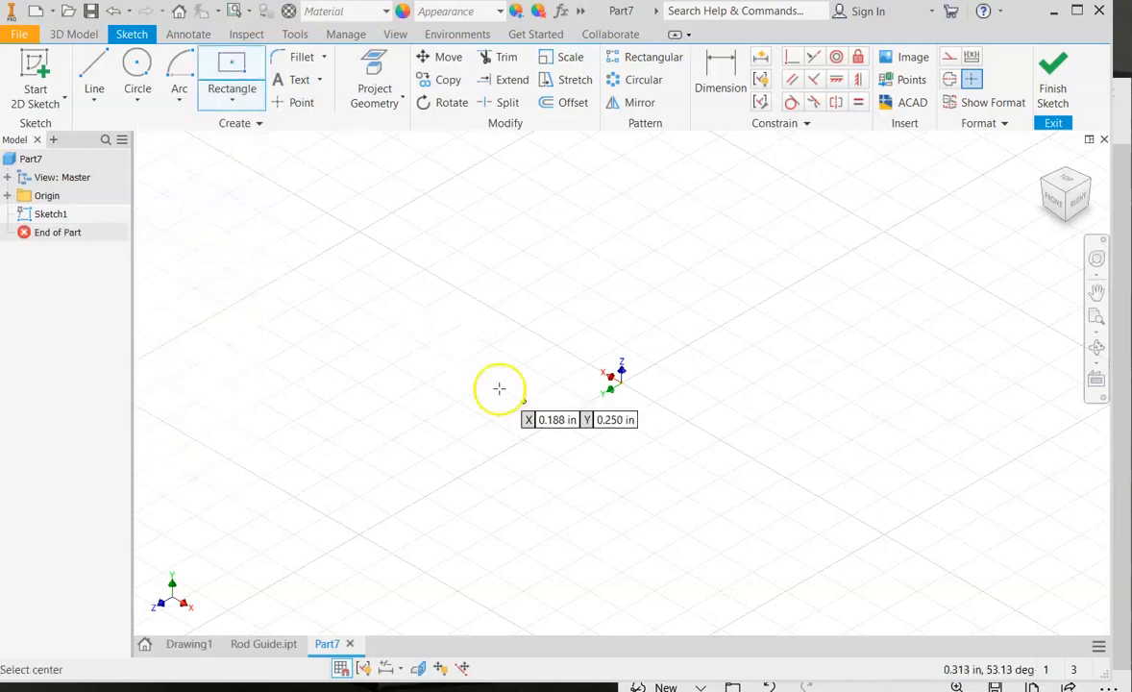
{"action": "mouse_move", "coordinate": [619, 384]}
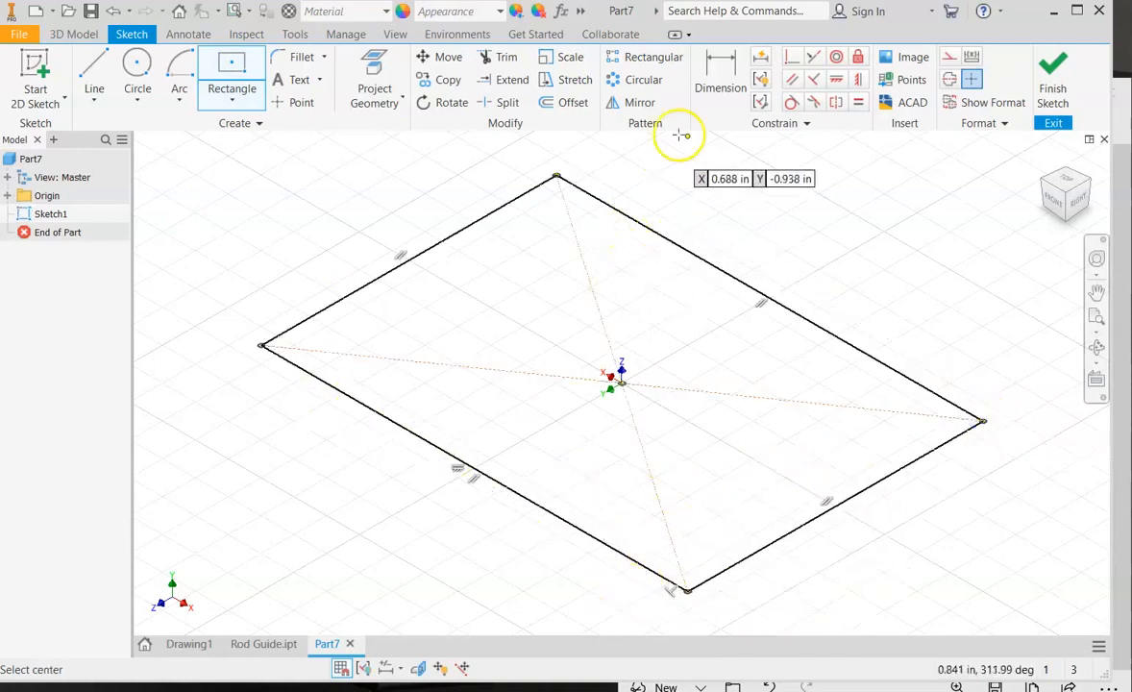
{"action": "left_click", "coordinate": [718, 62]}
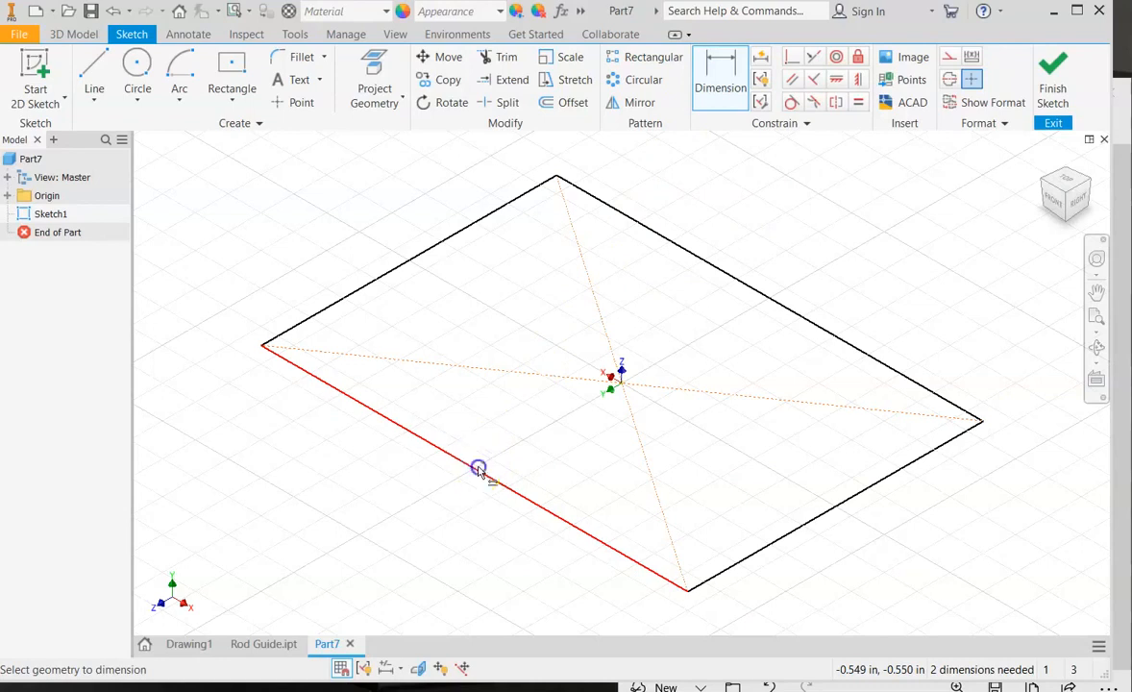
{"action": "left_click", "coordinate": [479, 469]}
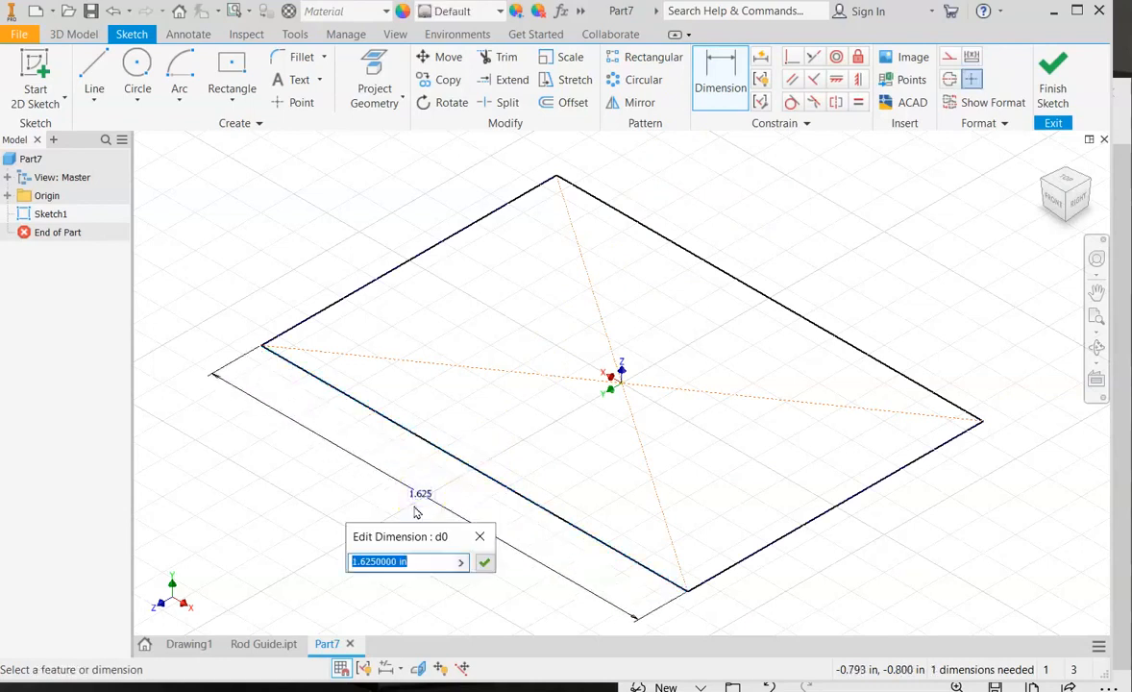
{"action": "type", "text": "3"}
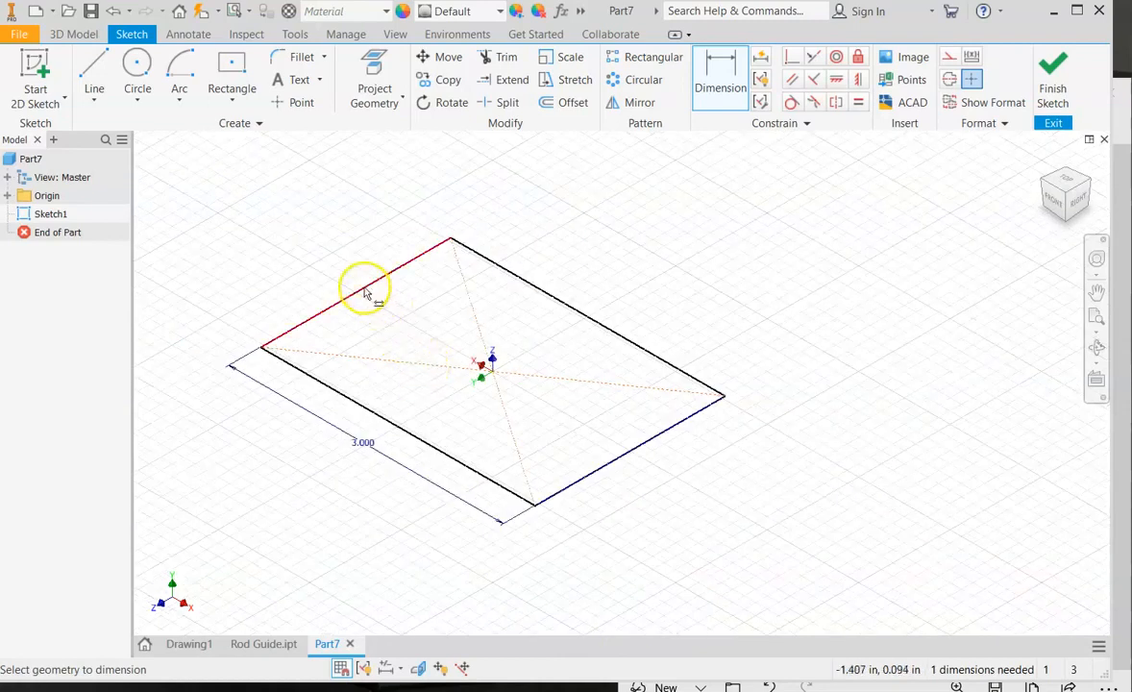
{"action": "left_click", "coordinate": [365, 285]}
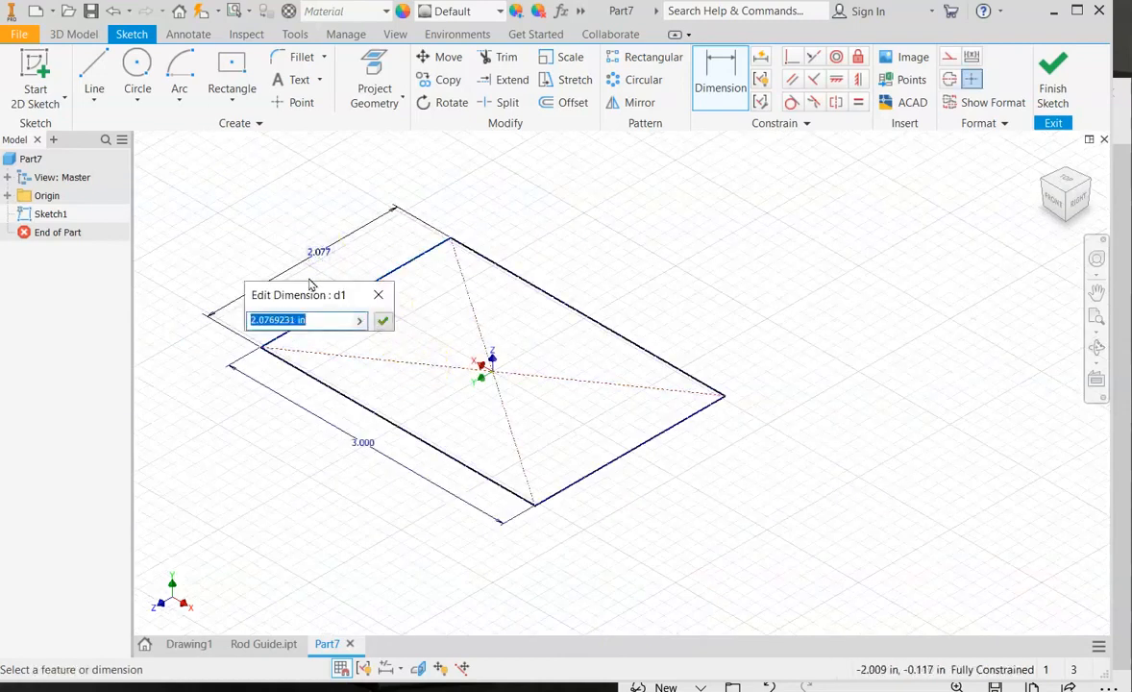
{"action": "left_click", "coordinate": [383, 319]}
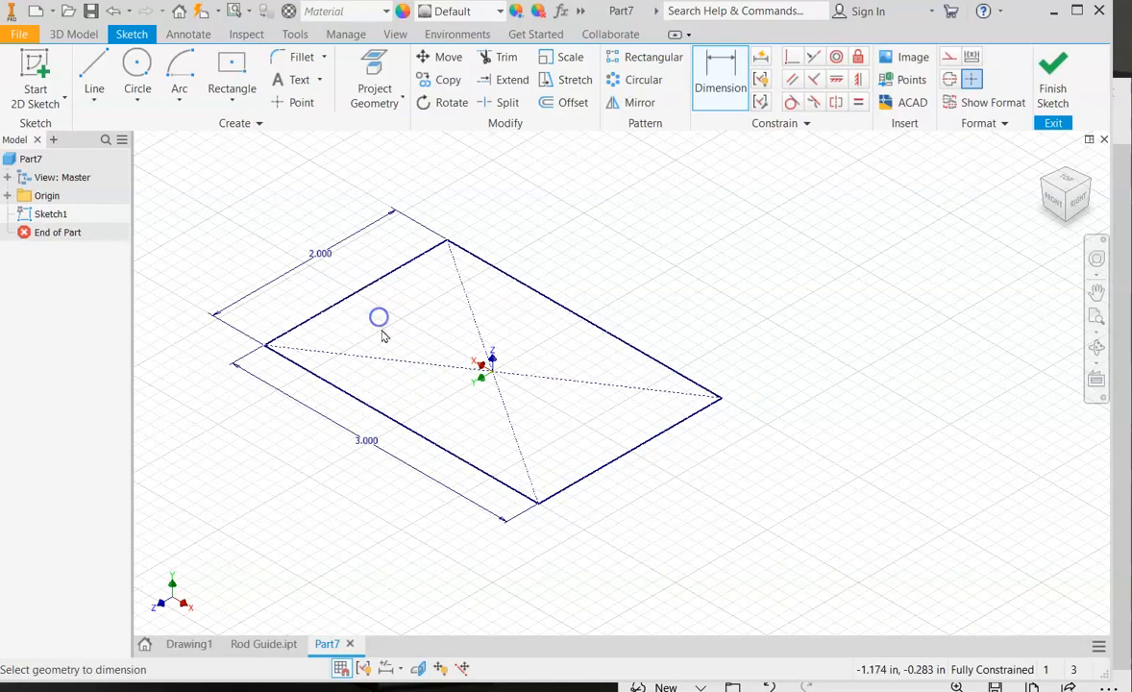
{"action": "mouse_move", "coordinate": [932, 584]}
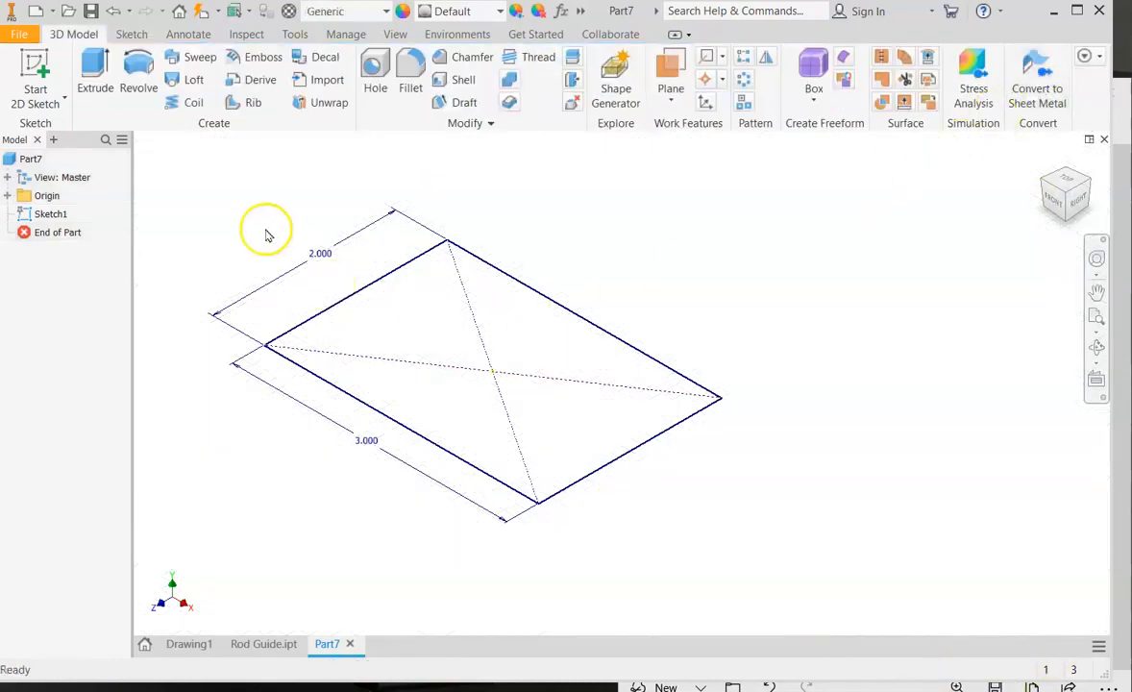
Extrude the rectangle into a solid block .75 thick.
{"action": "left_click", "coordinate": [94, 73]}
{"action": "type", "text": ".75"}
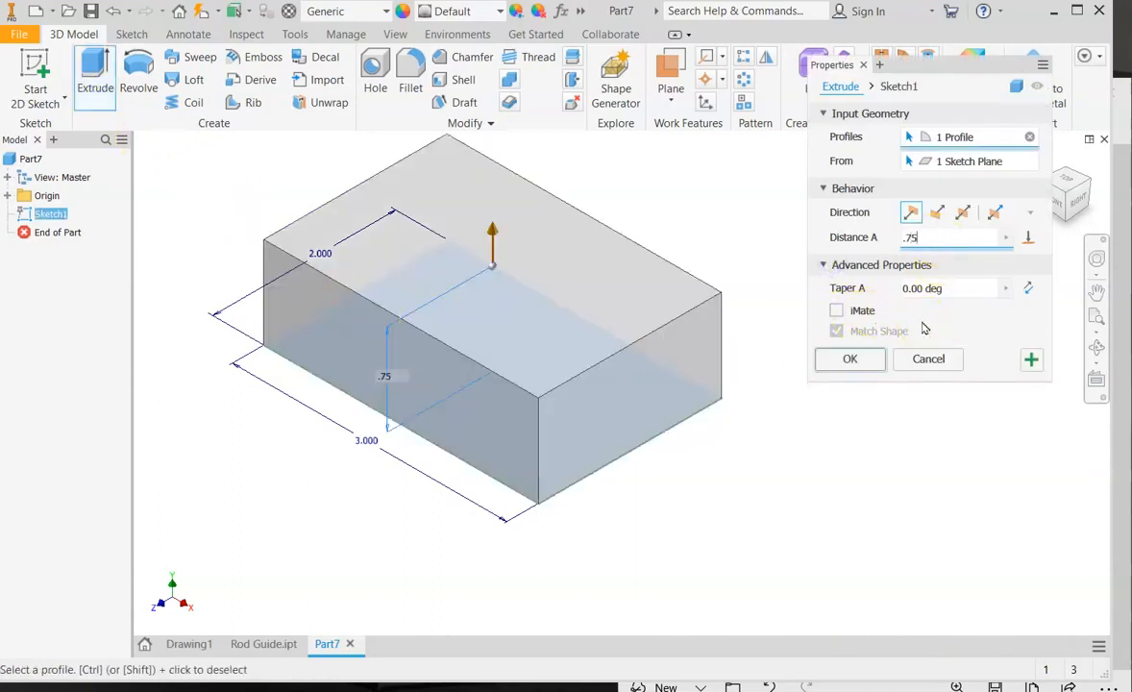
{"action": "left_click", "coordinate": [849, 360]}
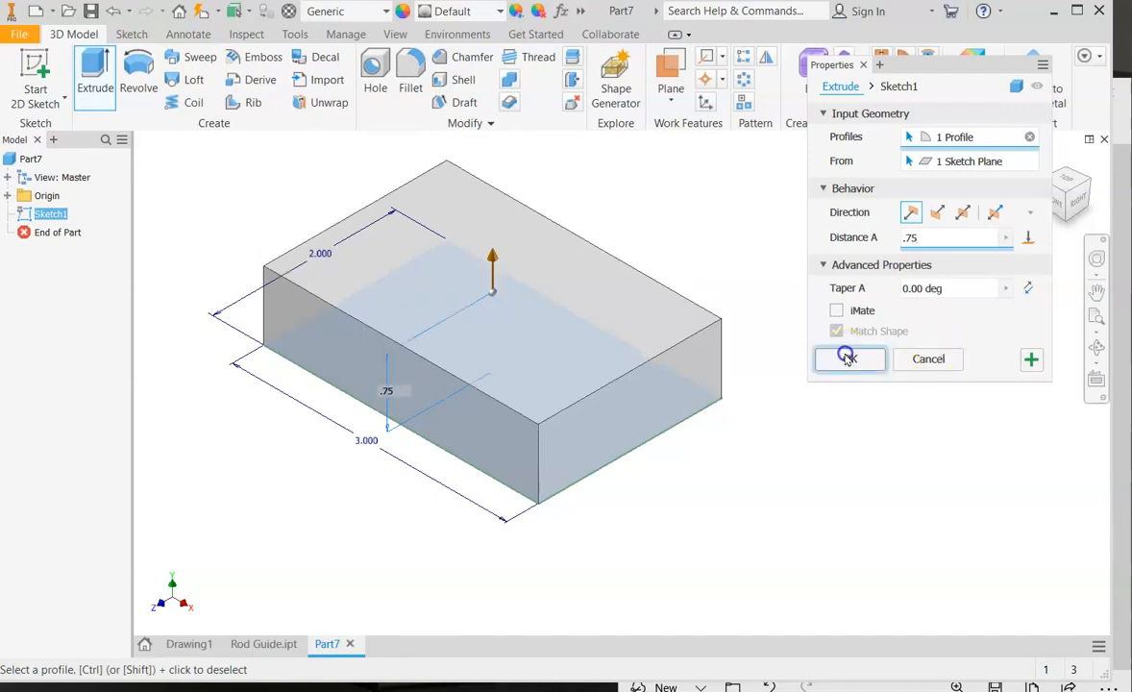
{"action": "left_click", "coordinate": [849, 359]}
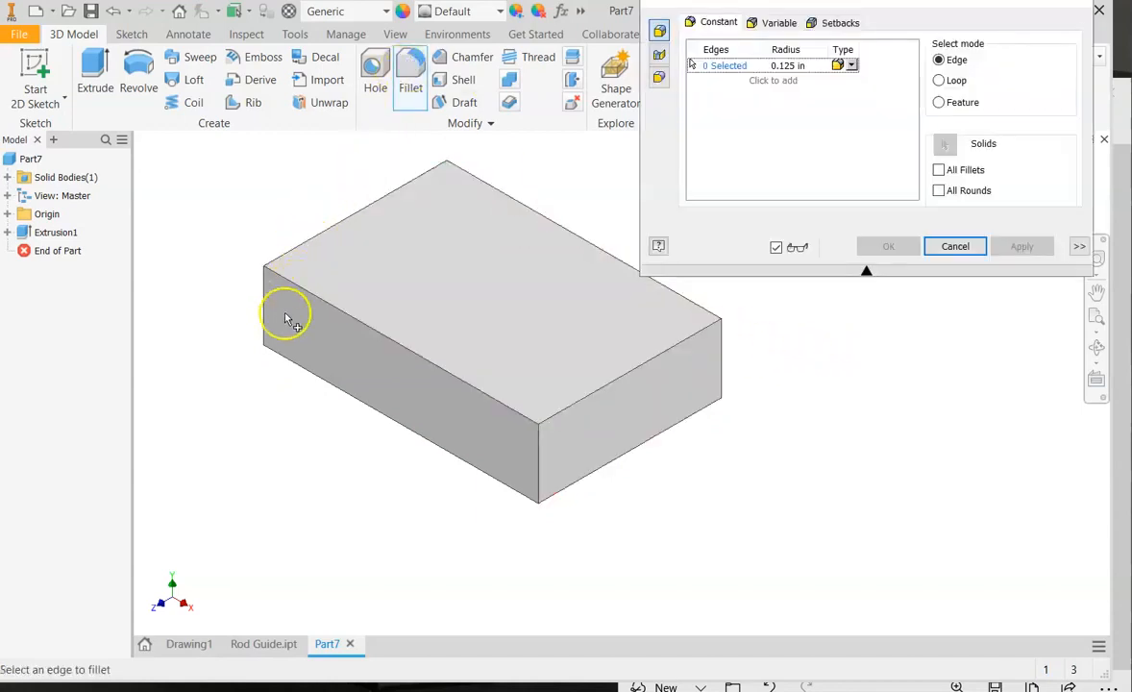
Round the block's four vertical corner edges with .25 radius fillets.
{"action": "left_click", "coordinate": [269, 317]}
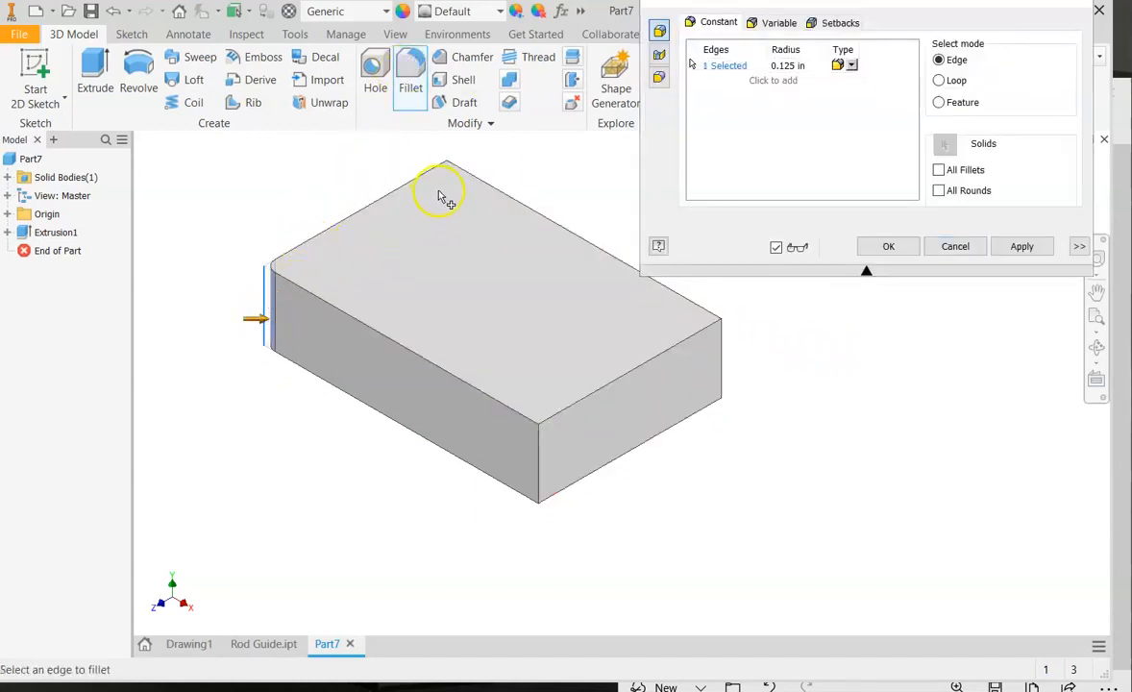
{"action": "left_click", "coordinate": [718, 356]}
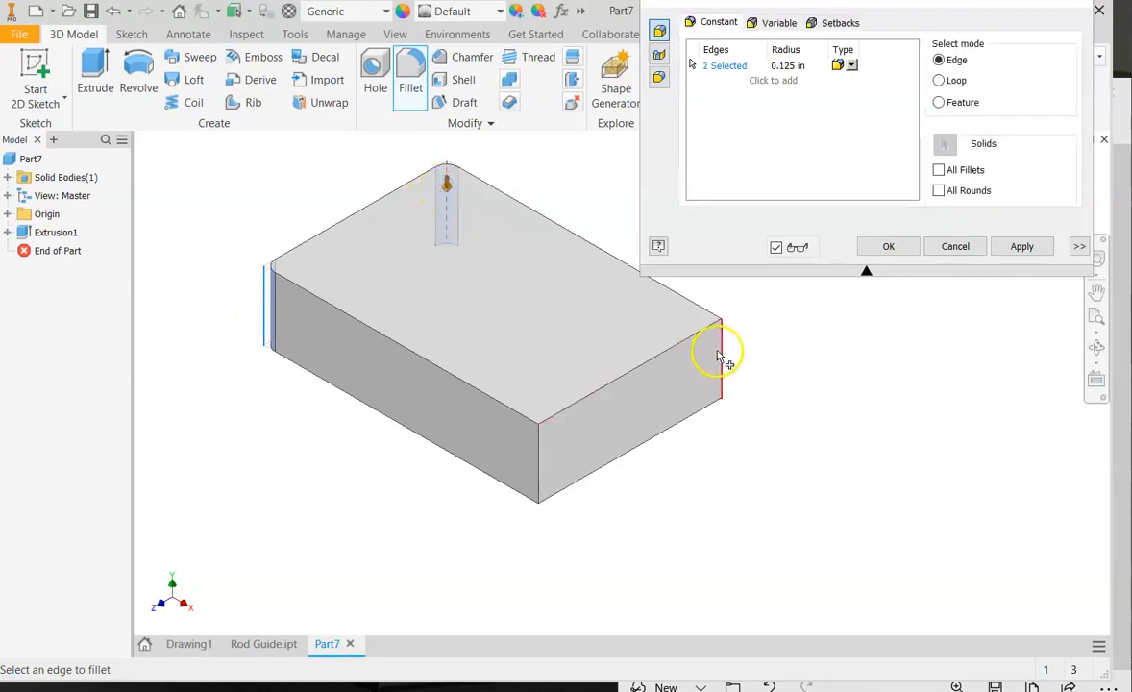
{"action": "left_click", "coordinate": [538, 461]}
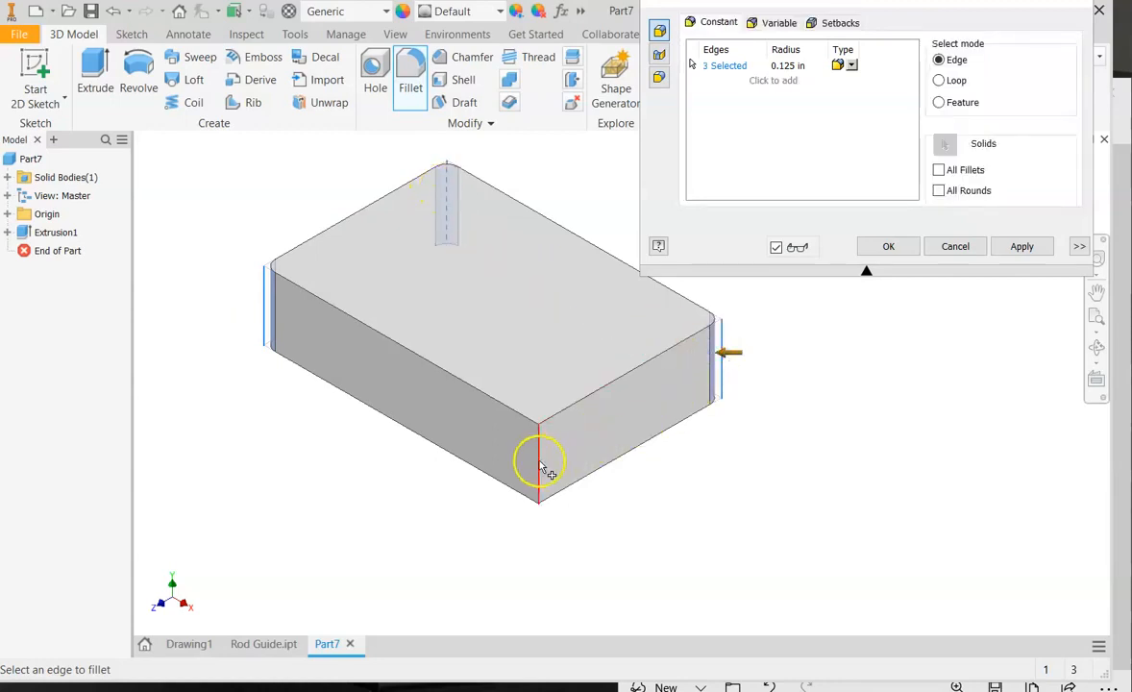
{"action": "left_click", "coordinate": [538, 462]}
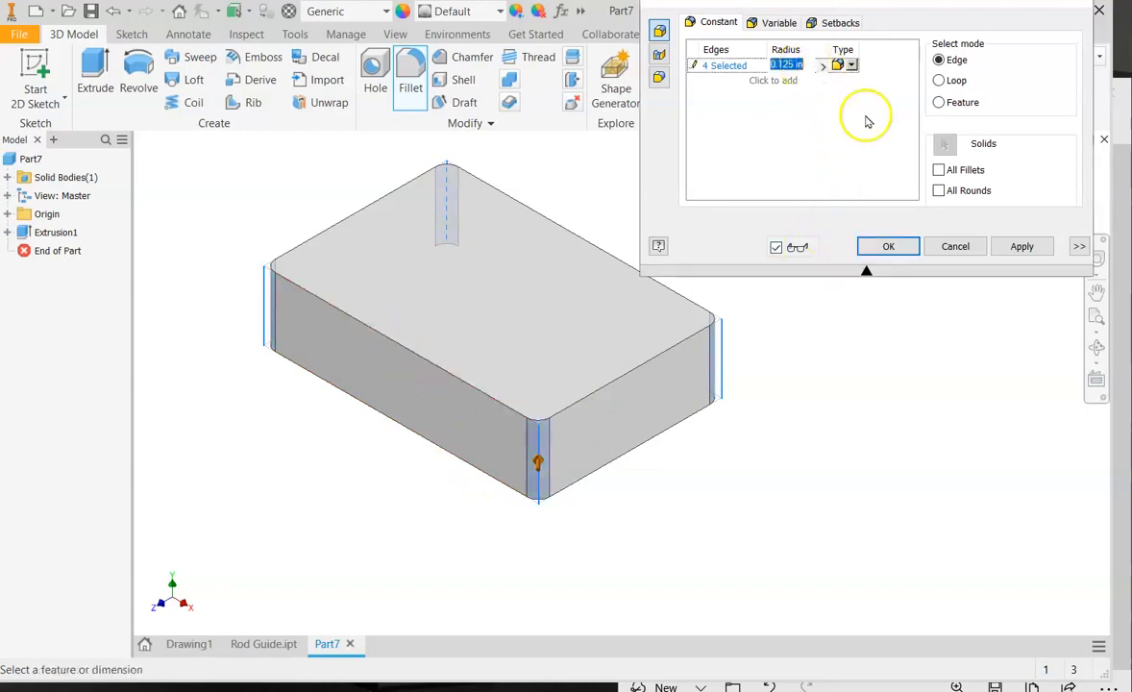
{"action": "type", "text": "25"}
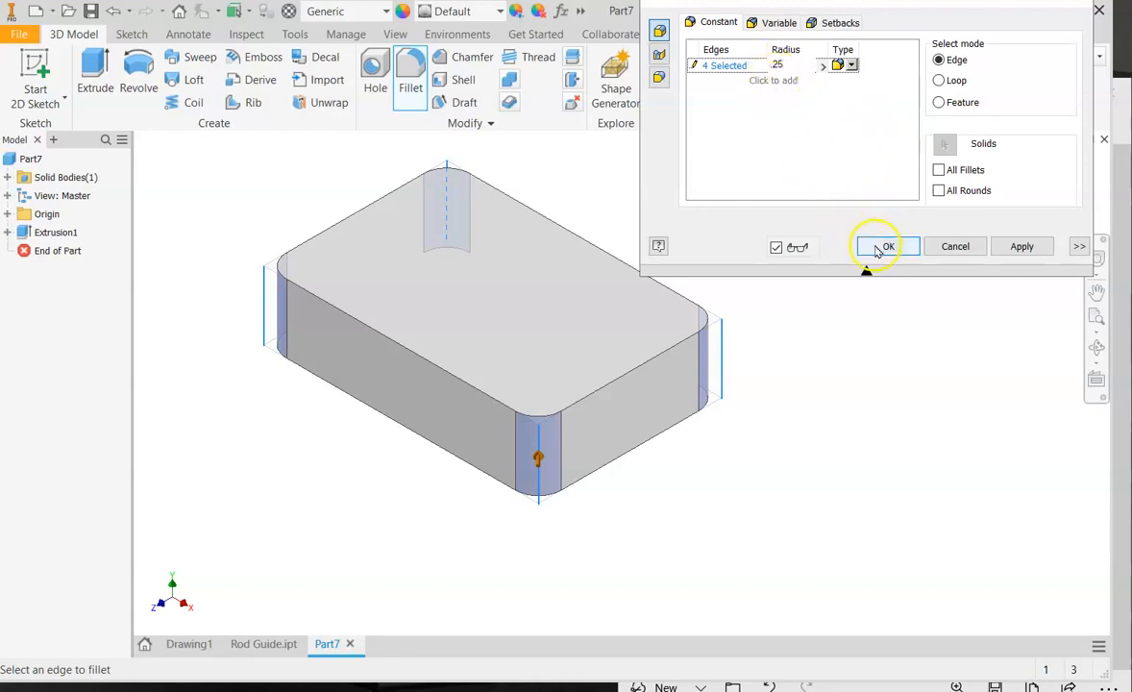
{"action": "left_click", "coordinate": [880, 245]}
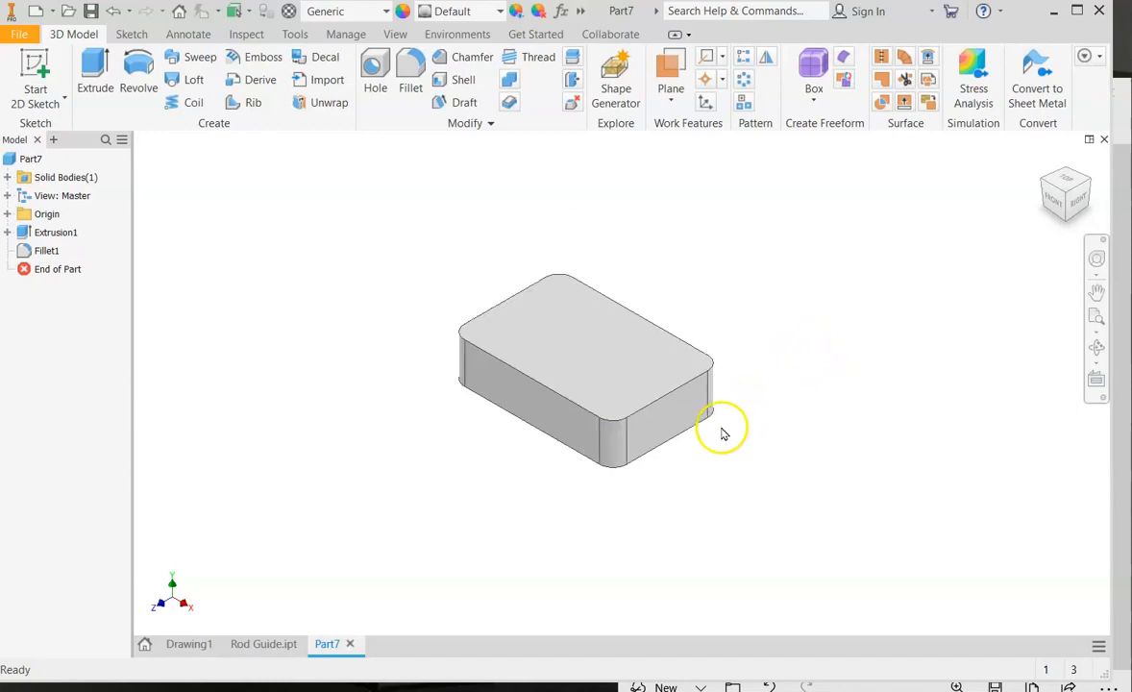
{"action": "mouse_move", "coordinate": [631, 260]}
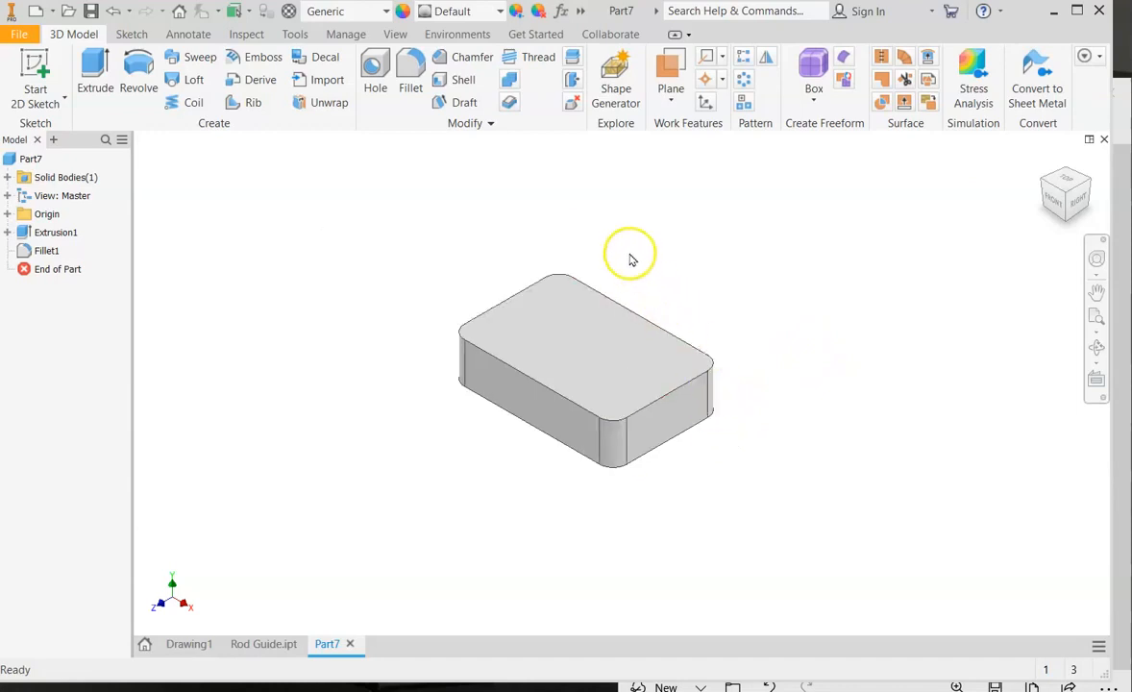
{"action": "mouse_move", "coordinate": [451, 165]}
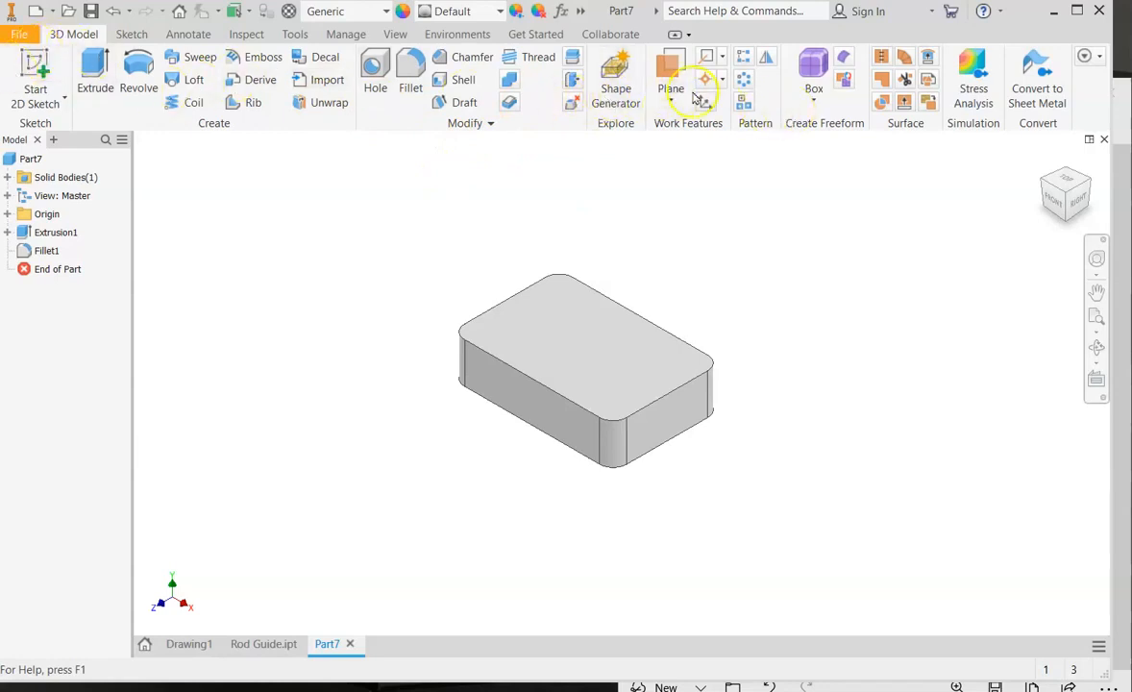
Create Work Plane1 angled from the block's side face about the Y axis.
{"action": "left_click", "coordinate": [671, 88]}
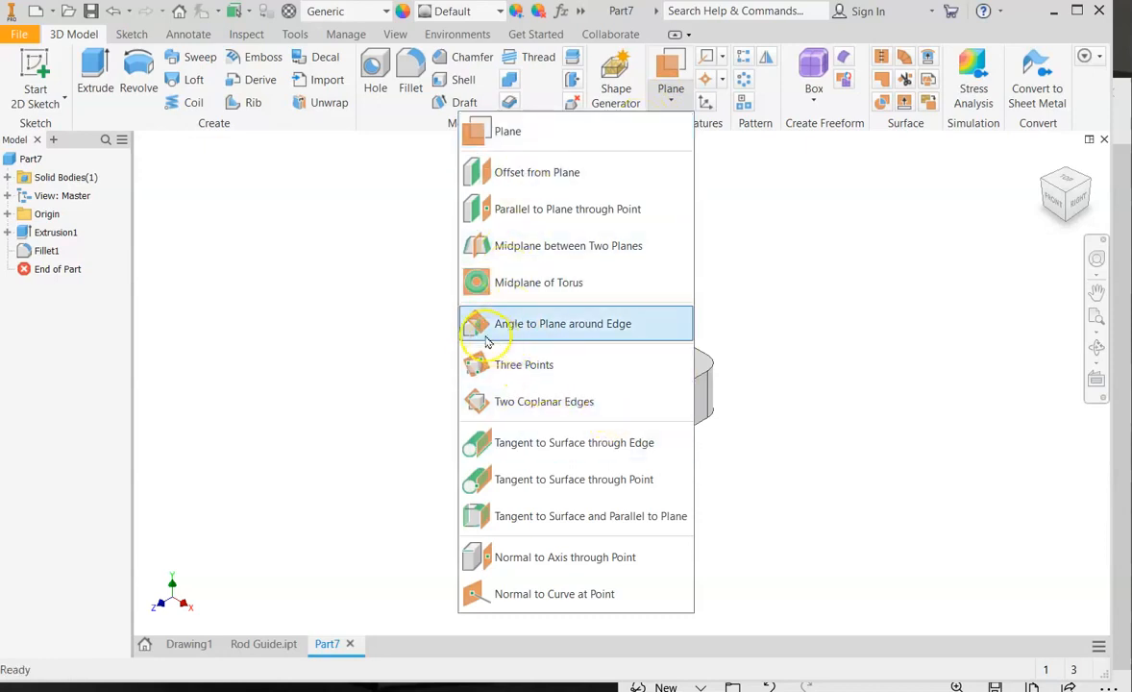
{"action": "mouse_move", "coordinate": [576, 331]}
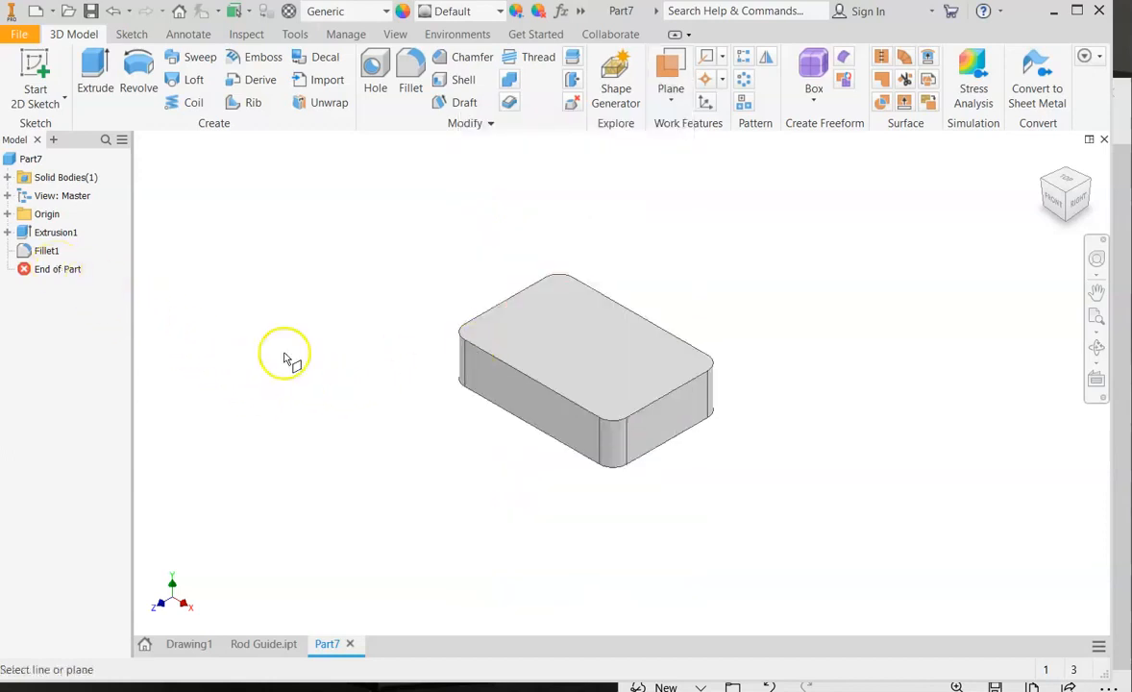
{"action": "left_click", "coordinate": [519, 403]}
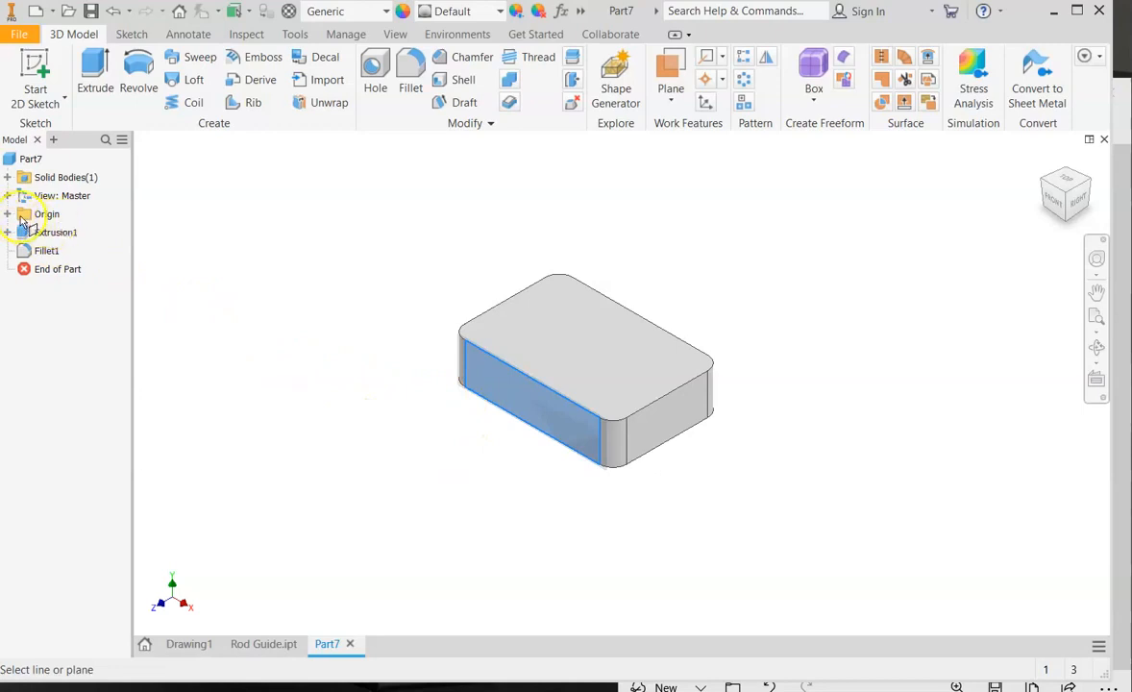
{"action": "left_click", "coordinate": [7, 214]}
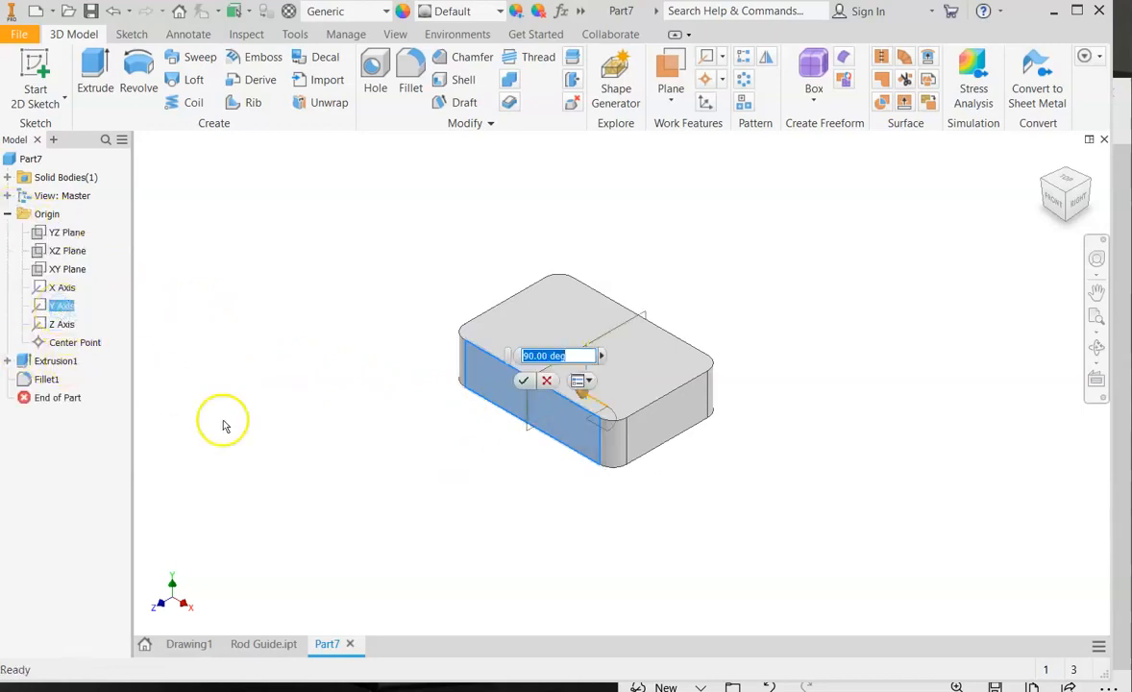
{"action": "type", "text": "3"}
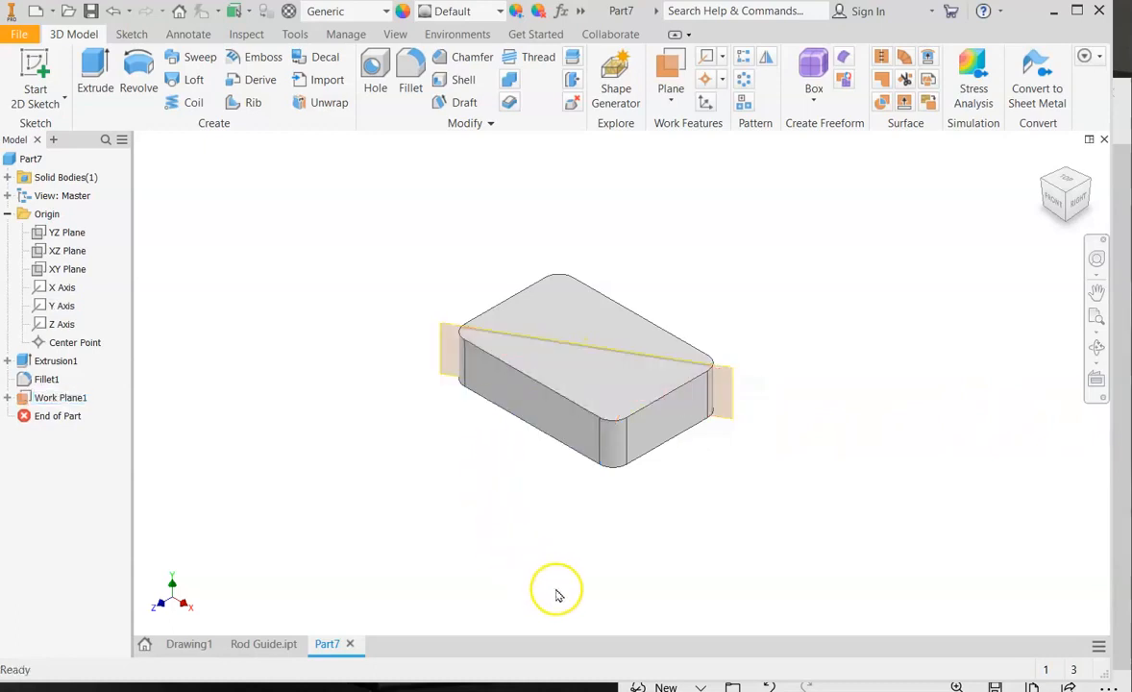
{"action": "mouse_move", "coordinate": [173, 374]}
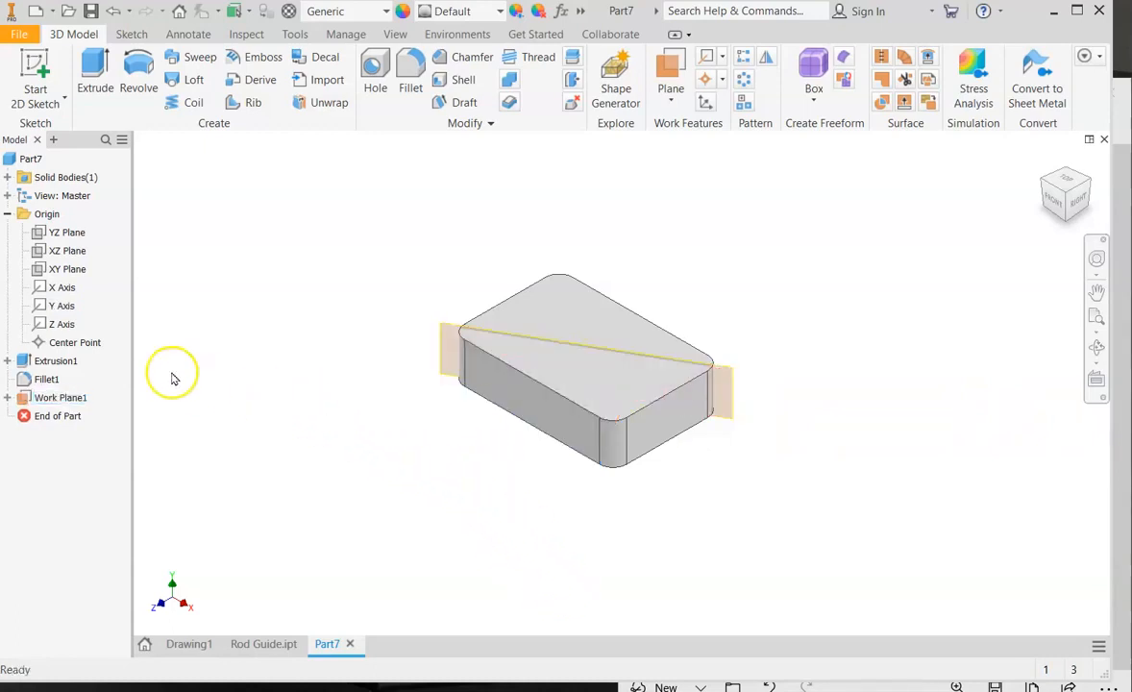
Start Sketch2 on Work Plane1 and place a center-point rectangle above the block.
{"action": "left_click", "coordinate": [61, 396]}
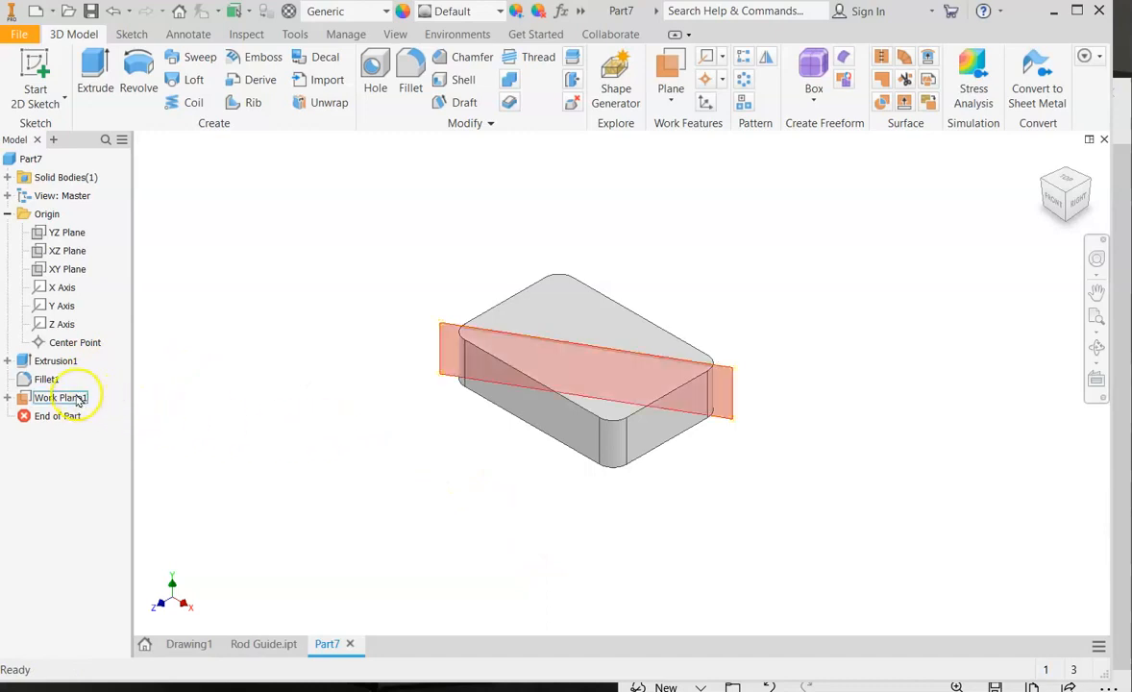
{"action": "right_click", "coordinate": [62, 396]}
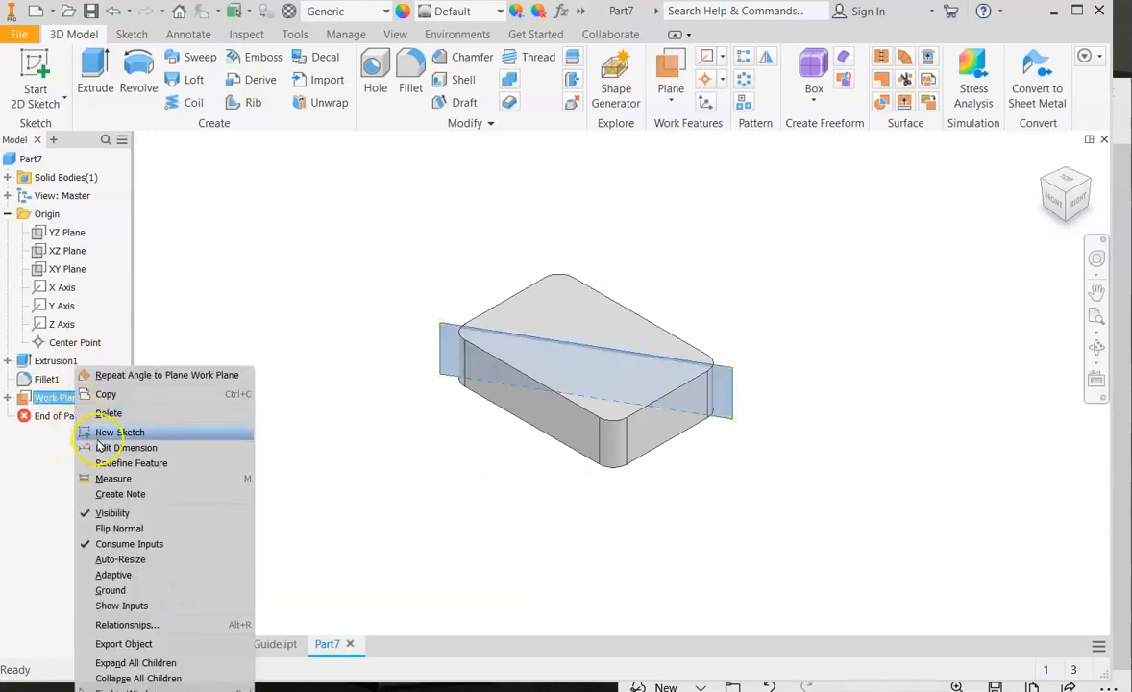
{"action": "left_click", "coordinate": [119, 430]}
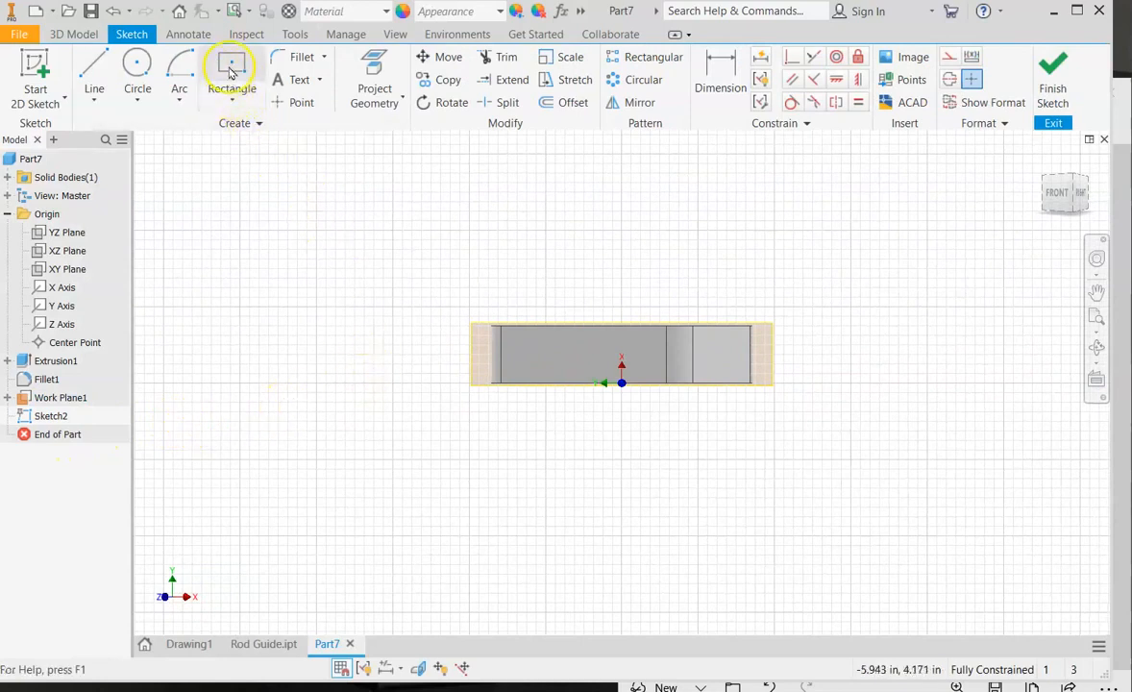
{"action": "left_click", "coordinate": [230, 73]}
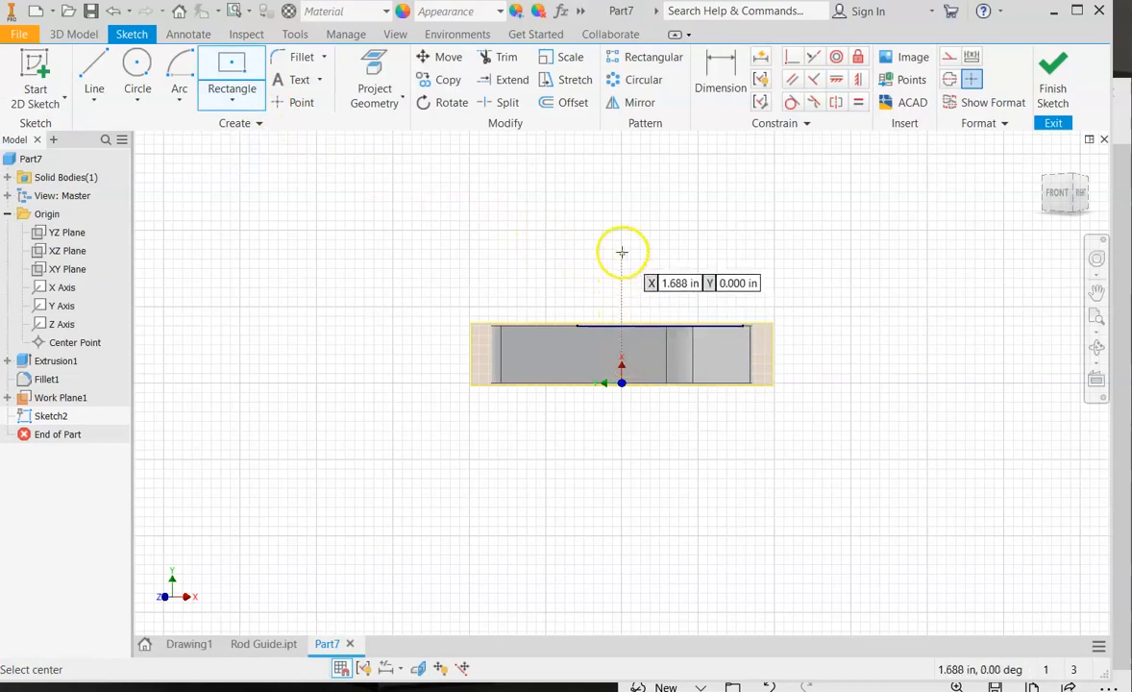
{"action": "left_click", "coordinate": [622, 252]}
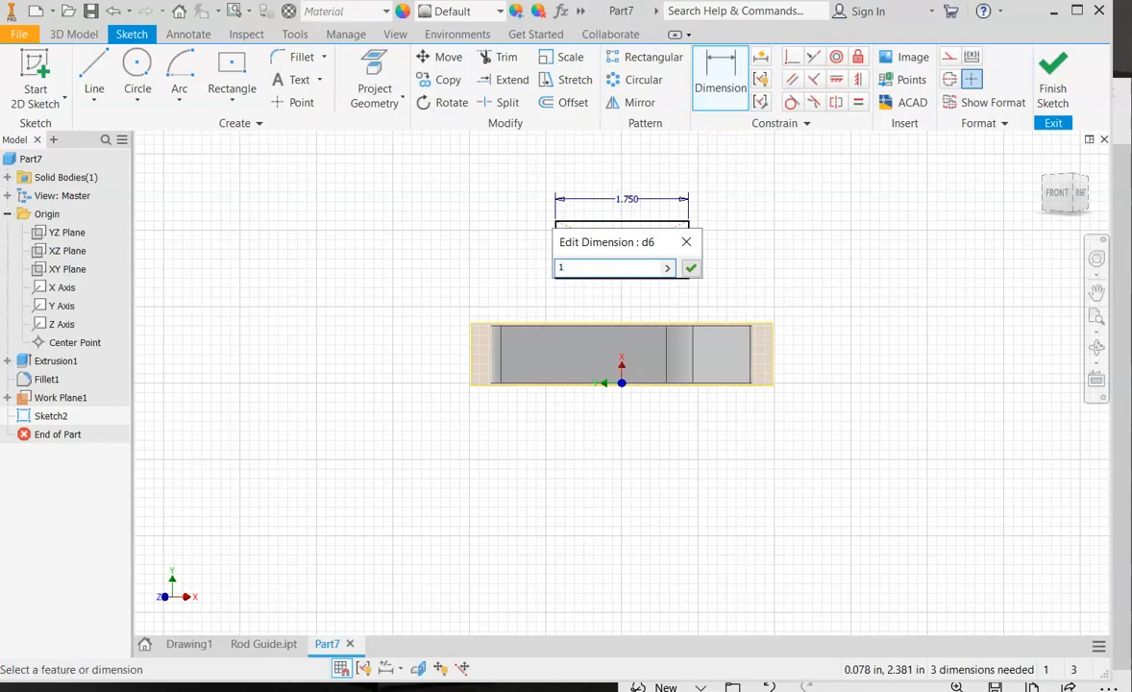
Dimension the rectangle 1.500 wide by .750 tall.
{"action": "type", "text": "1.5"}
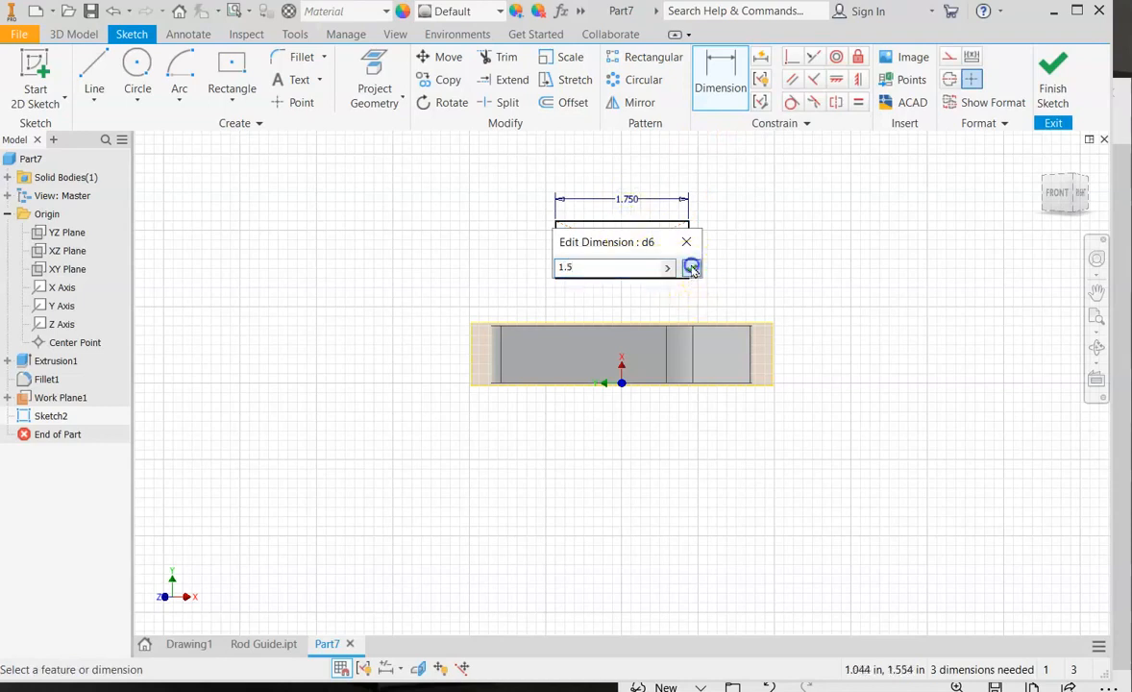
{"action": "left_click", "coordinate": [691, 267]}
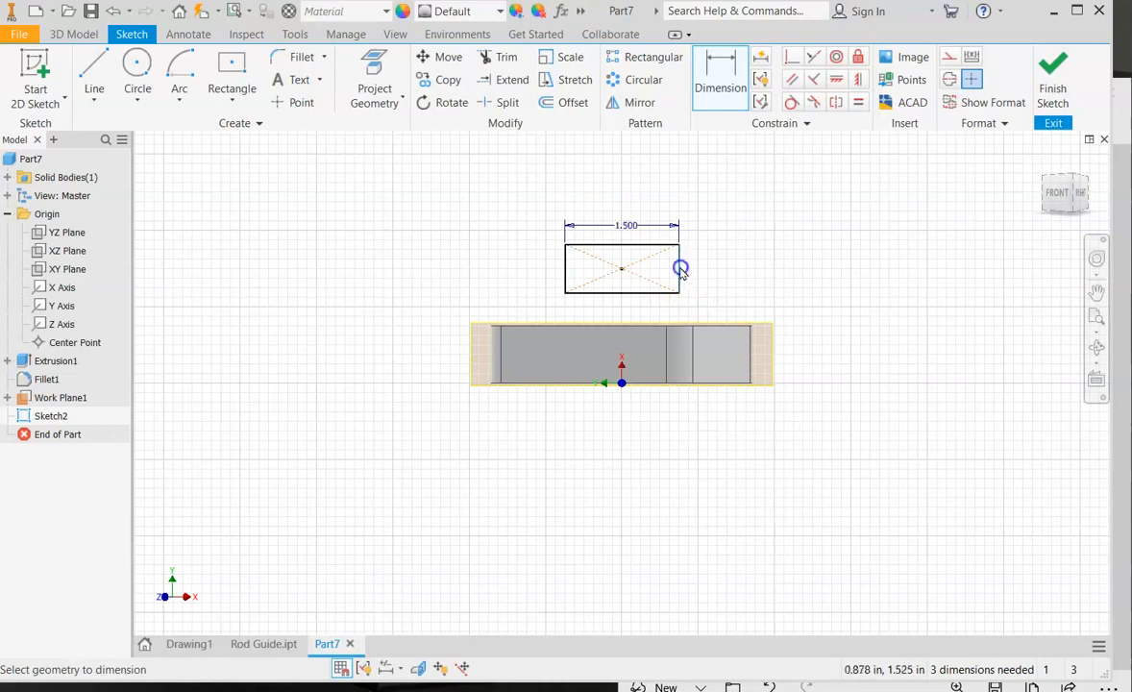
{"action": "left_click", "coordinate": [701, 269]}
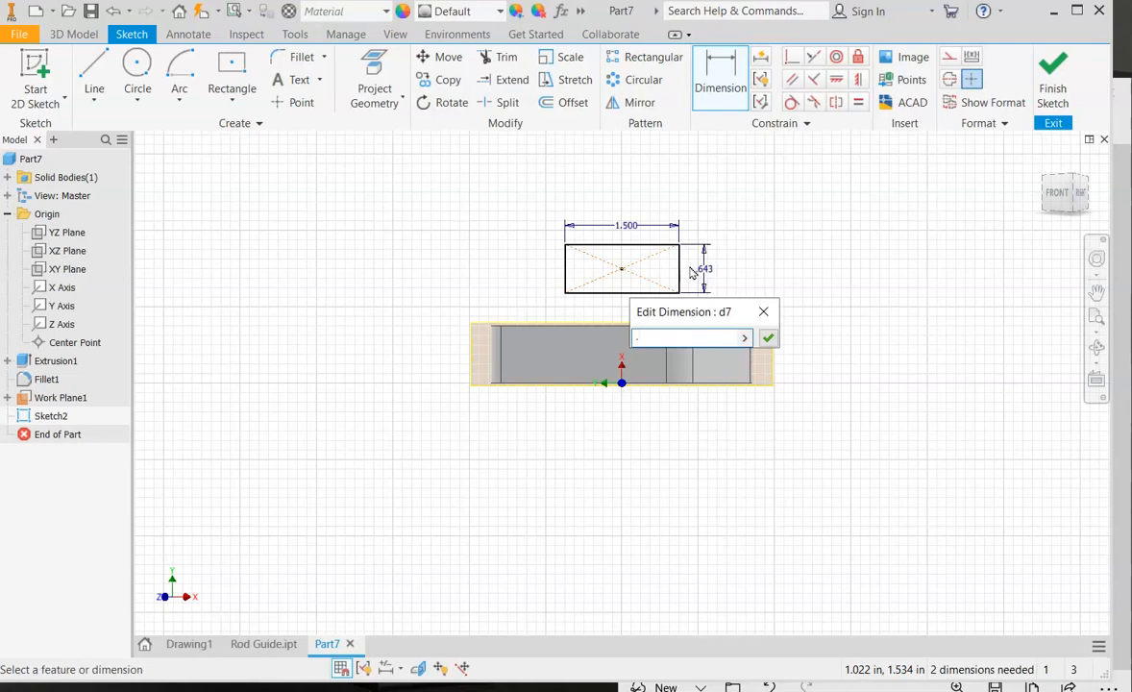
{"action": "type", "text": ".75"}
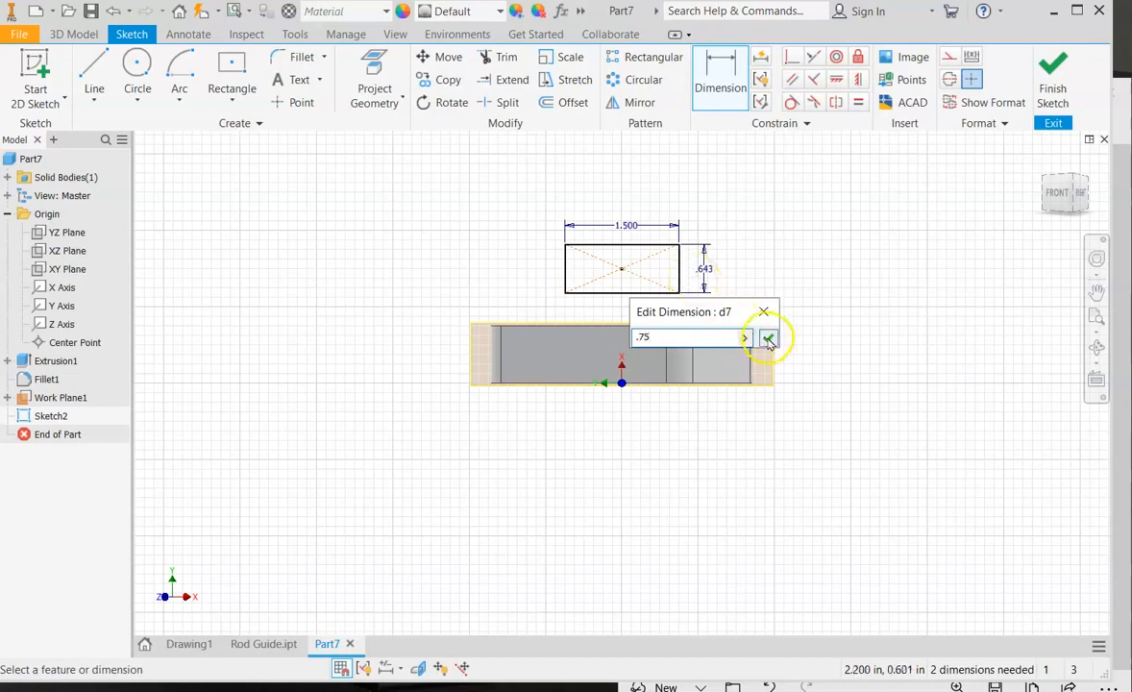
{"action": "left_click", "coordinate": [769, 339]}
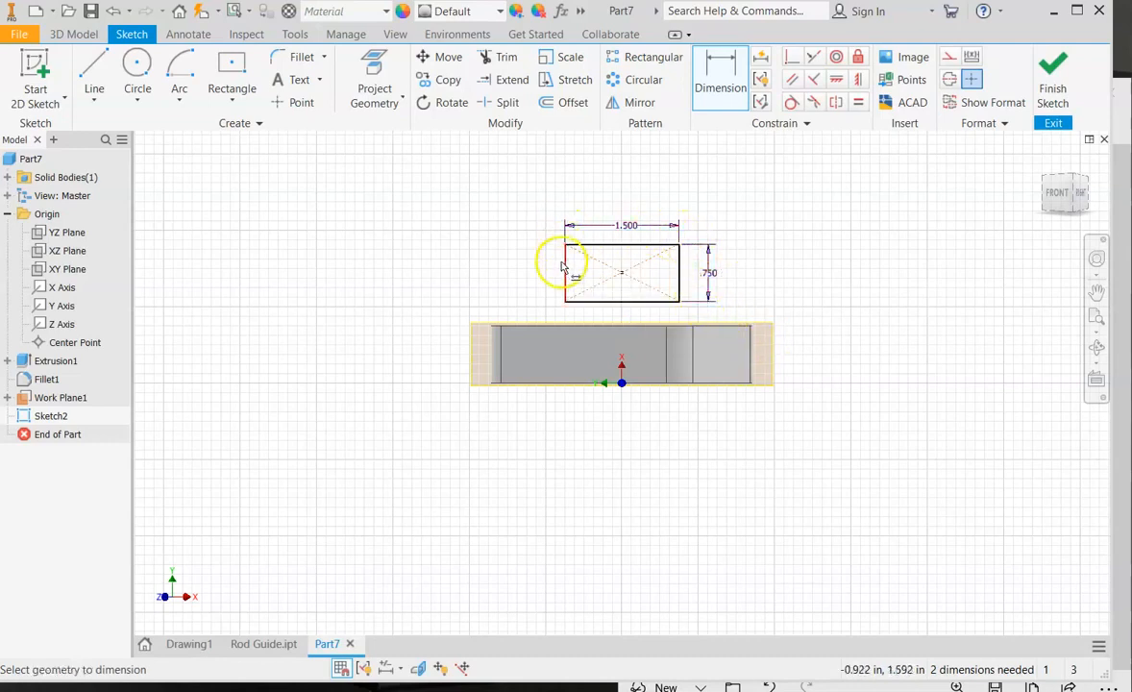
{"action": "mouse_move", "coordinate": [932, 638]}
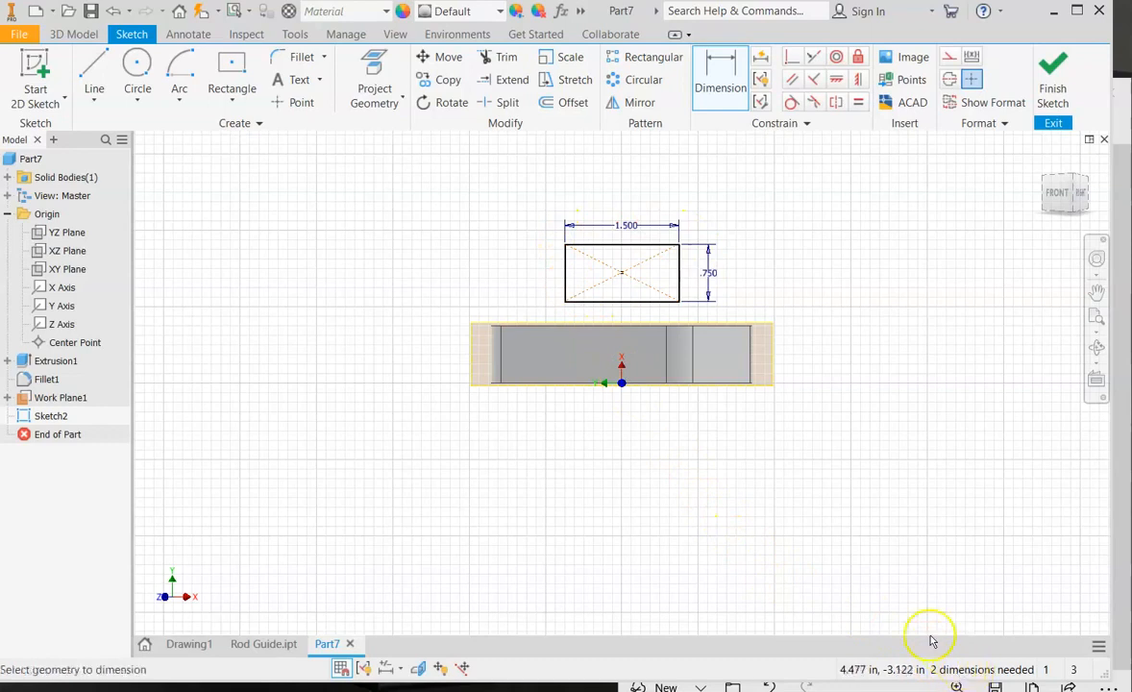
{"action": "mouse_move", "coordinate": [912, 311]}
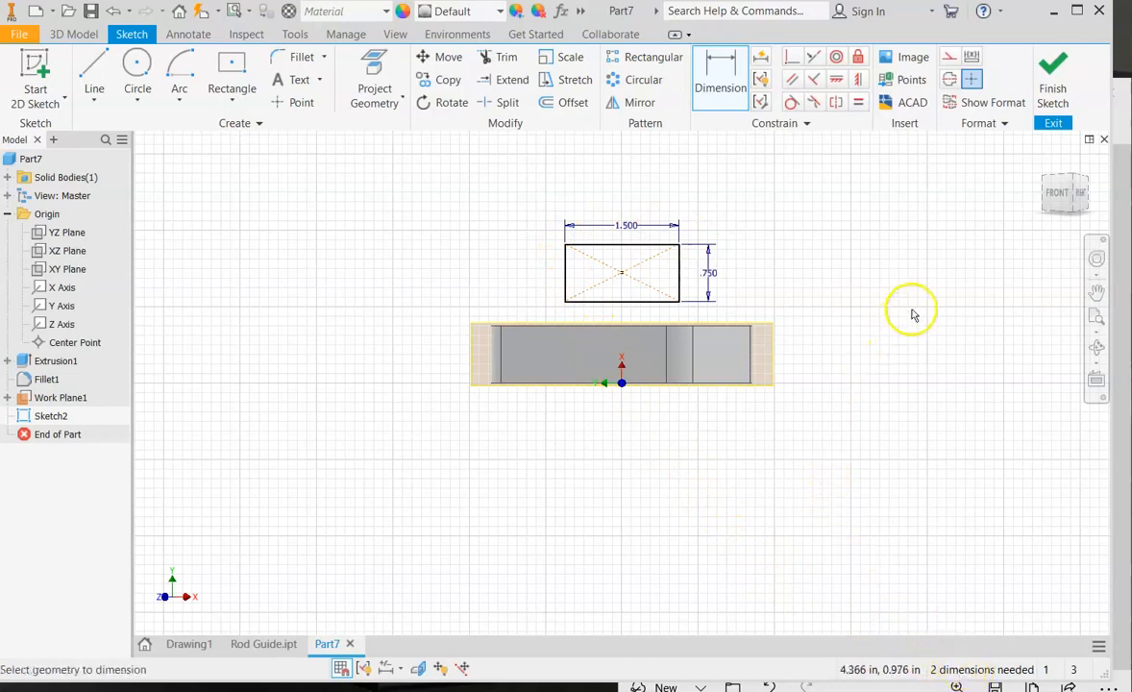
{"action": "mouse_move", "coordinate": [905, 189]}
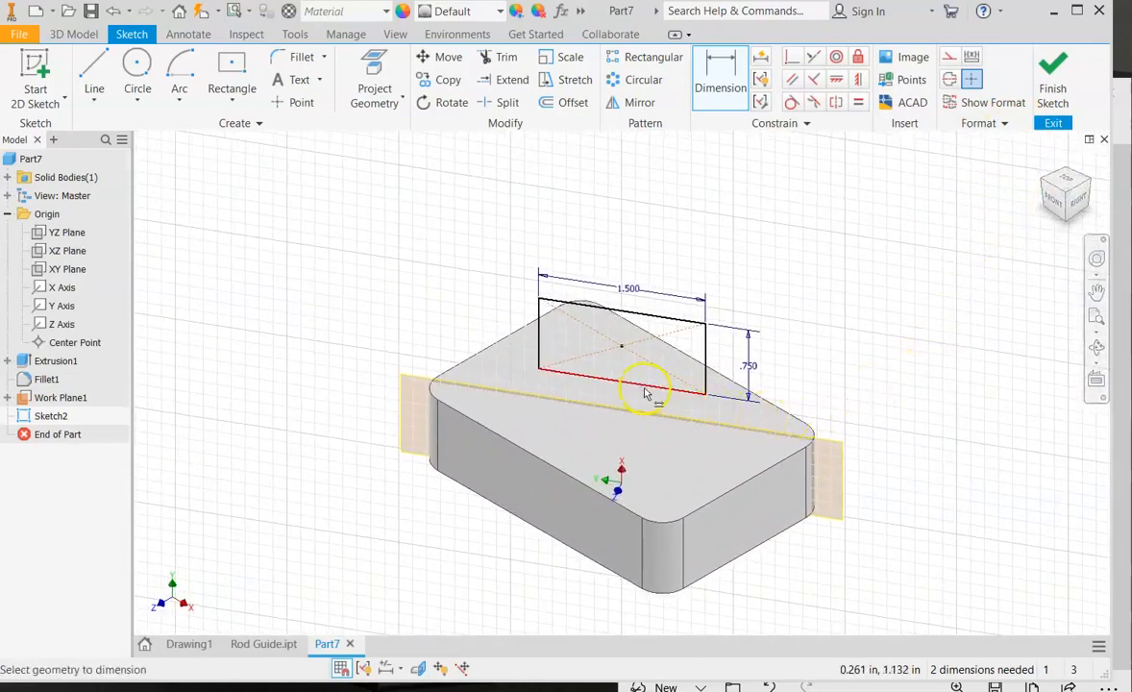
{"action": "mouse_move", "coordinate": [690, 386]}
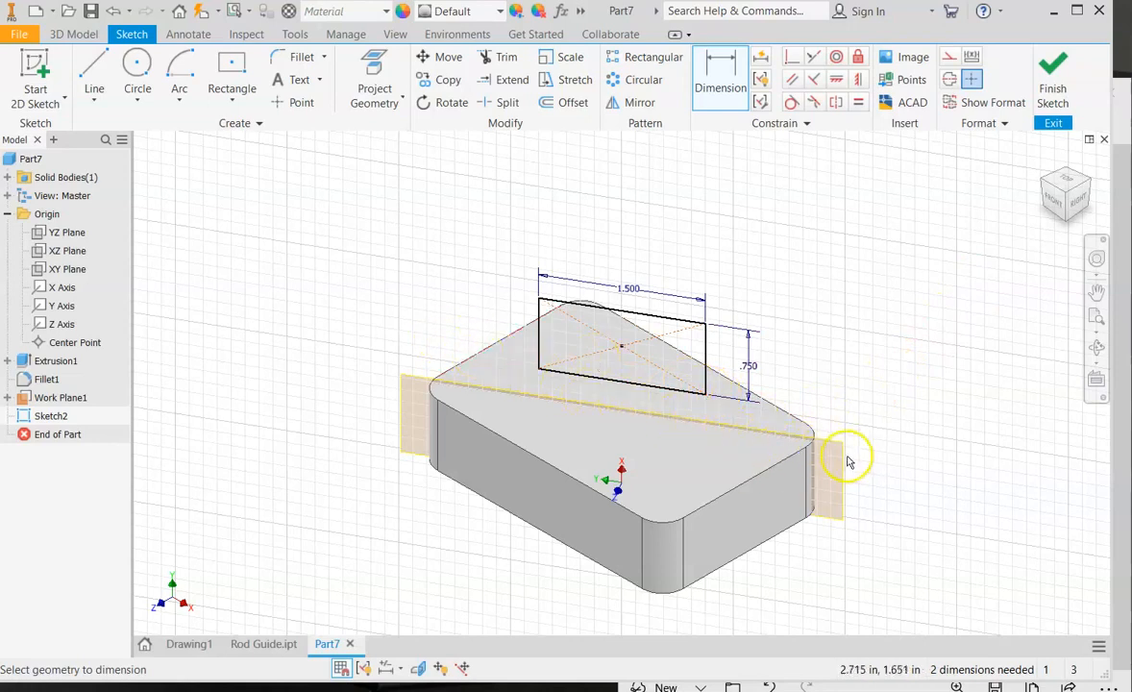
{"action": "mouse_move", "coordinate": [547, 419]}
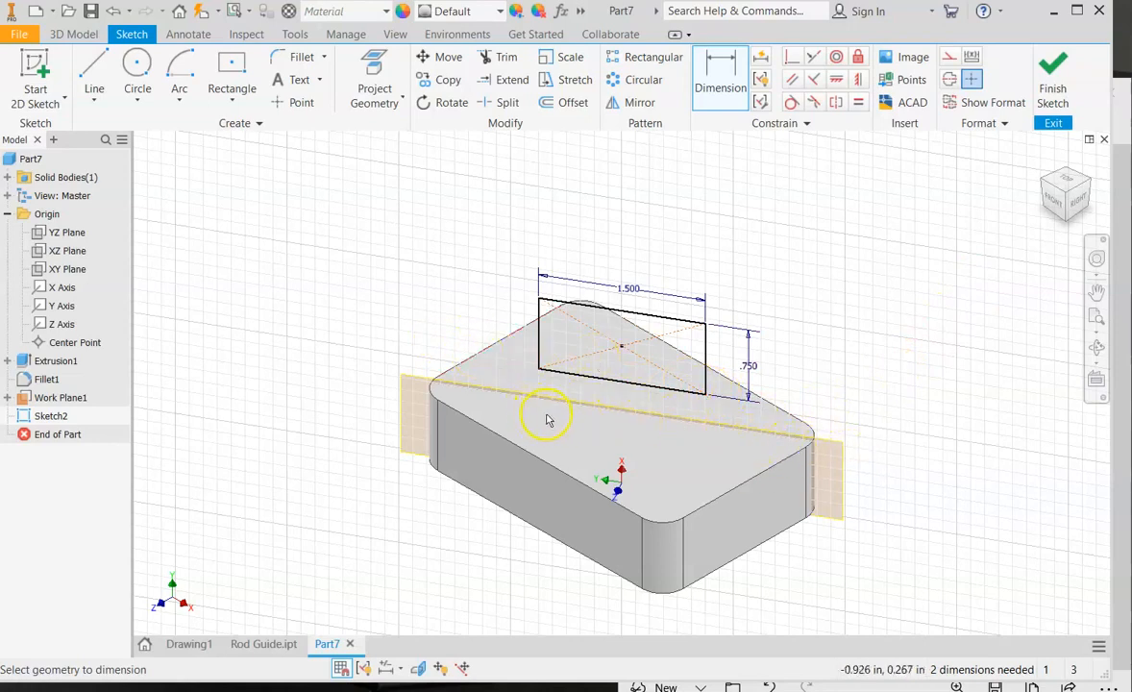
{"action": "mouse_move", "coordinate": [355, 158]}
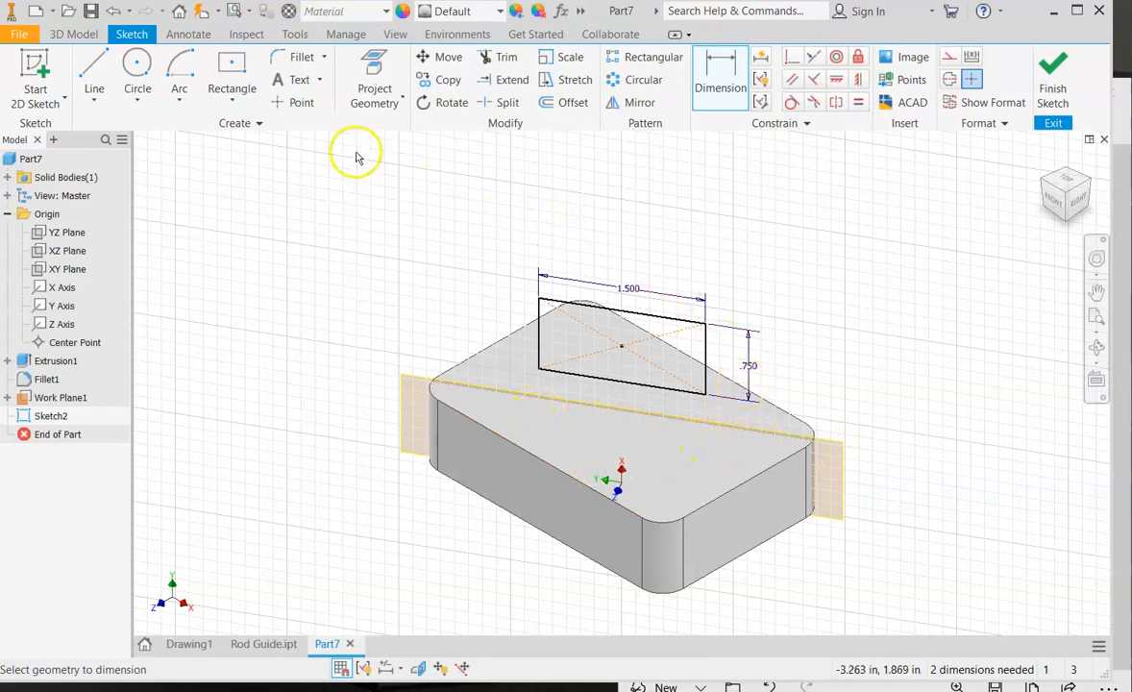
{"action": "mouse_move", "coordinate": [374, 89]}
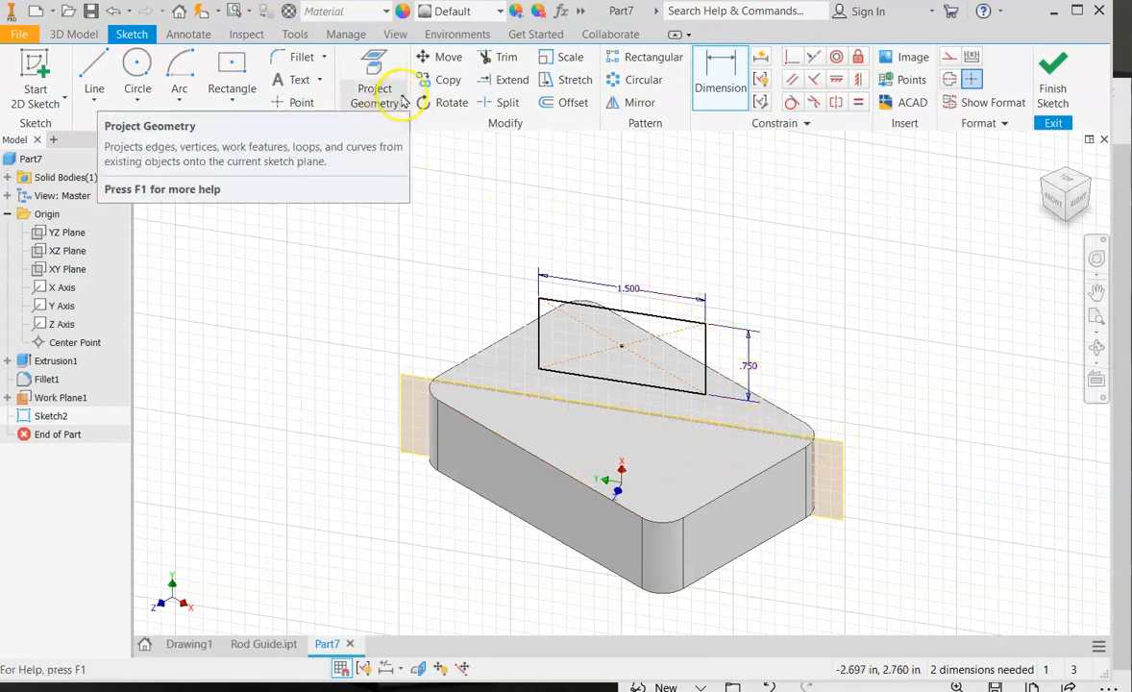
Project the block's top face into Sketch2.
{"action": "left_click", "coordinate": [374, 89]}
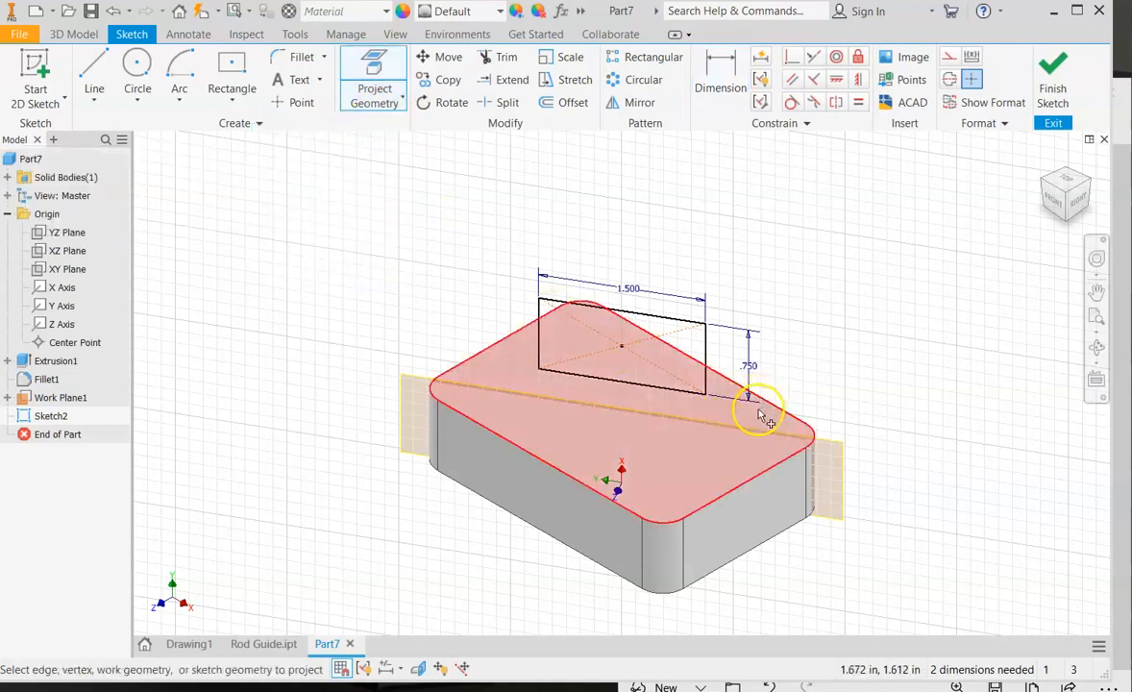
{"action": "left_click", "coordinate": [753, 398]}
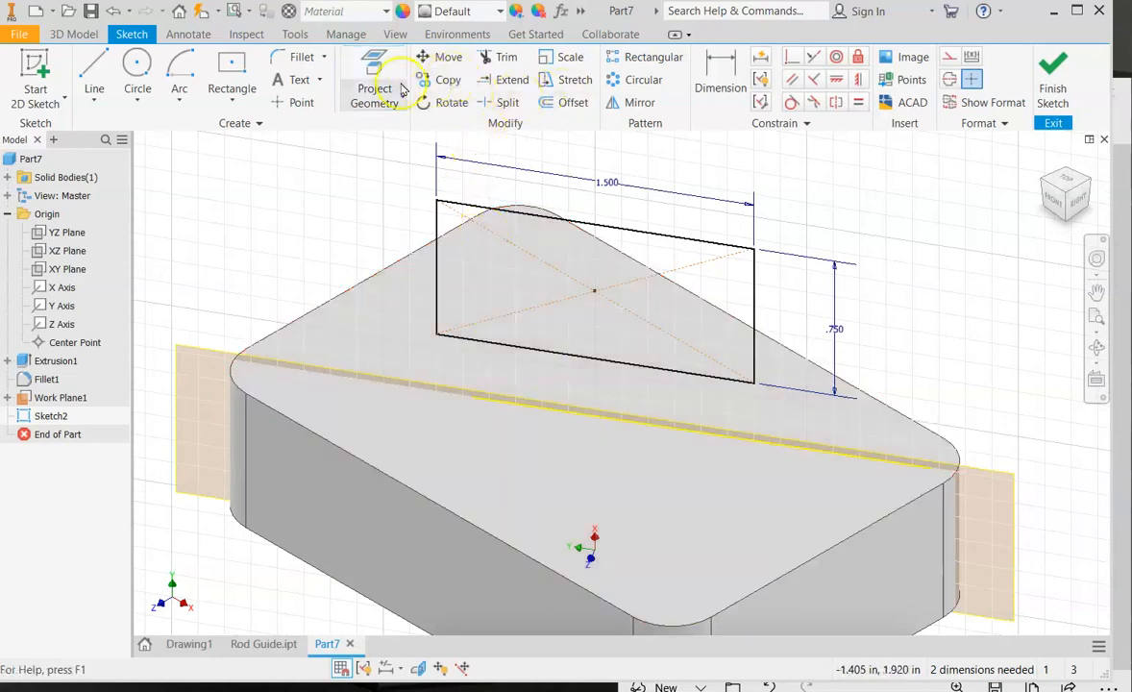
Show the model as wireframe and start a Collinear constraint on the rectangle's bottom edge.
{"action": "left_click", "coordinate": [396, 34]}
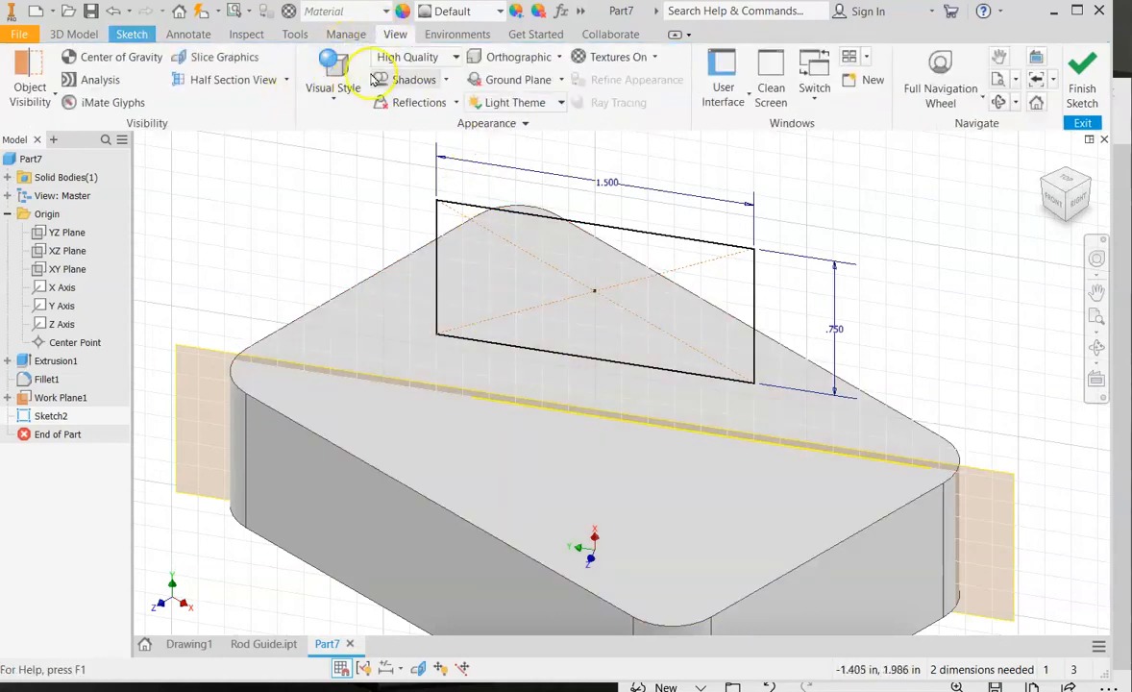
{"action": "left_click", "coordinate": [330, 89]}
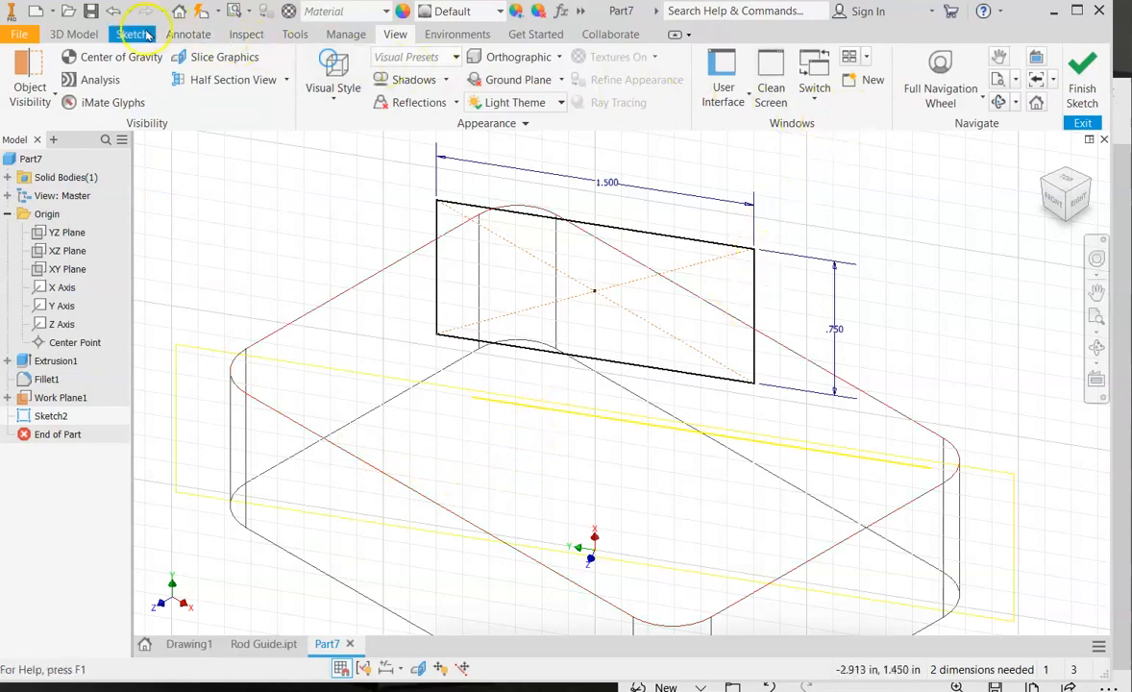
{"action": "left_click", "coordinate": [130, 34]}
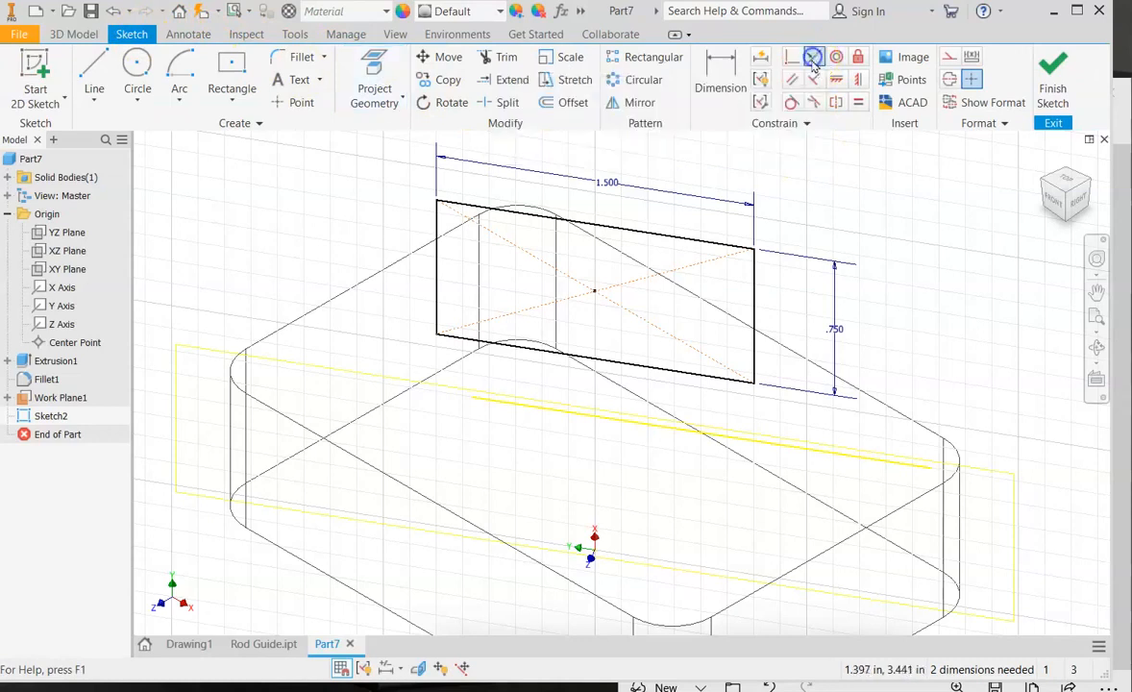
{"action": "left_click", "coordinate": [812, 55]}
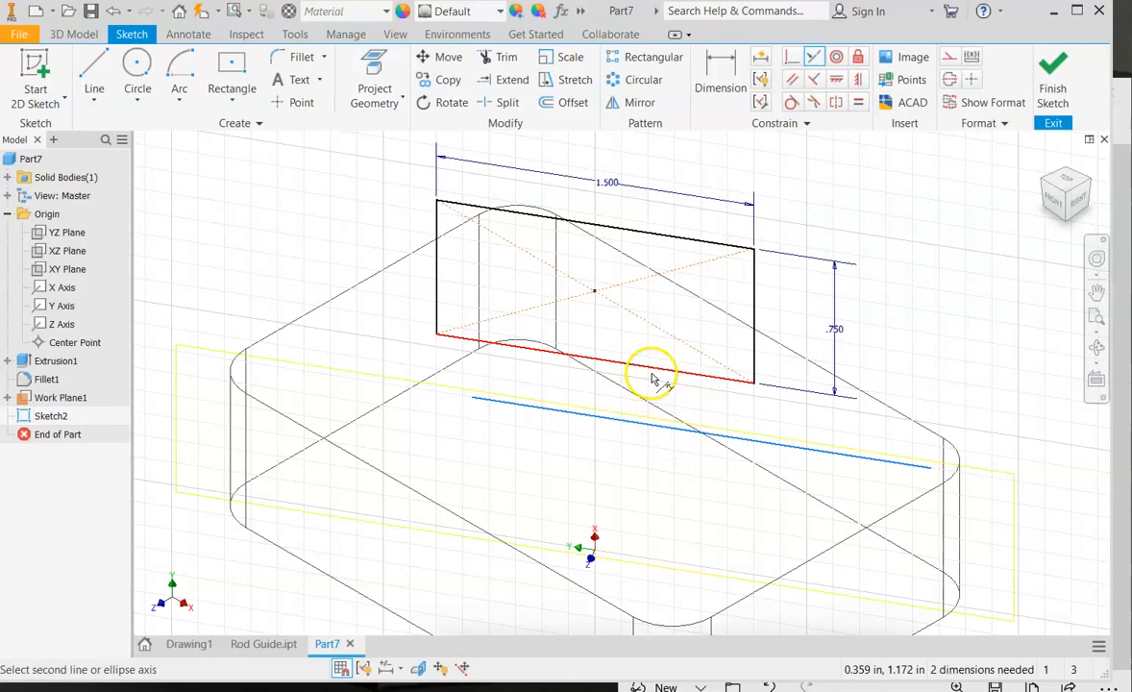
{"action": "mouse_move", "coordinate": [672, 375]}
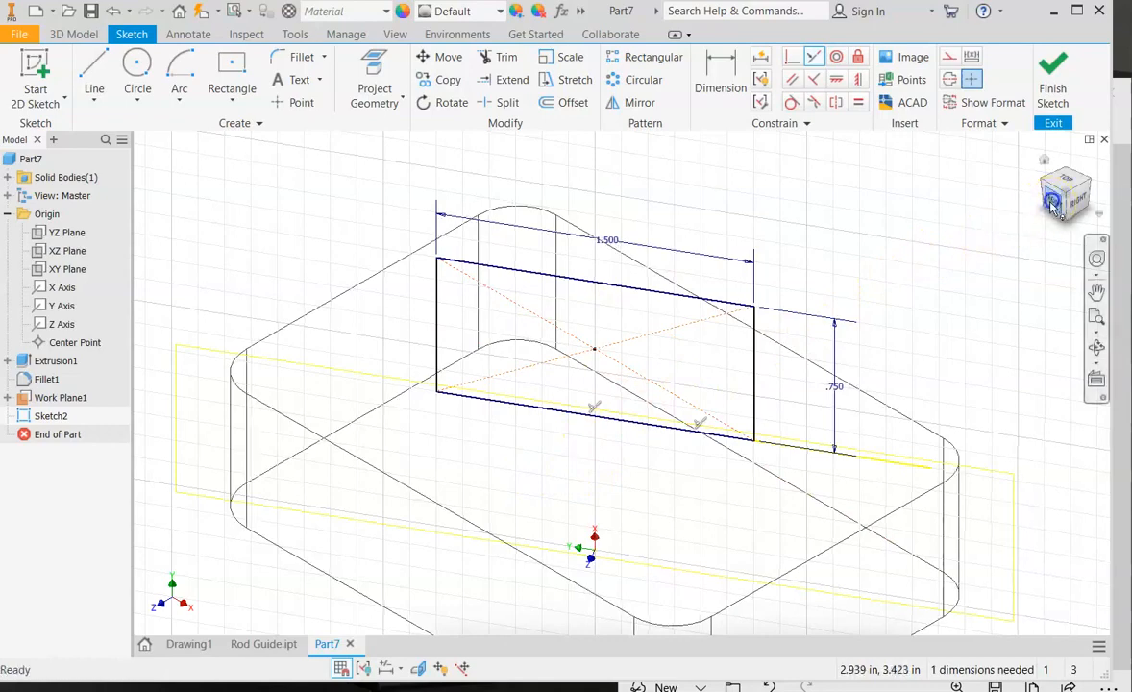
View the sketch from the front and fully constrain the rectangle on the block's top edge.
{"action": "left_click", "coordinate": [1064, 192]}
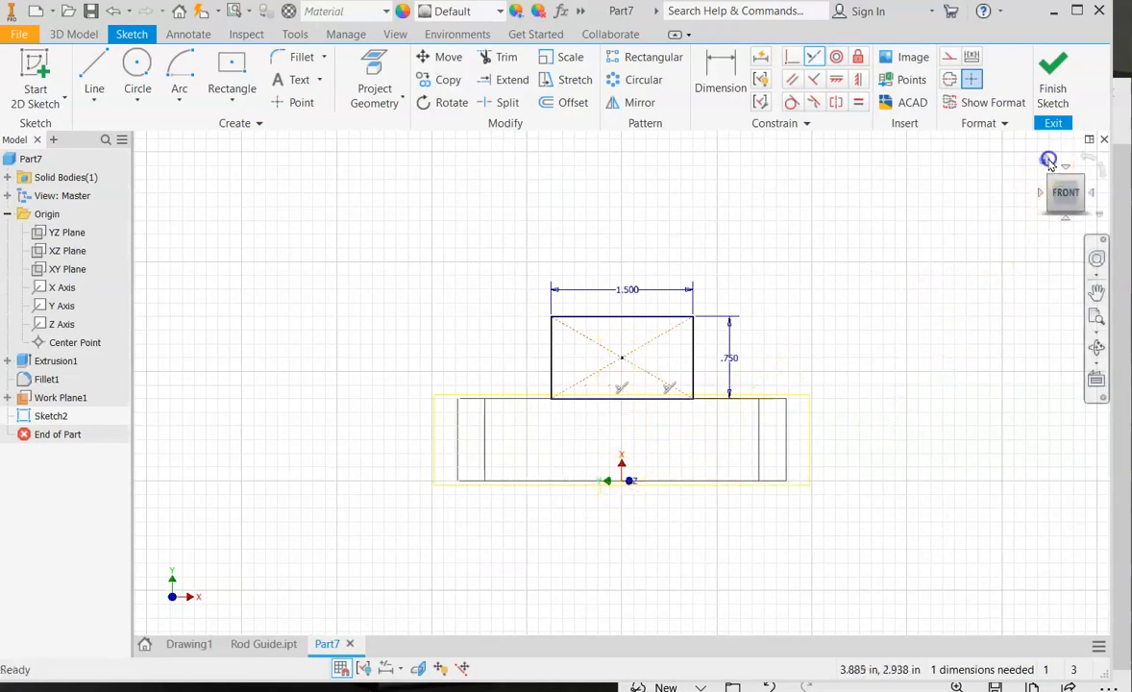
{"action": "left_click", "coordinate": [1049, 160]}
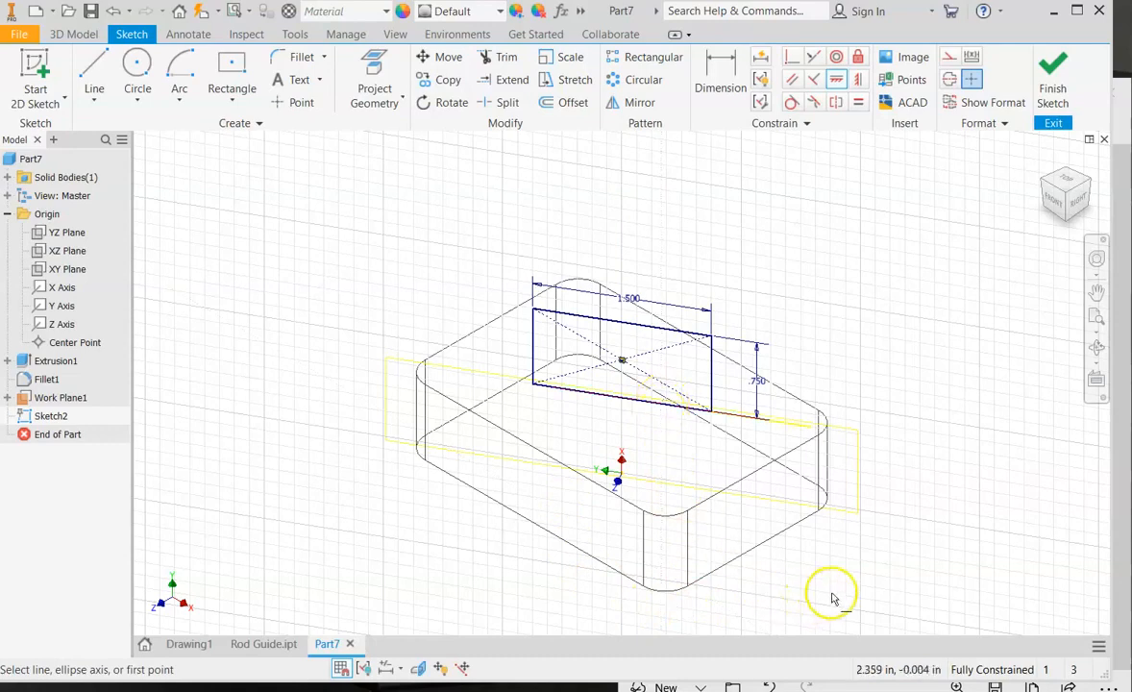
{"action": "mouse_move", "coordinate": [959, 599]}
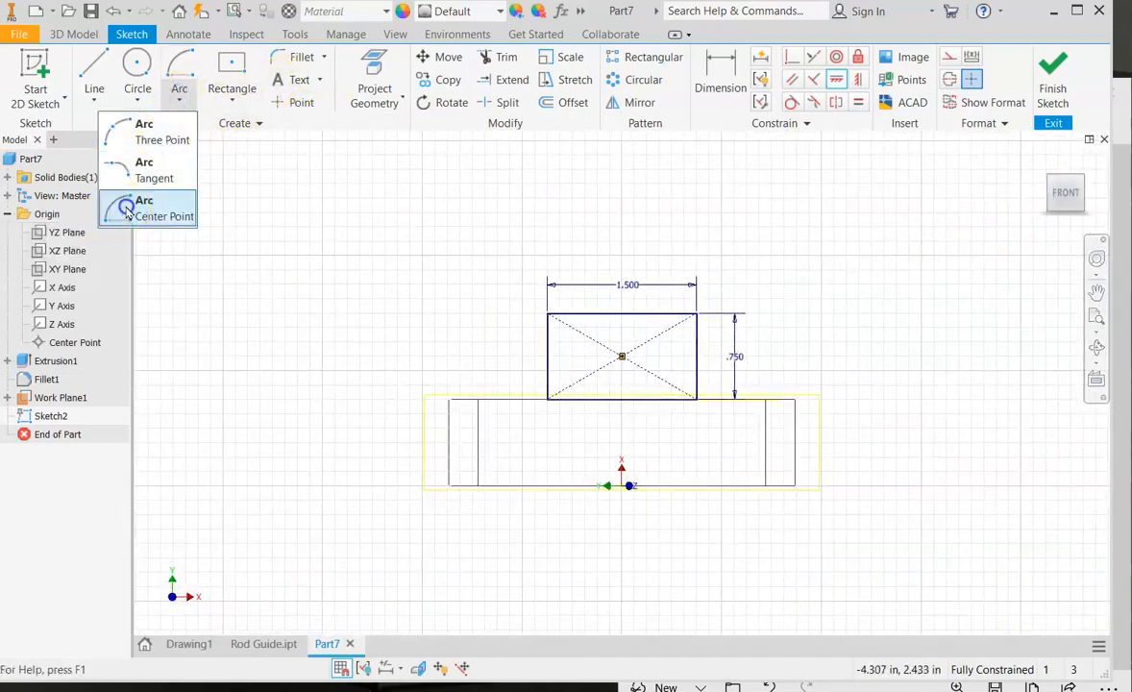
Cap the rectangle's top edge with a centre-point semicircular arc and finish the sketch.
{"action": "left_click", "coordinate": [163, 207]}
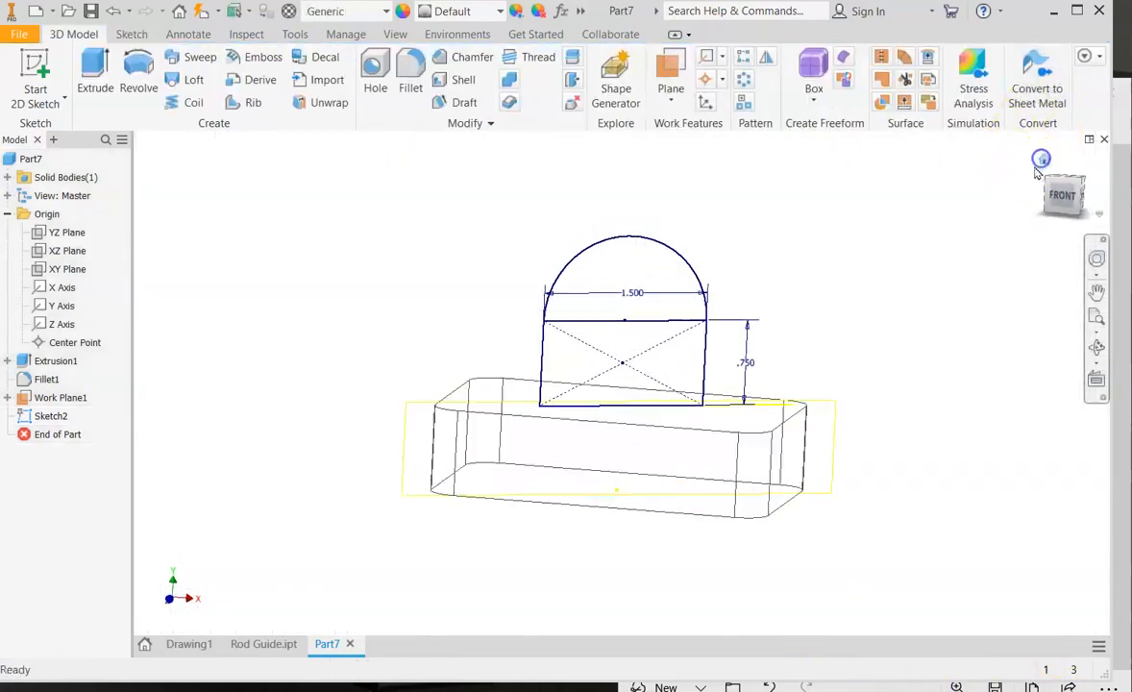
Extrude the rectangle and arc profiles symmetrically 1 in with Join, creating the boss Extrusion2.
{"action": "left_click", "coordinate": [94, 73]}
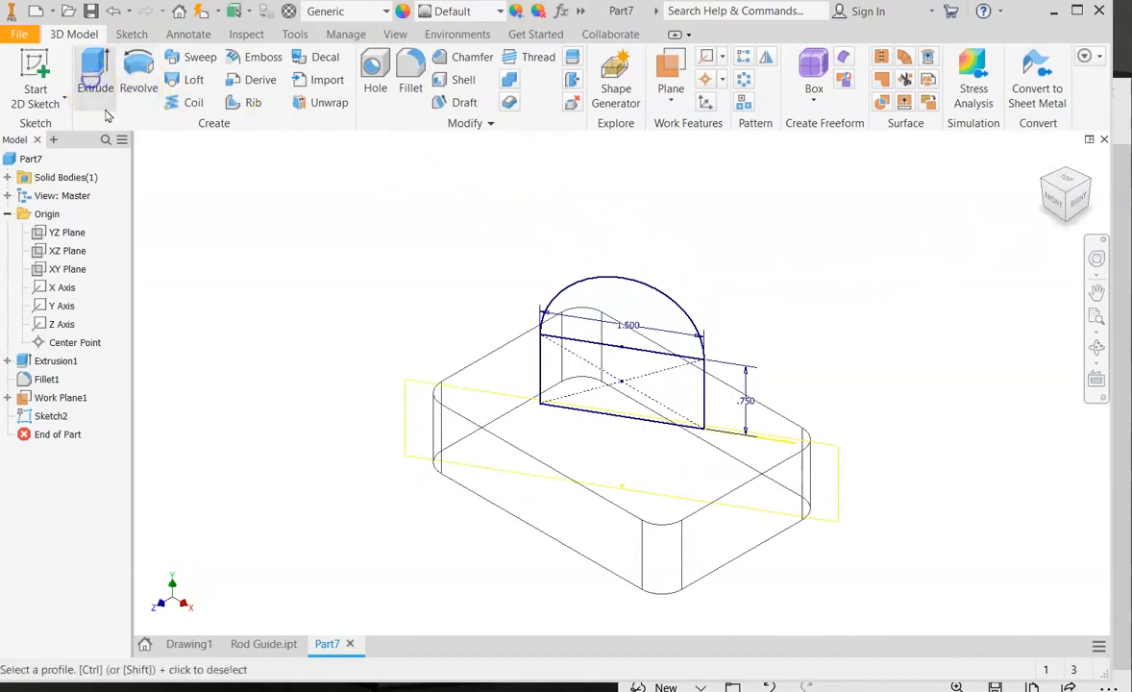
{"action": "left_click", "coordinate": [95, 73]}
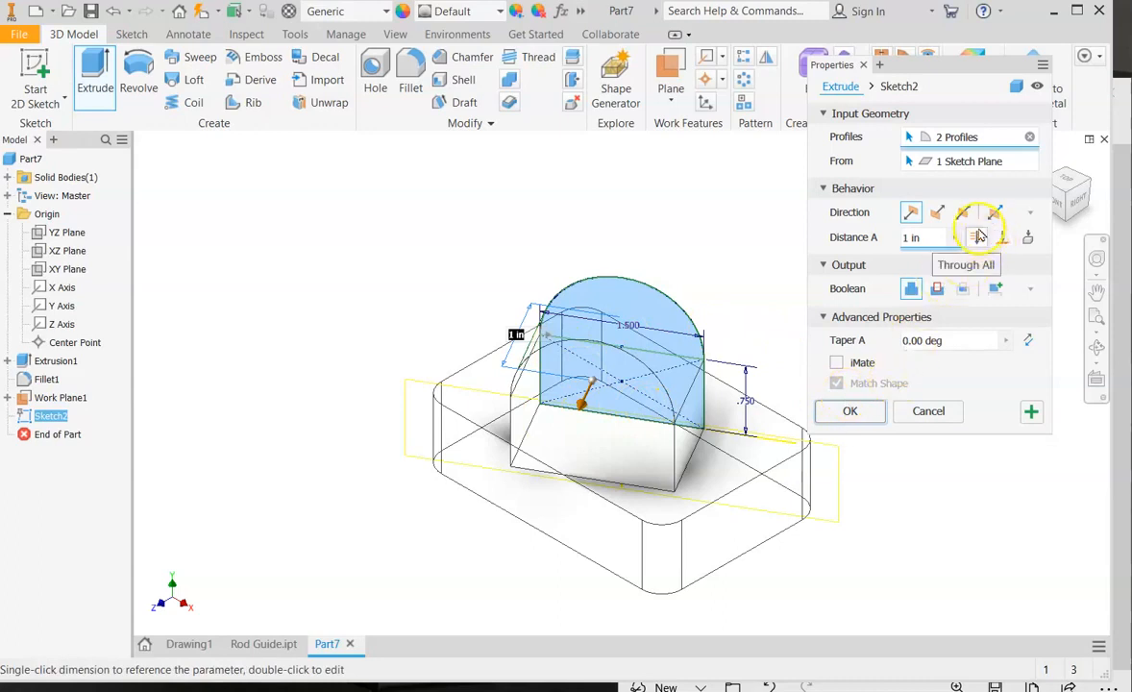
{"action": "left_click", "coordinate": [962, 211]}
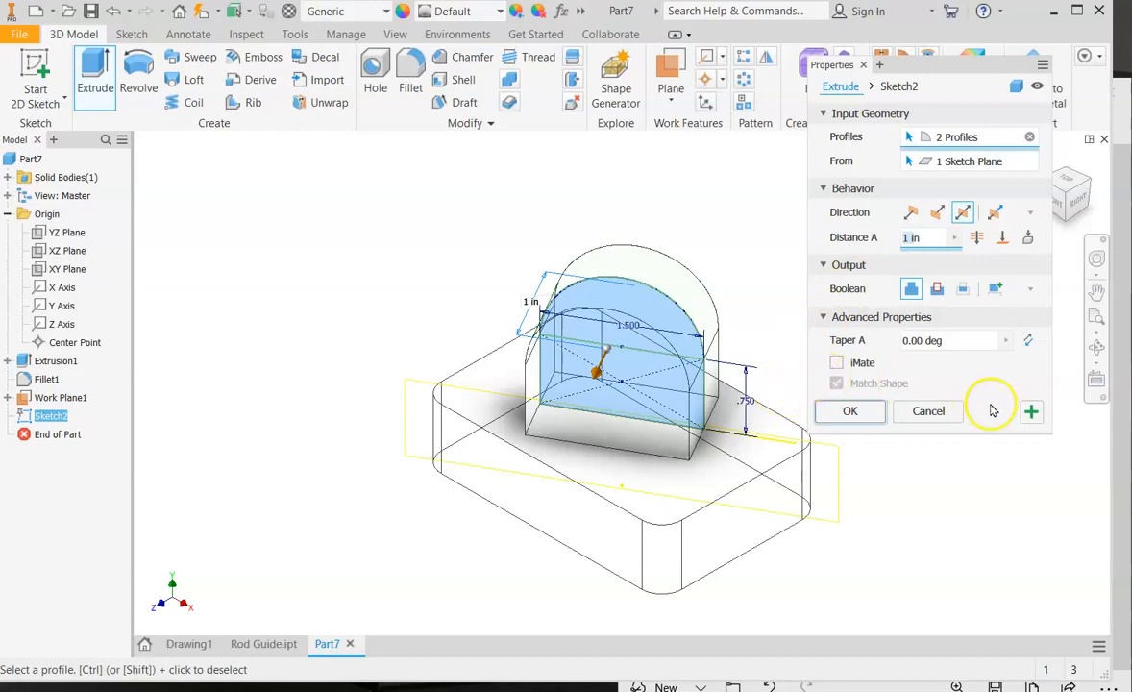
{"action": "mouse_move", "coordinate": [996, 413]}
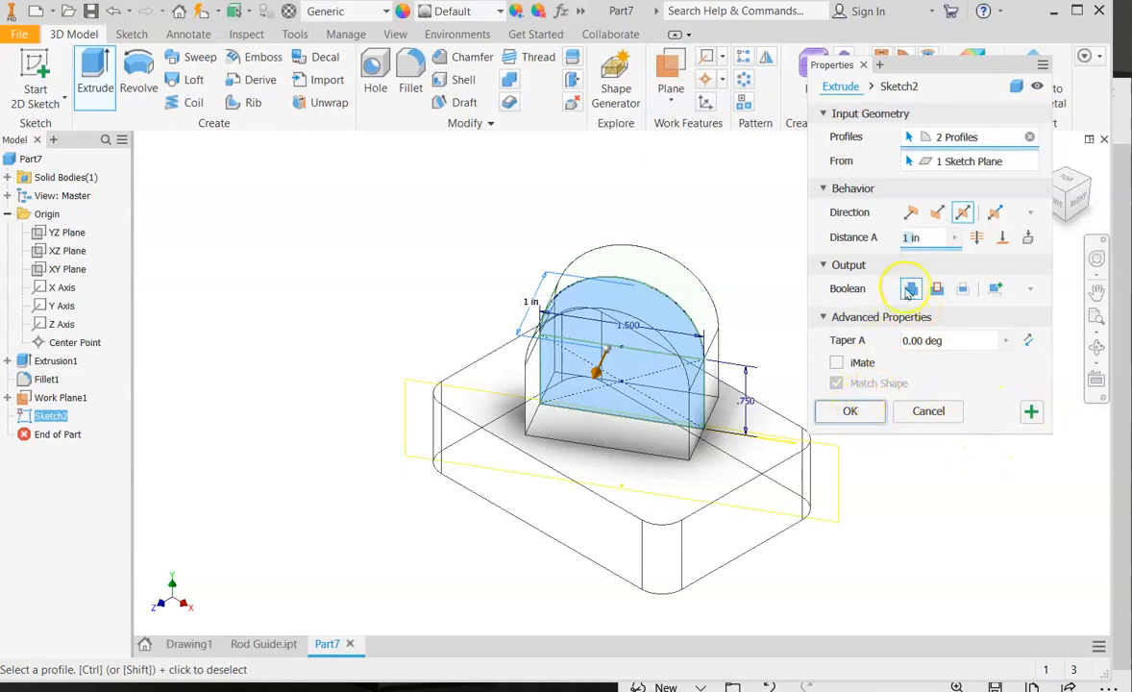
{"action": "left_click", "coordinate": [849, 411]}
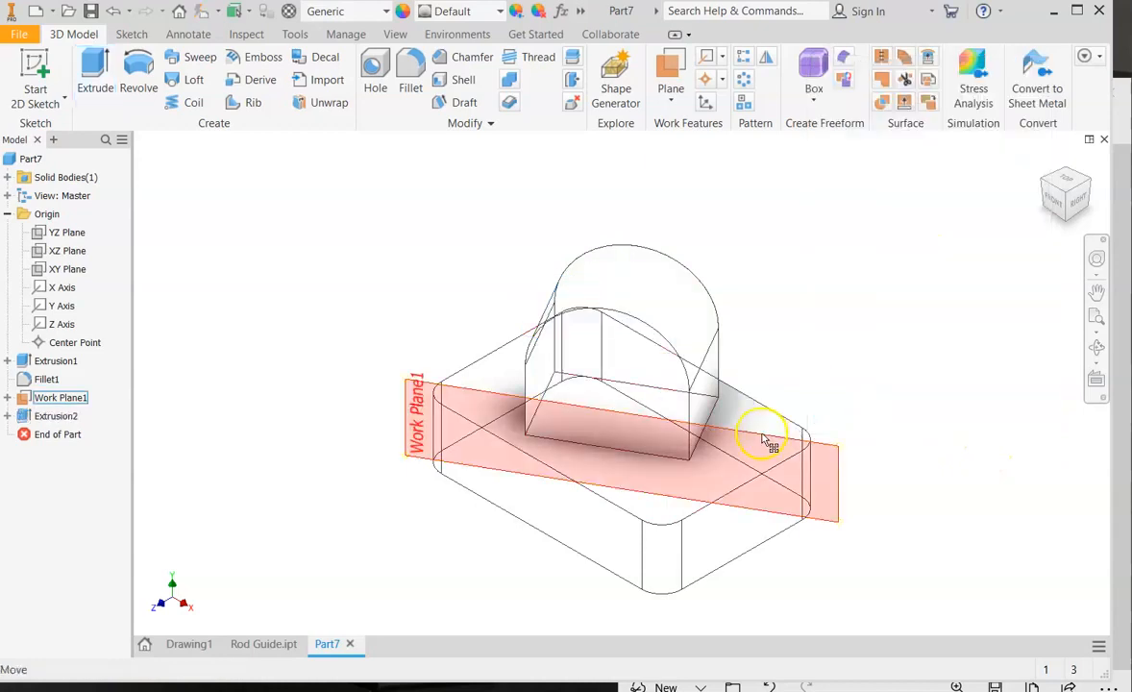
Show the Visual Style list from the View ribbon.
{"action": "left_click", "coordinate": [396, 35]}
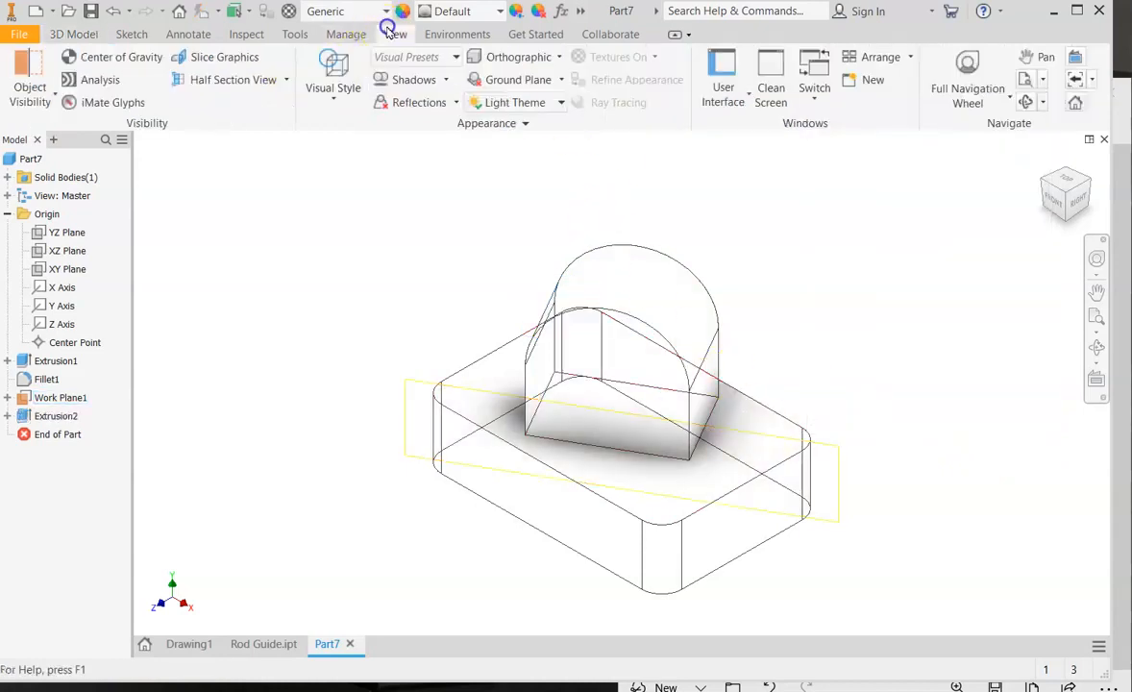
{"action": "left_click", "coordinate": [332, 73]}
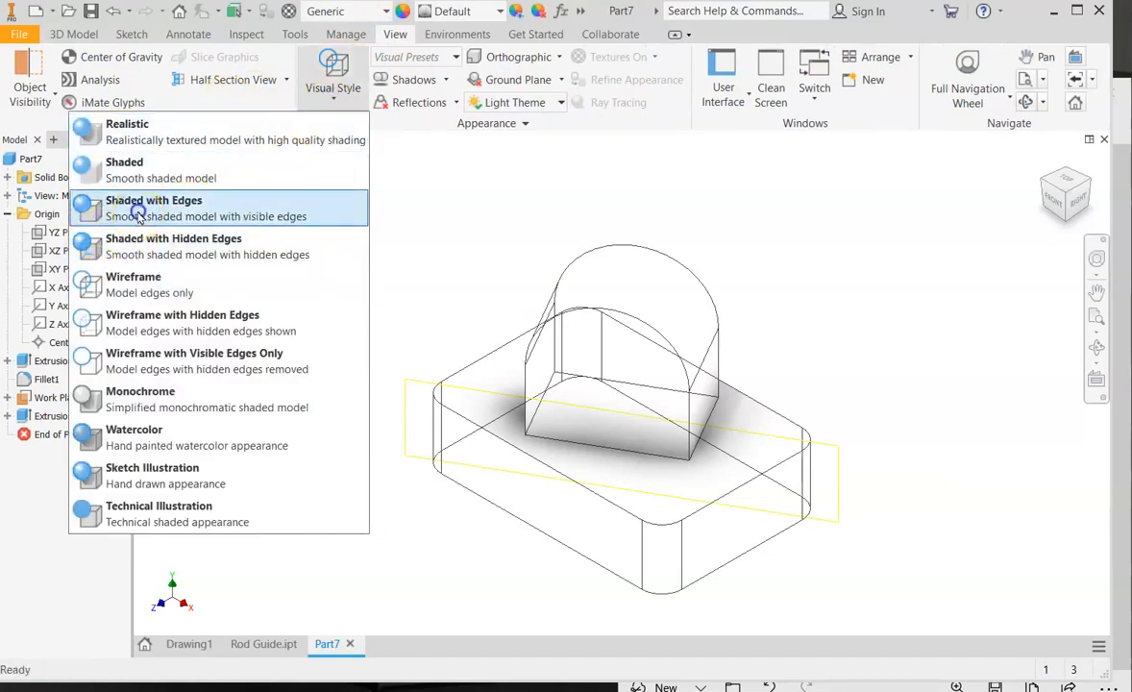
{"action": "mouse_move", "coordinate": [173, 246]}
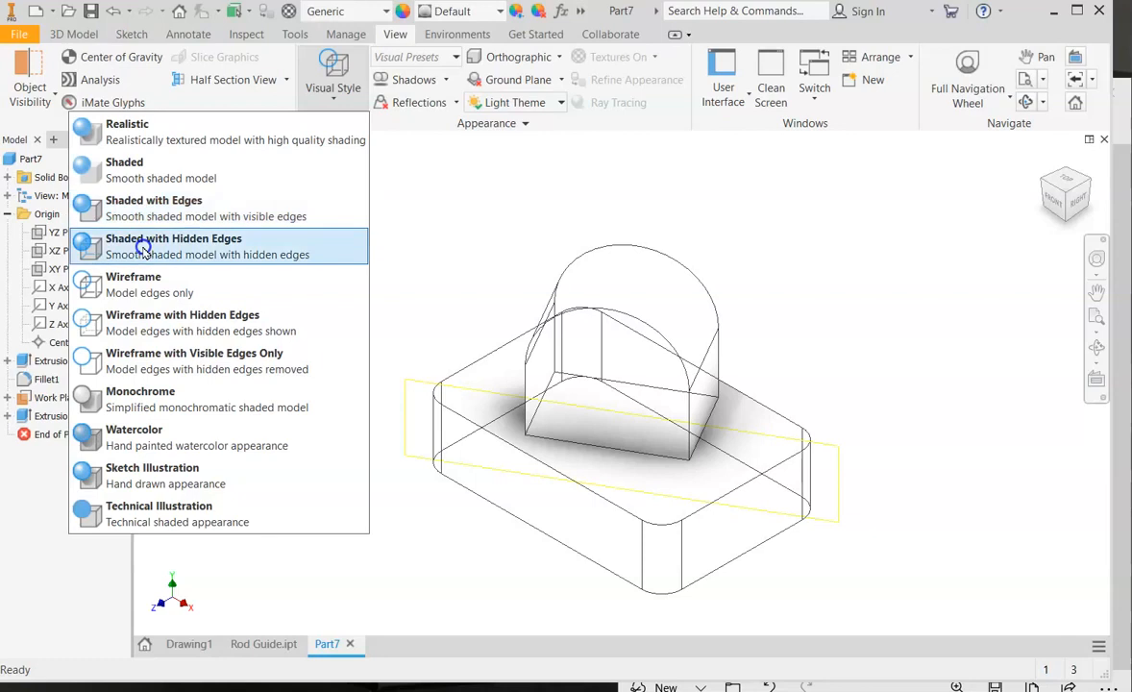
Shade the model and cut a .75 through hole concentric to the boss's rounded top, Hole1.
{"action": "left_click", "coordinate": [173, 246]}
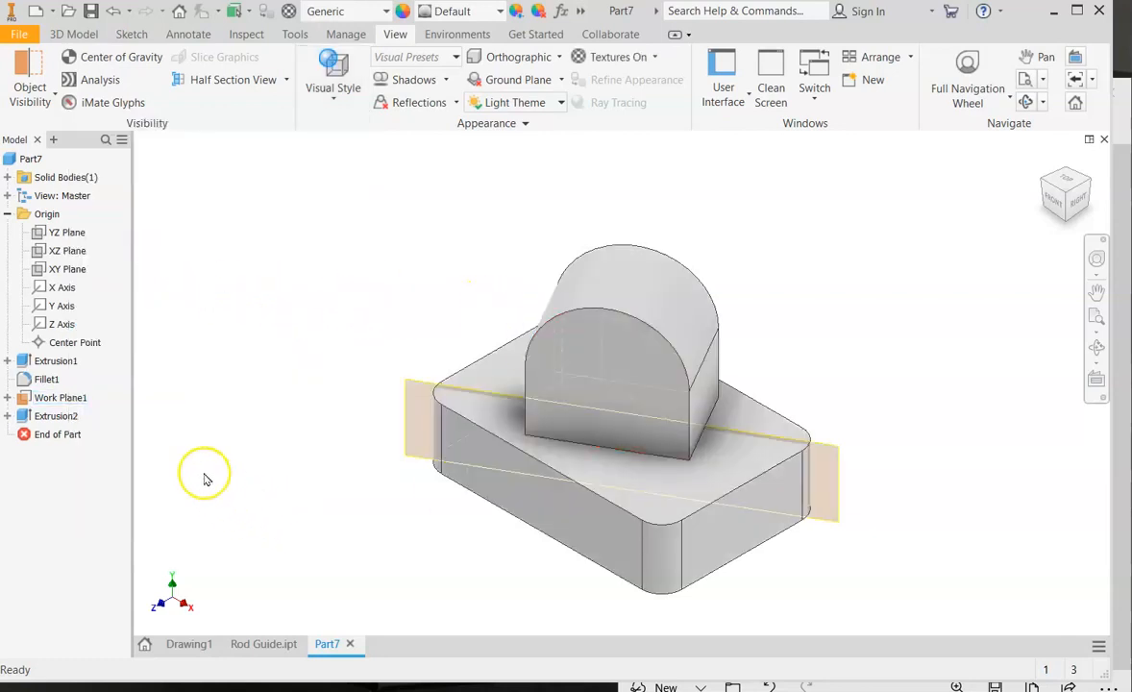
{"action": "mouse_move", "coordinate": [938, 467]}
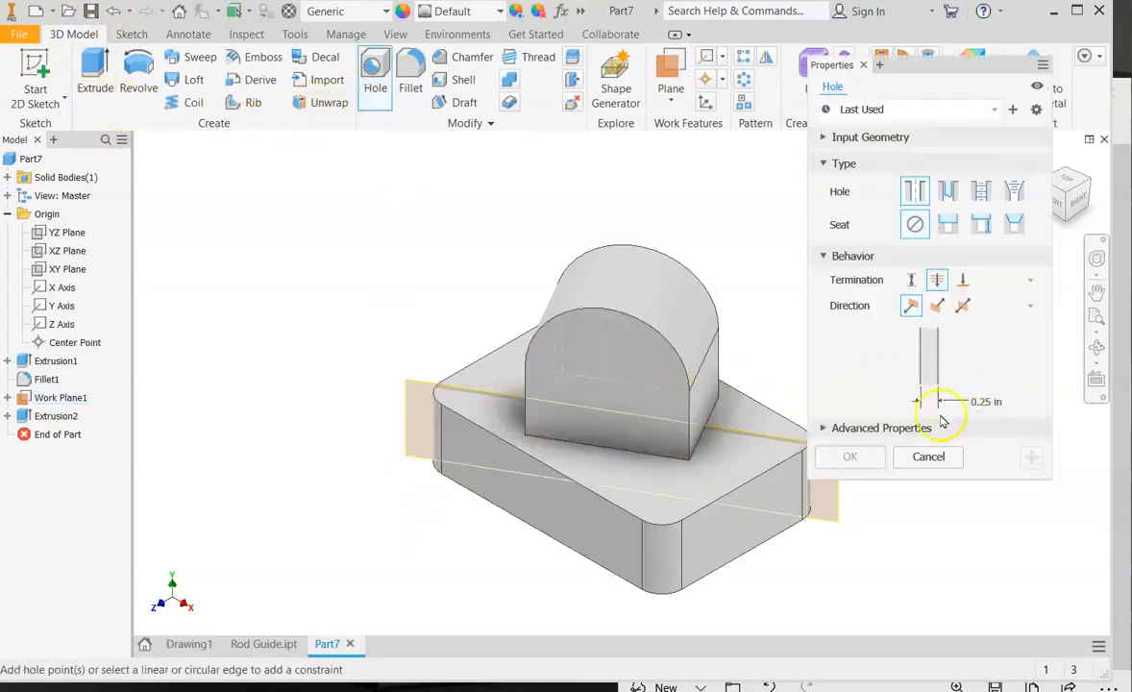
{"action": "mouse_move", "coordinate": [988, 402]}
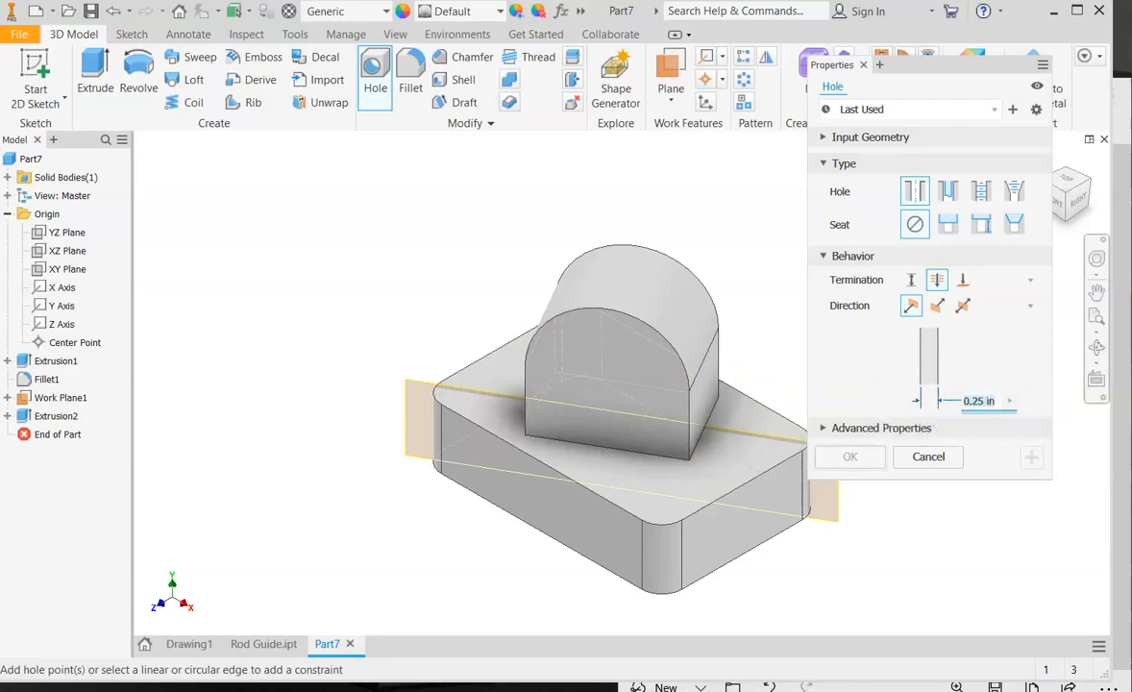
{"action": "type", "text": ".75"}
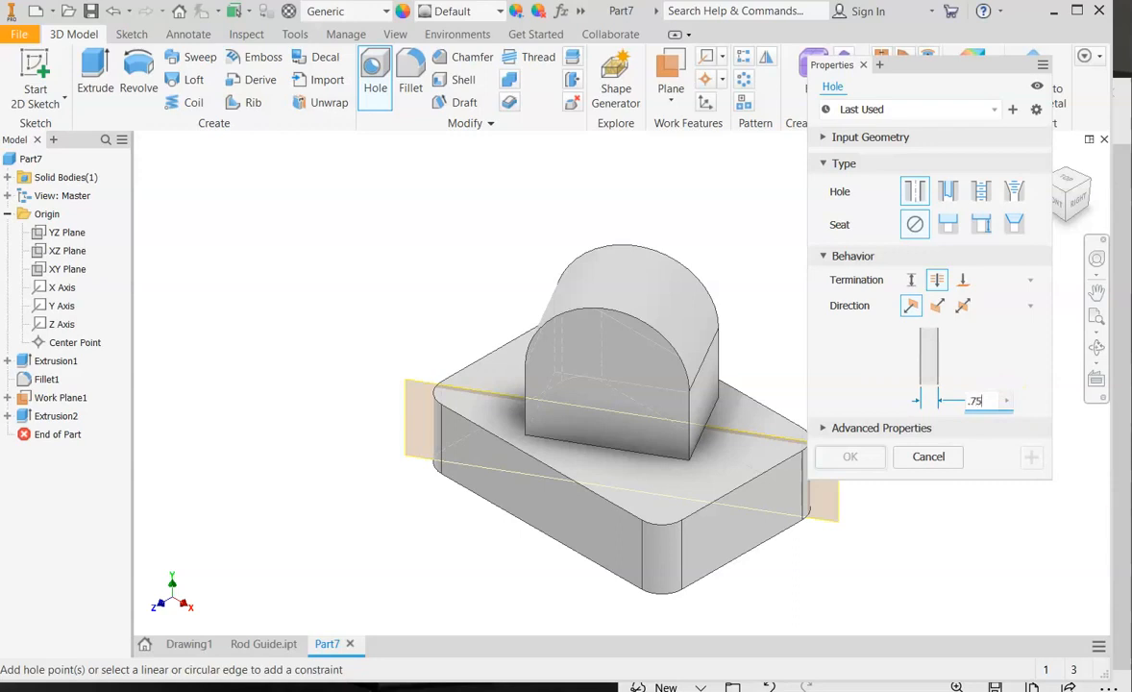
{"action": "left_click", "coordinate": [611, 379]}
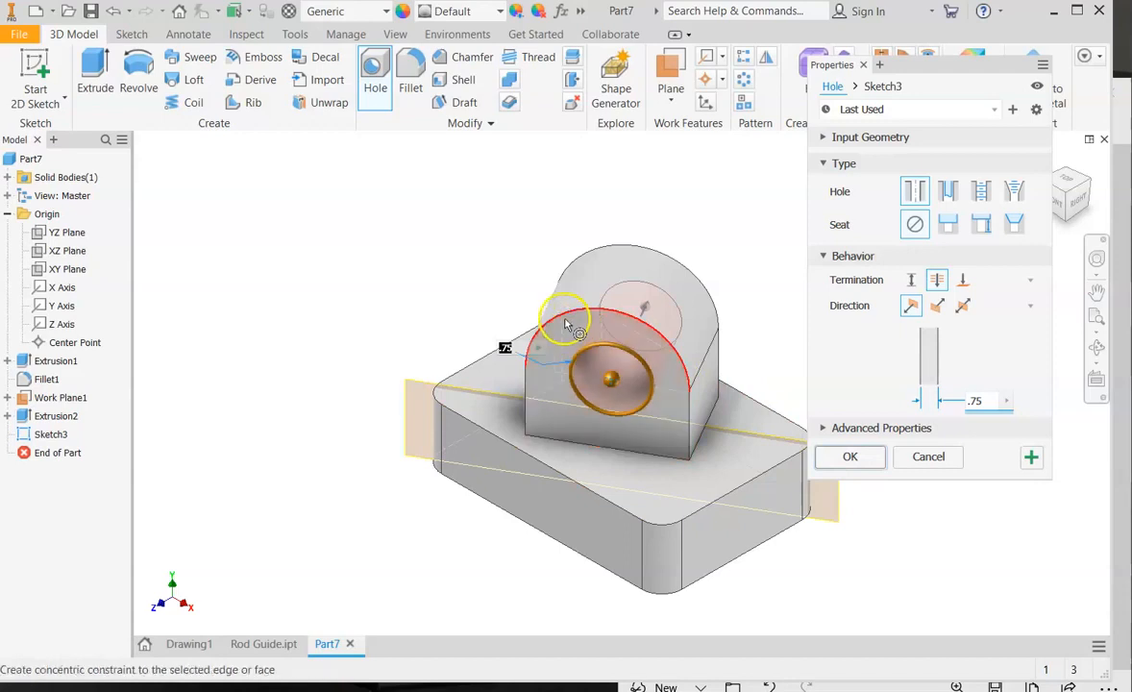
{"action": "left_click", "coordinate": [565, 317]}
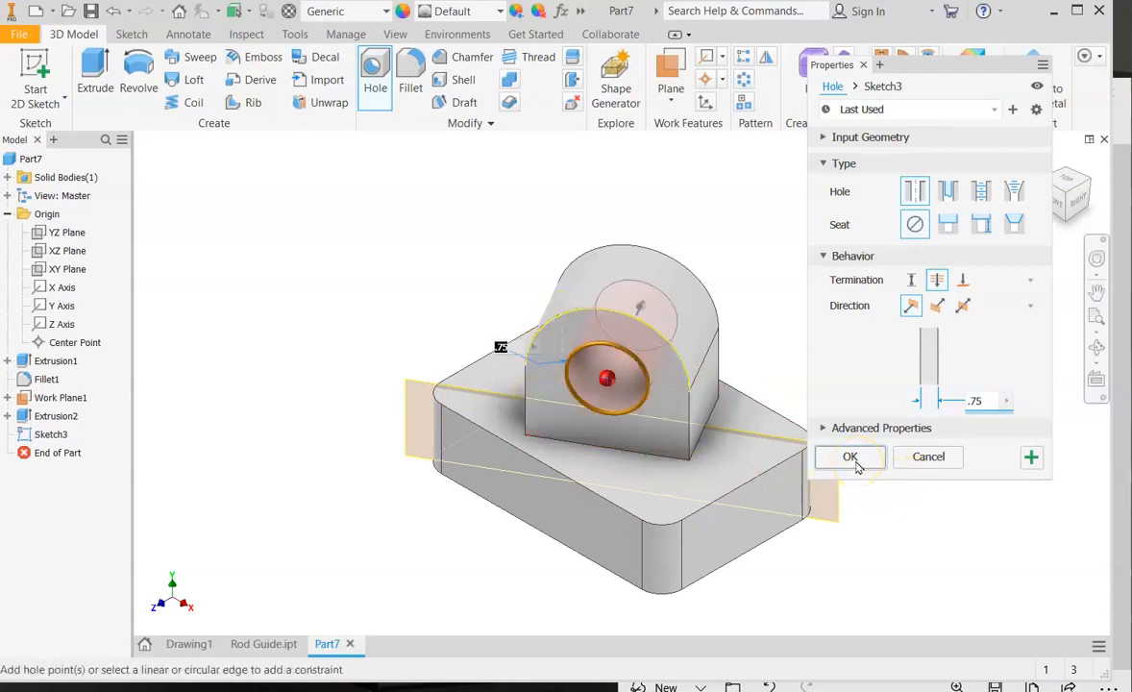
{"action": "left_click", "coordinate": [849, 457]}
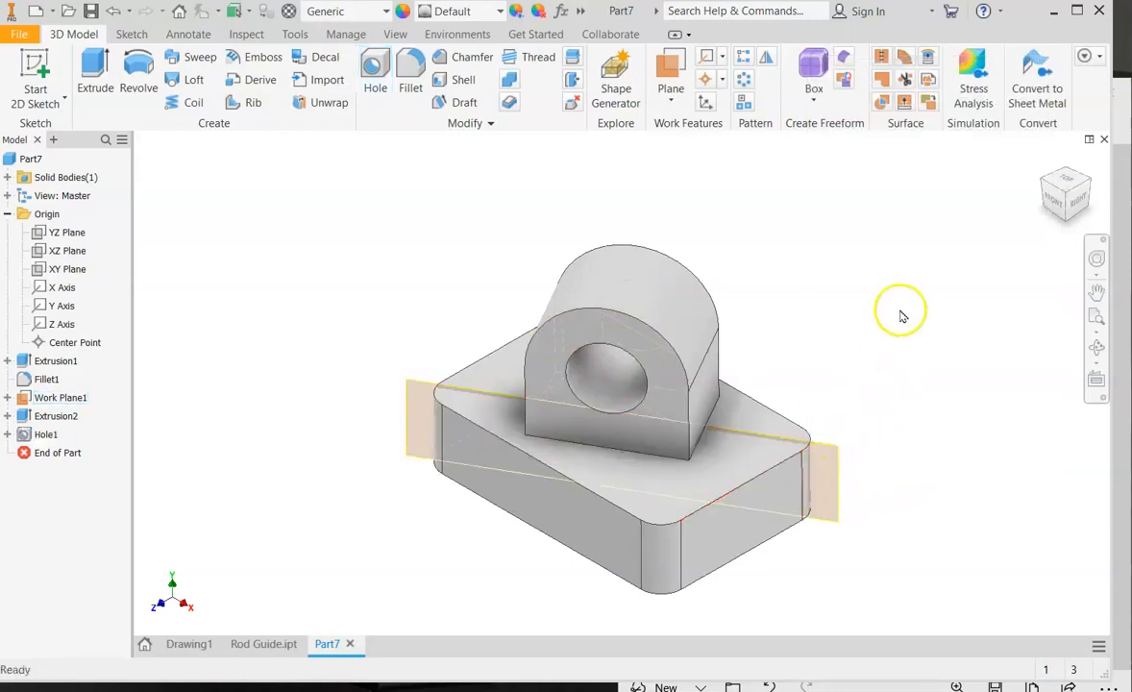
{"action": "mouse_move", "coordinate": [1064, 177]}
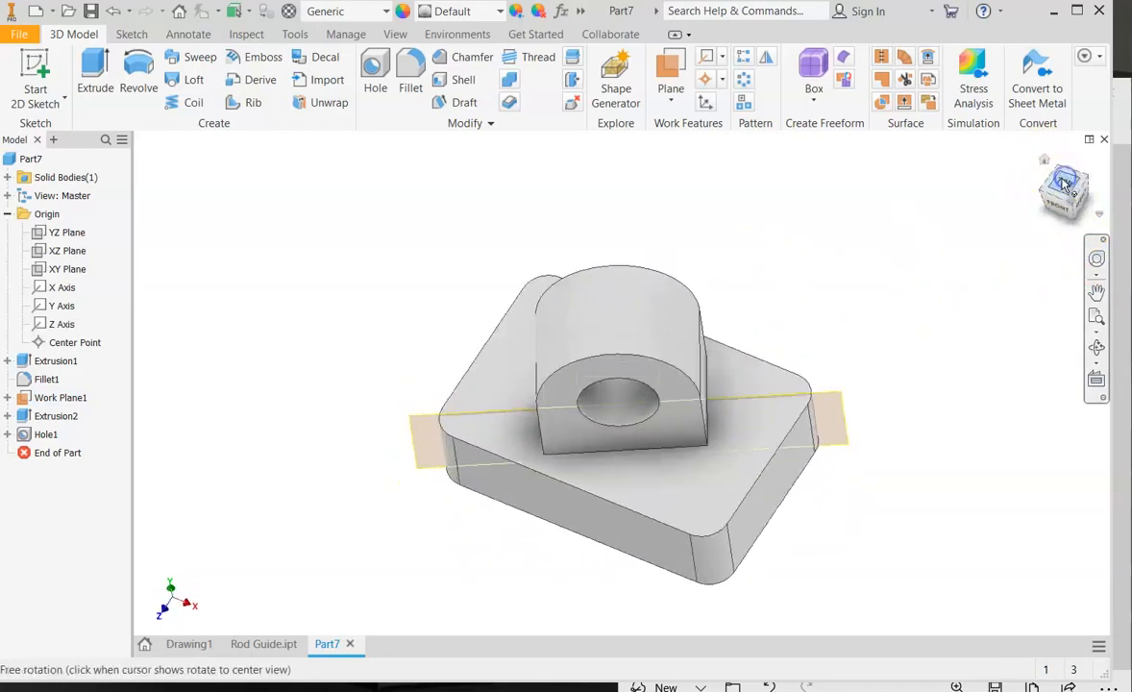
Switch to the top view using the ViewCube.
{"action": "left_click", "coordinate": [1065, 192]}
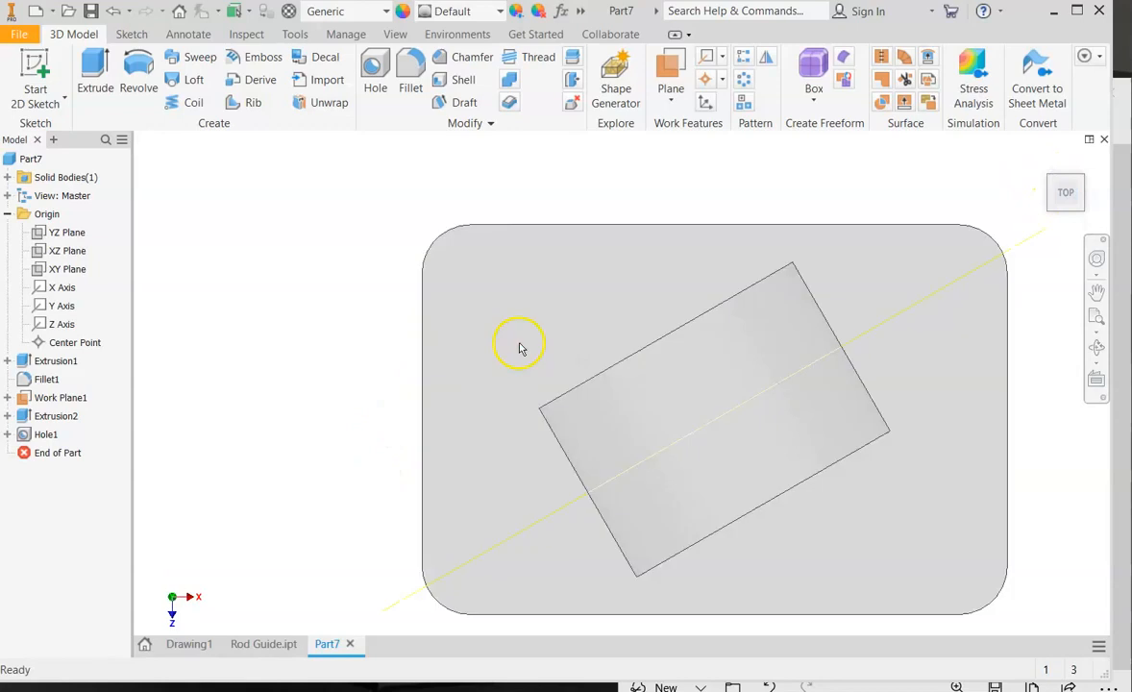
{"action": "mouse_move", "coordinate": [1018, 388]}
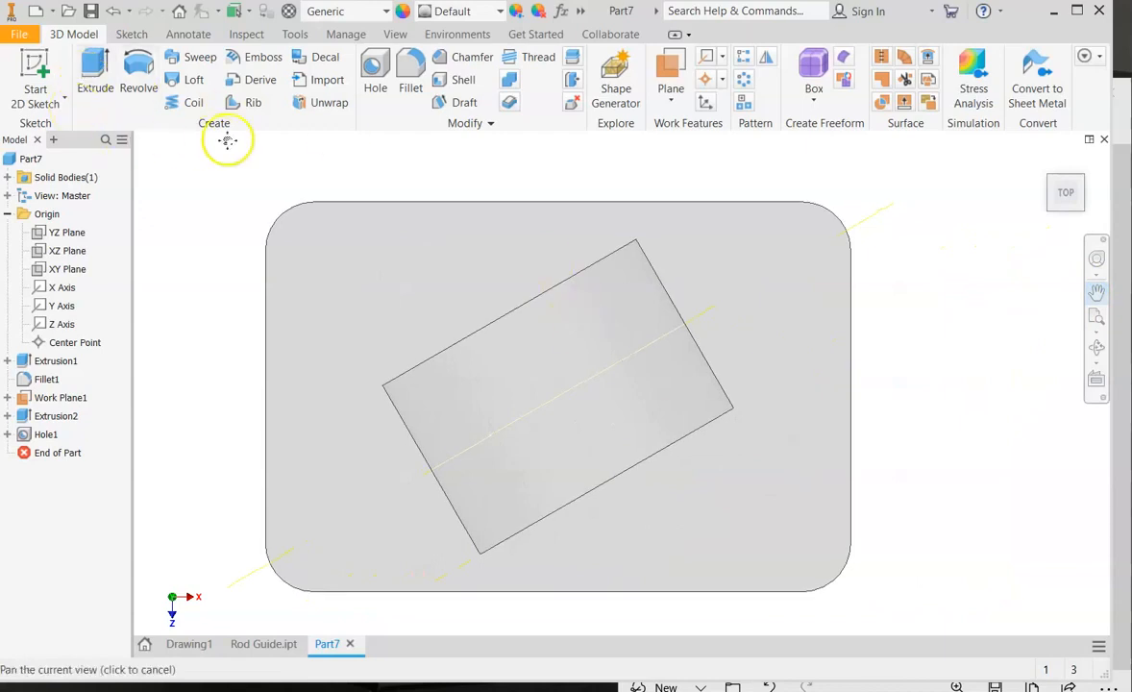
Add four .25 in holes at the block's rounded corners as Hole2.
{"action": "left_click", "coordinate": [374, 73]}
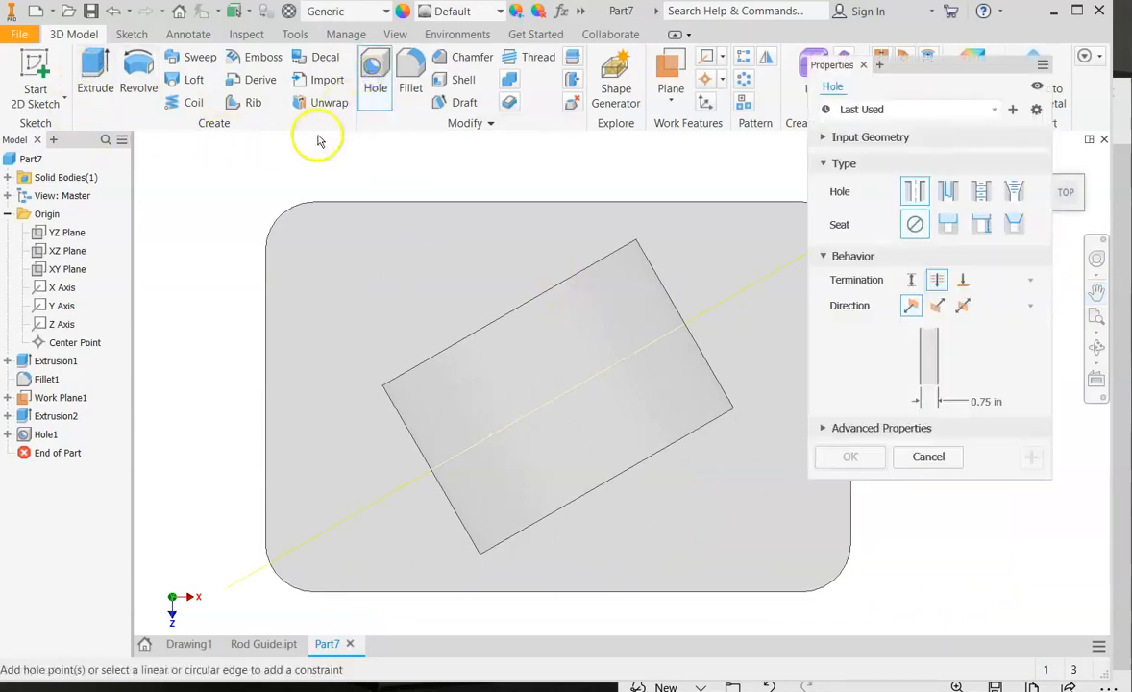
{"action": "mouse_move", "coordinate": [978, 402]}
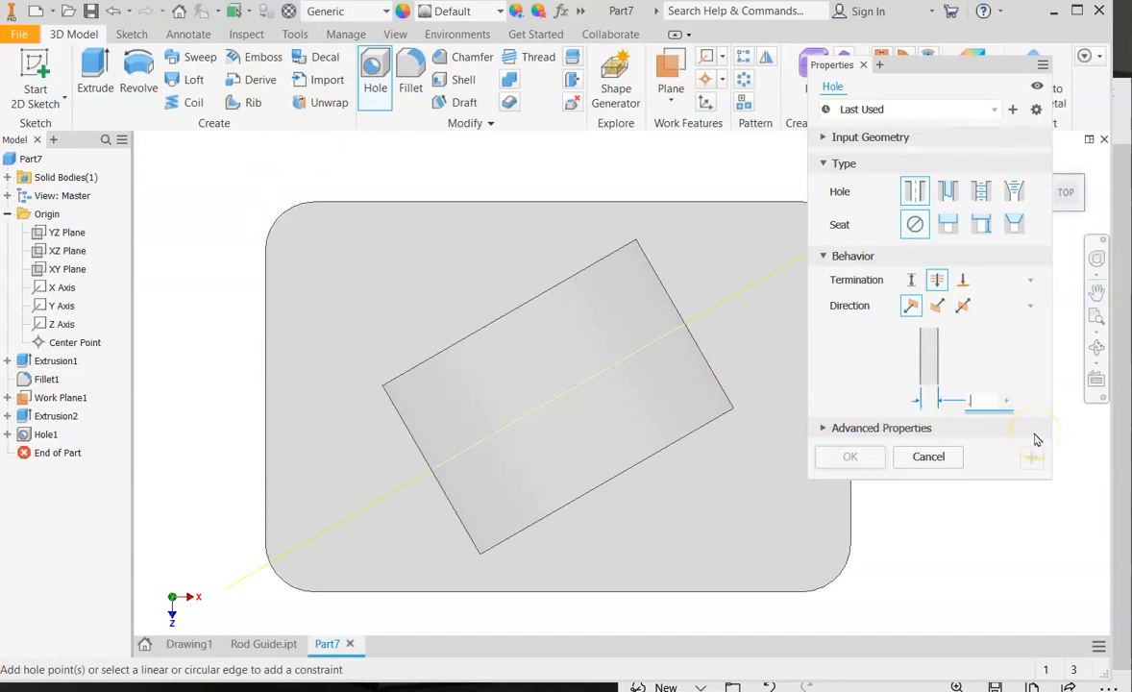
{"action": "left_click", "coordinate": [362, 231]}
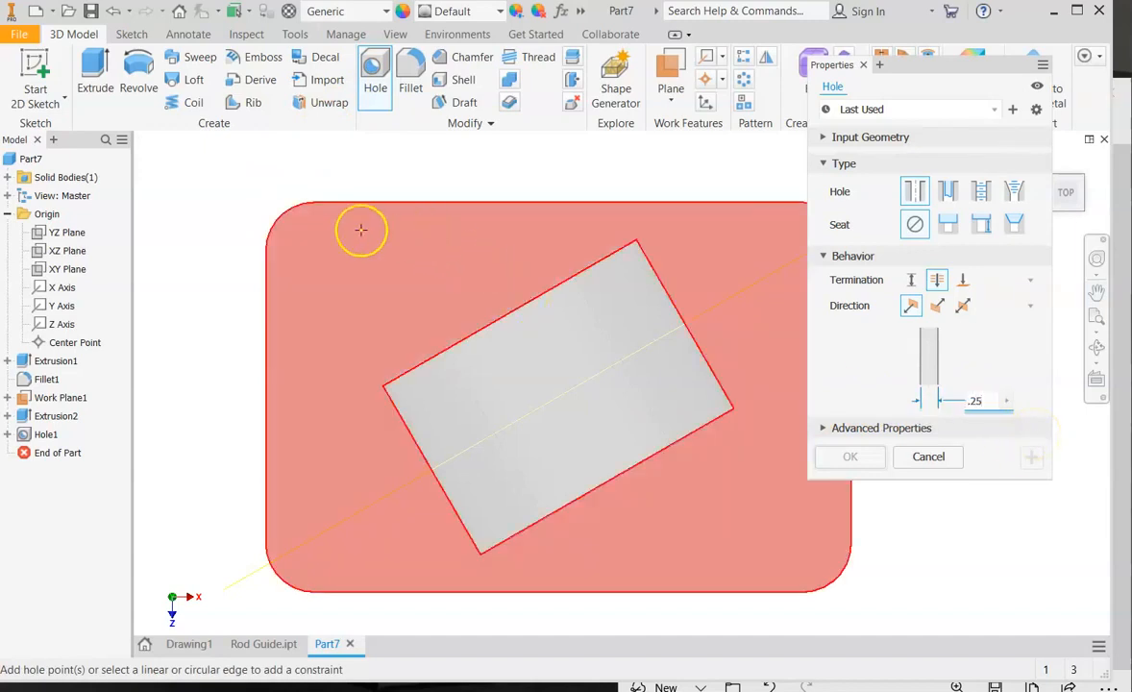
{"action": "mouse_move", "coordinate": [501, 231]}
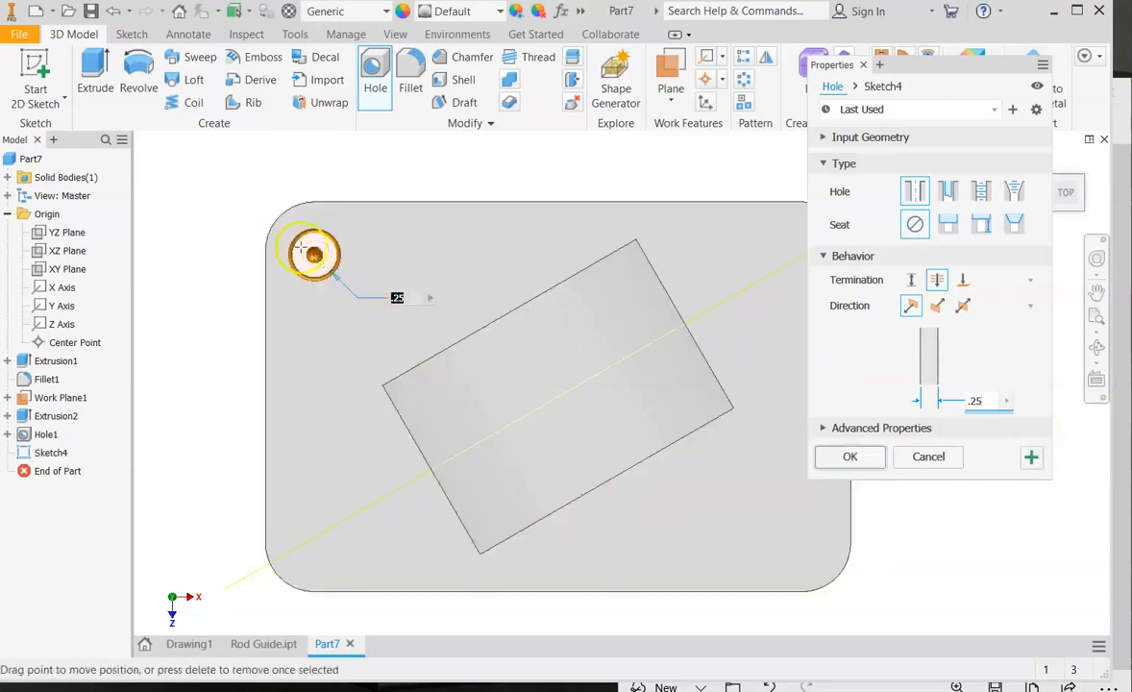
{"action": "left_click_drag", "start_coordinate": [311, 251], "coordinate": [289, 209]}
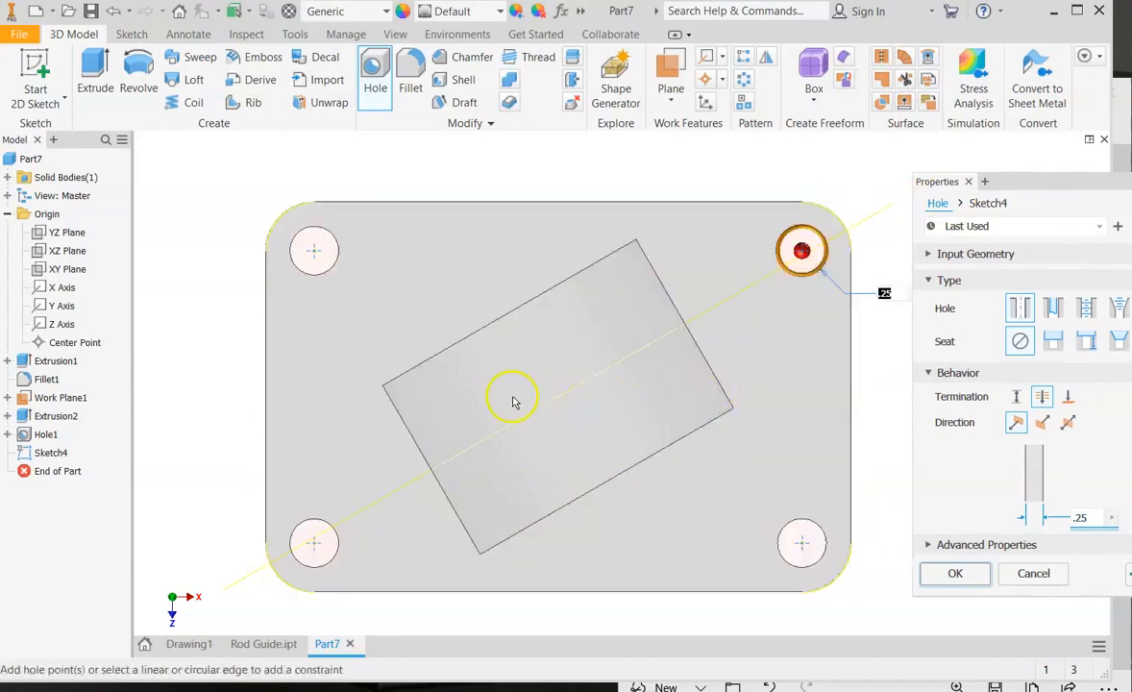
{"action": "left_click", "coordinate": [953, 572]}
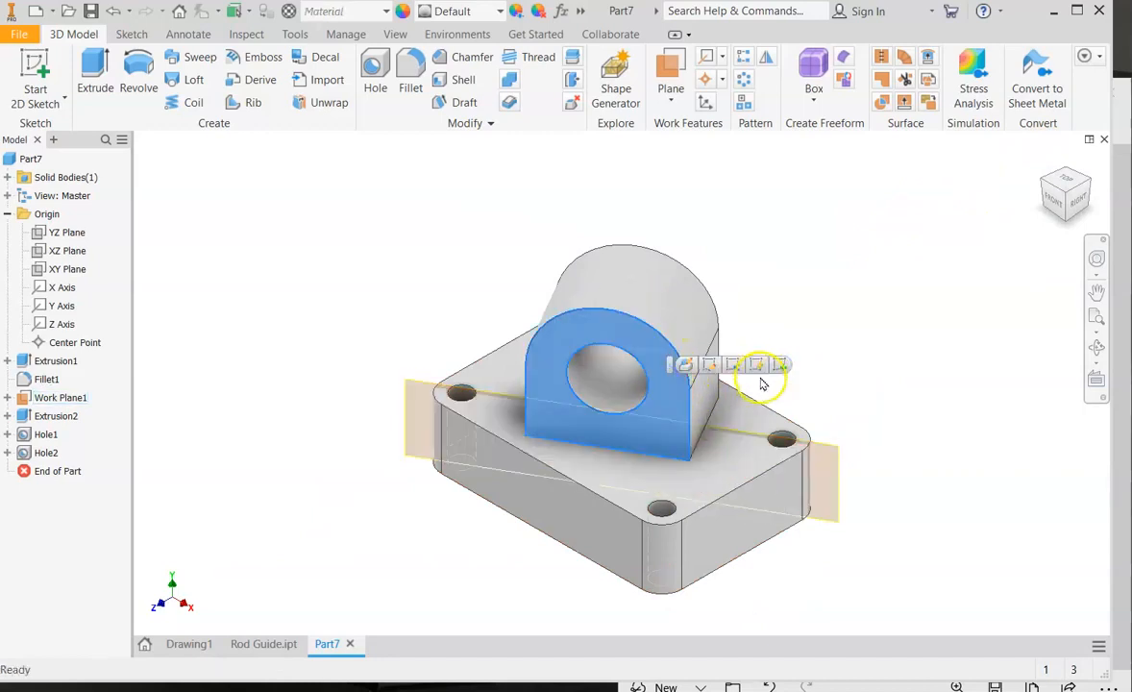
{"action": "mouse_move", "coordinate": [778, 365]}
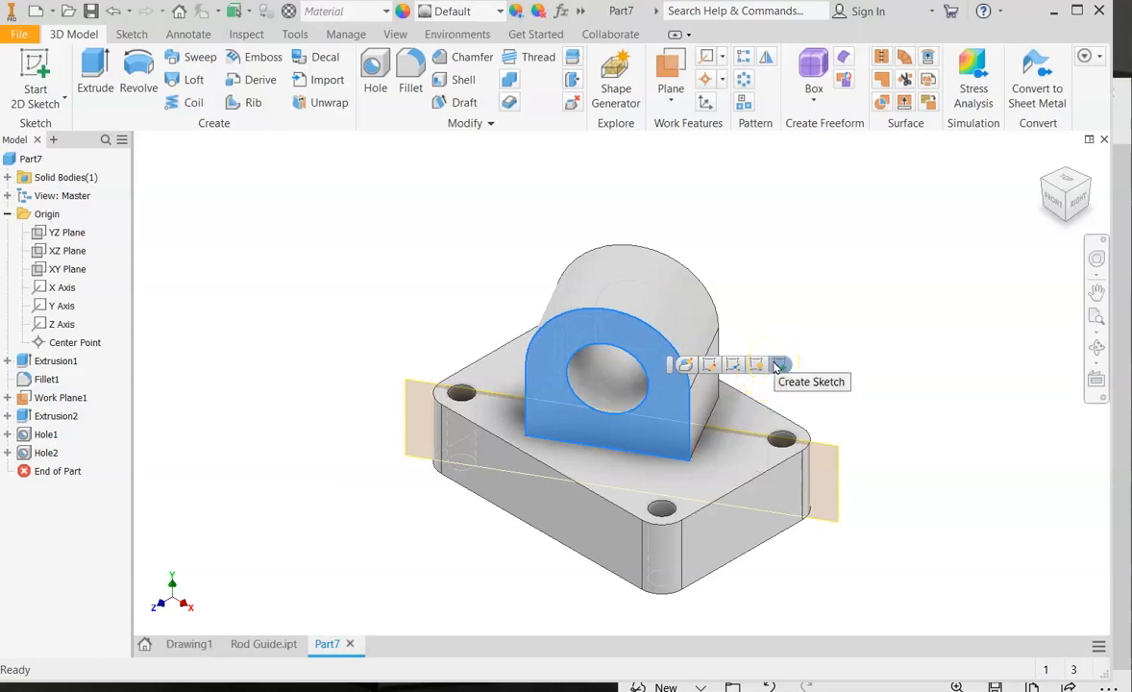
Start a new sketch, Sketch5, on the boss's front face.
{"action": "left_click", "coordinate": [780, 365]}
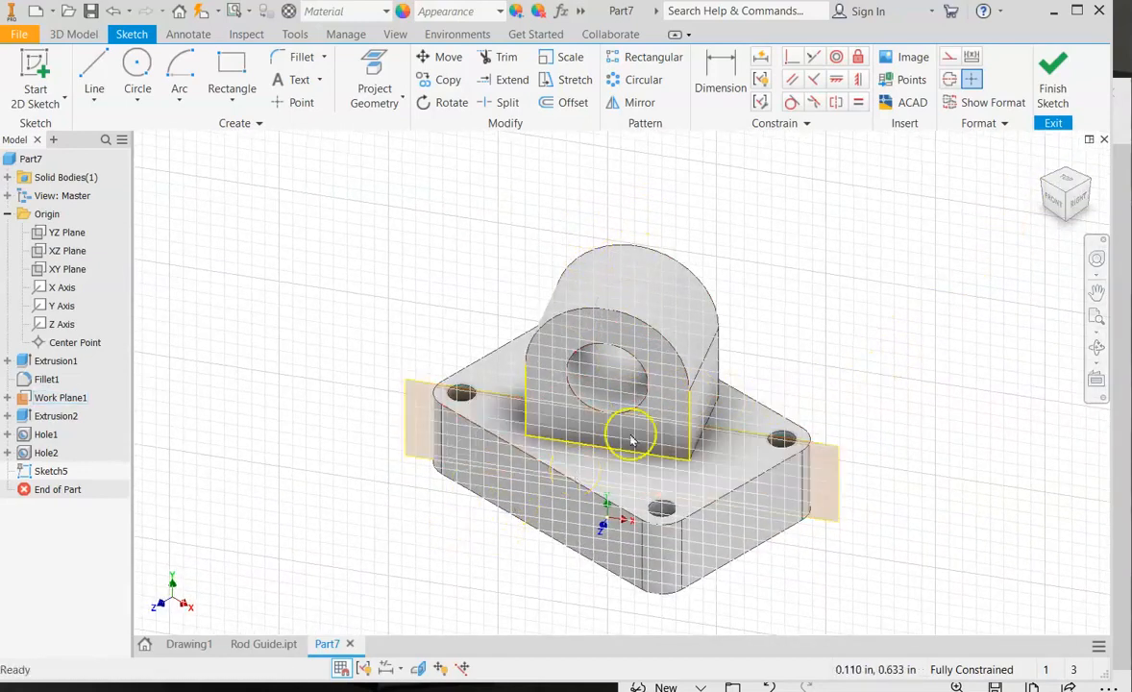
Draw two small rectangles near the bottom corners of the boss face.
{"action": "left_click", "coordinate": [230, 90]}
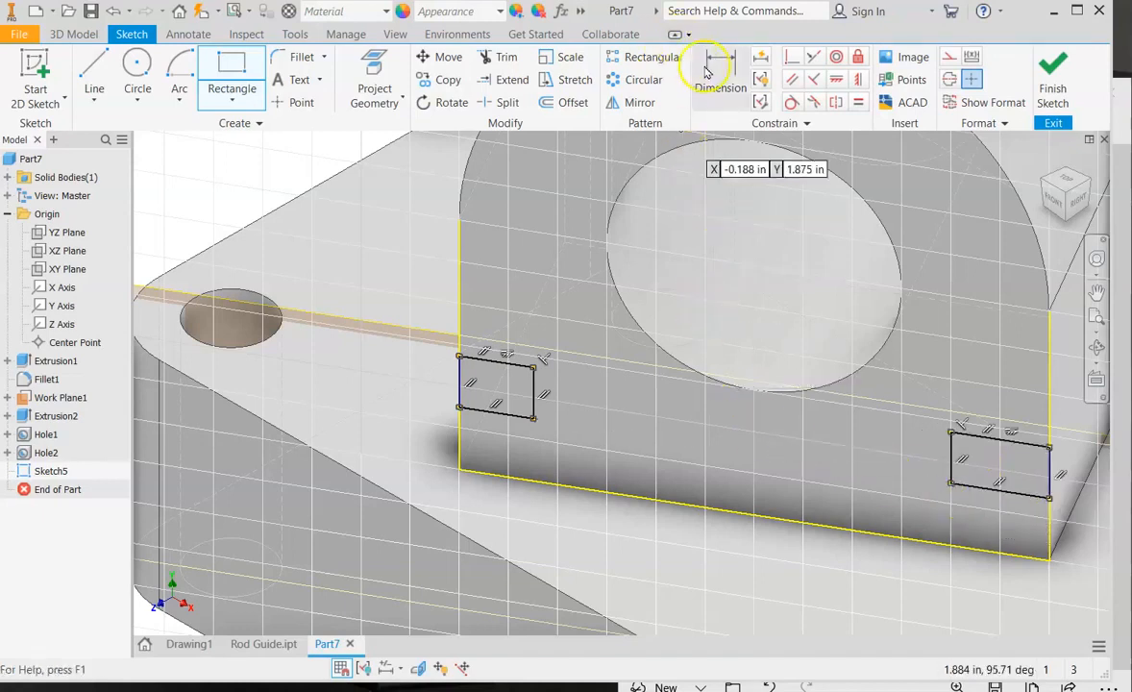
Dimension the rectangles' heights and bottom offsets to .25 in.
{"action": "left_click", "coordinate": [719, 67]}
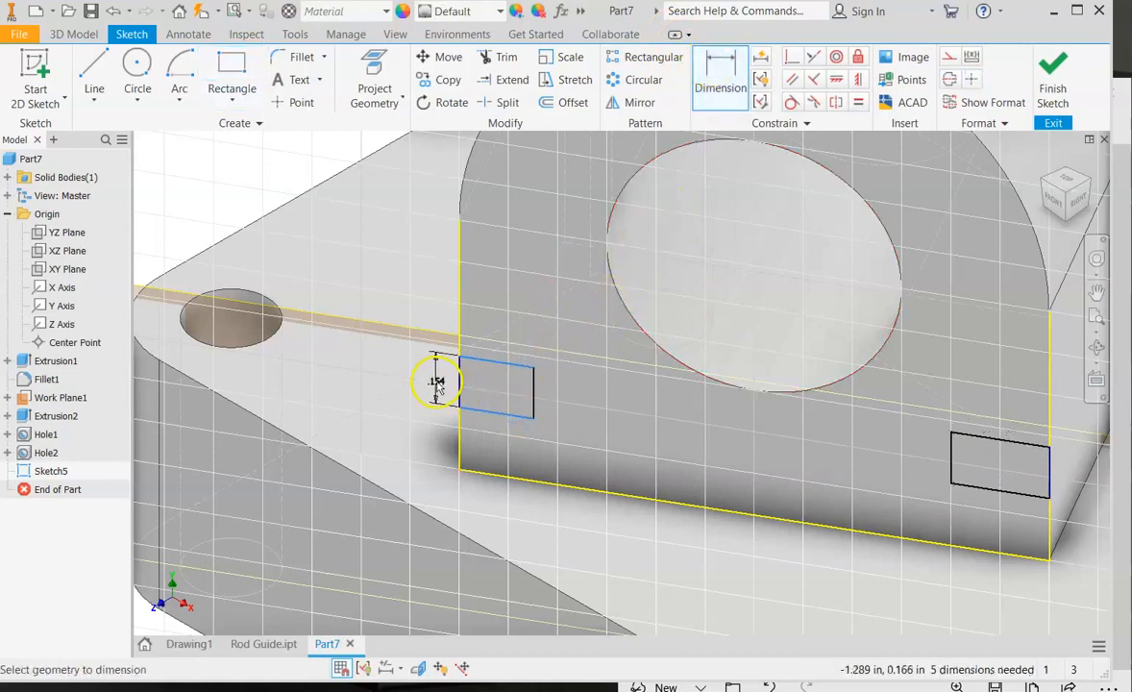
{"action": "left_click", "coordinate": [434, 383]}
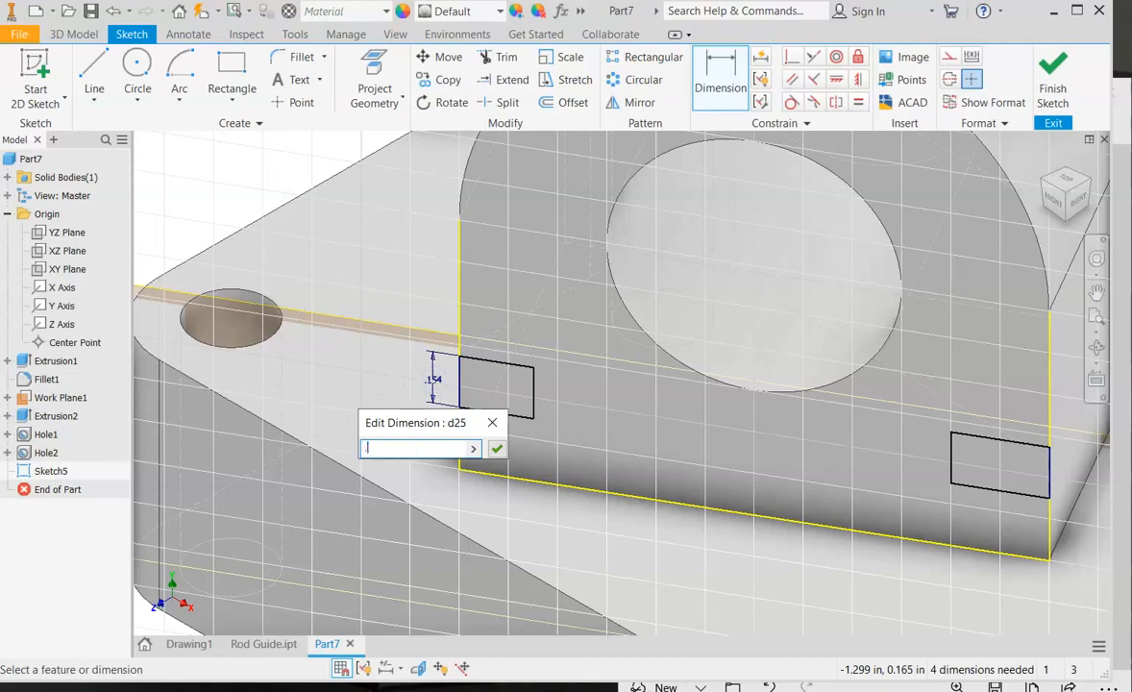
{"action": "type", "text": ".25"}
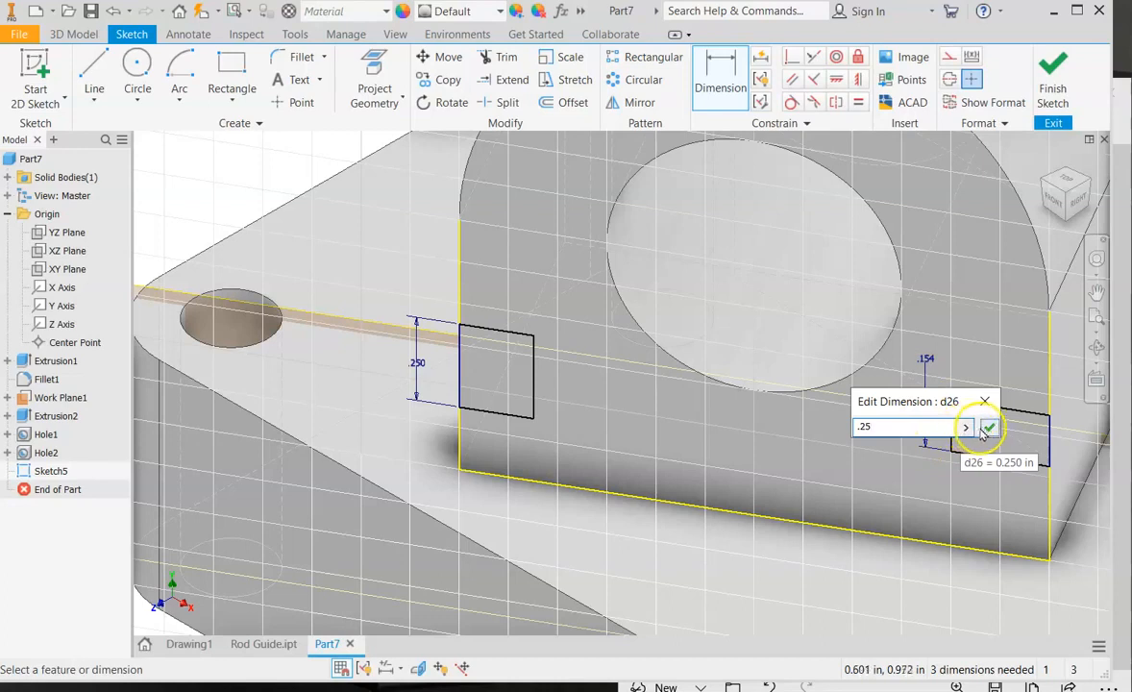
{"action": "left_click", "coordinate": [988, 427]}
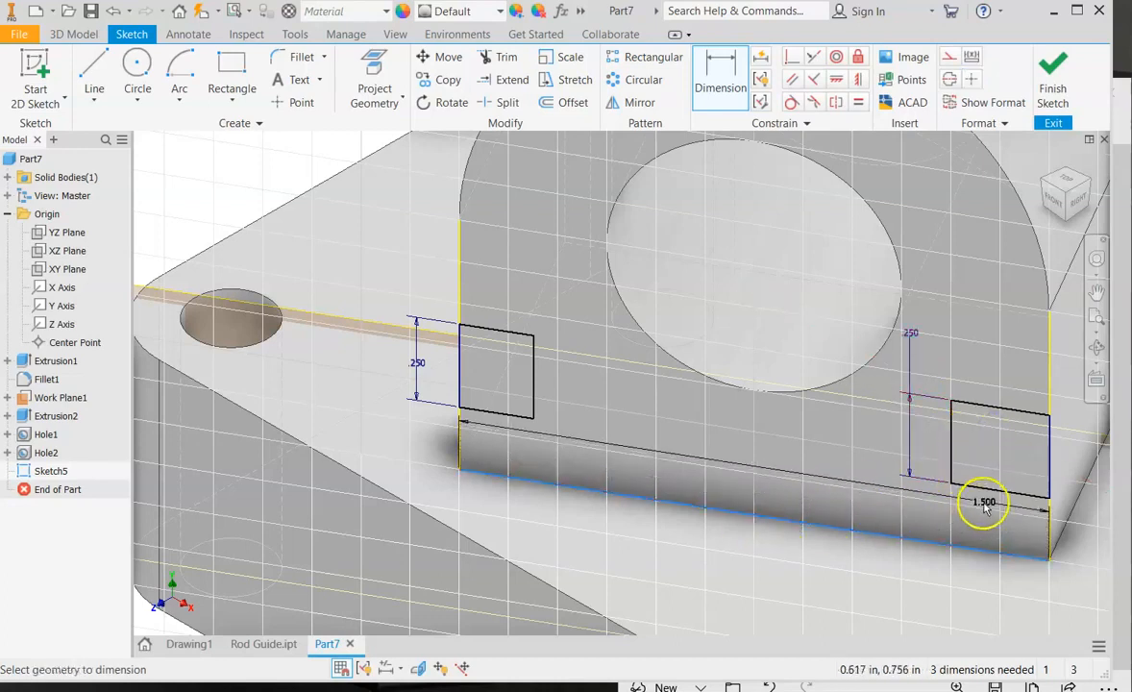
{"action": "left_click", "coordinate": [983, 501]}
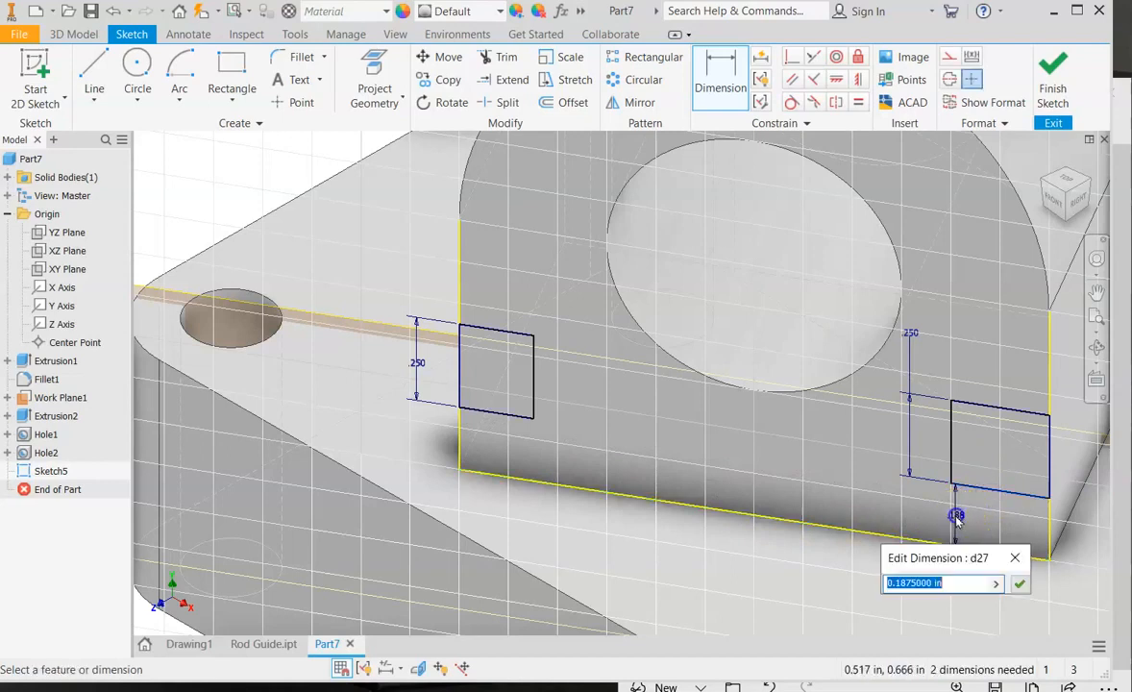
{"action": "type", "text": ".25"}
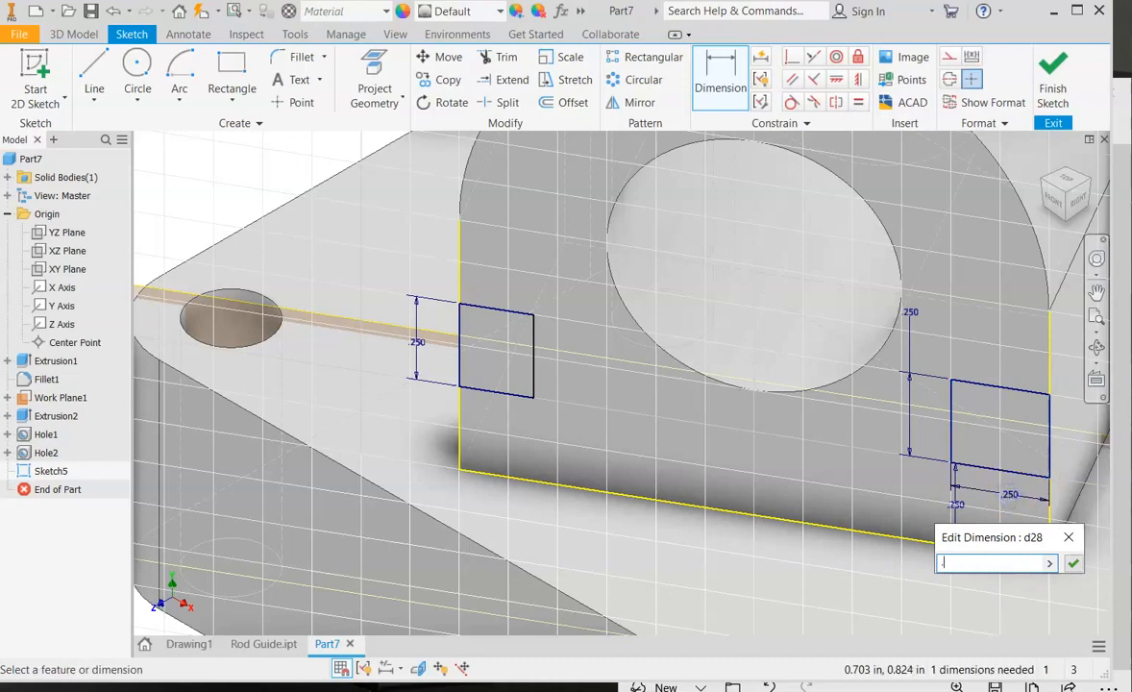
{"action": "type", "text": ".25"}
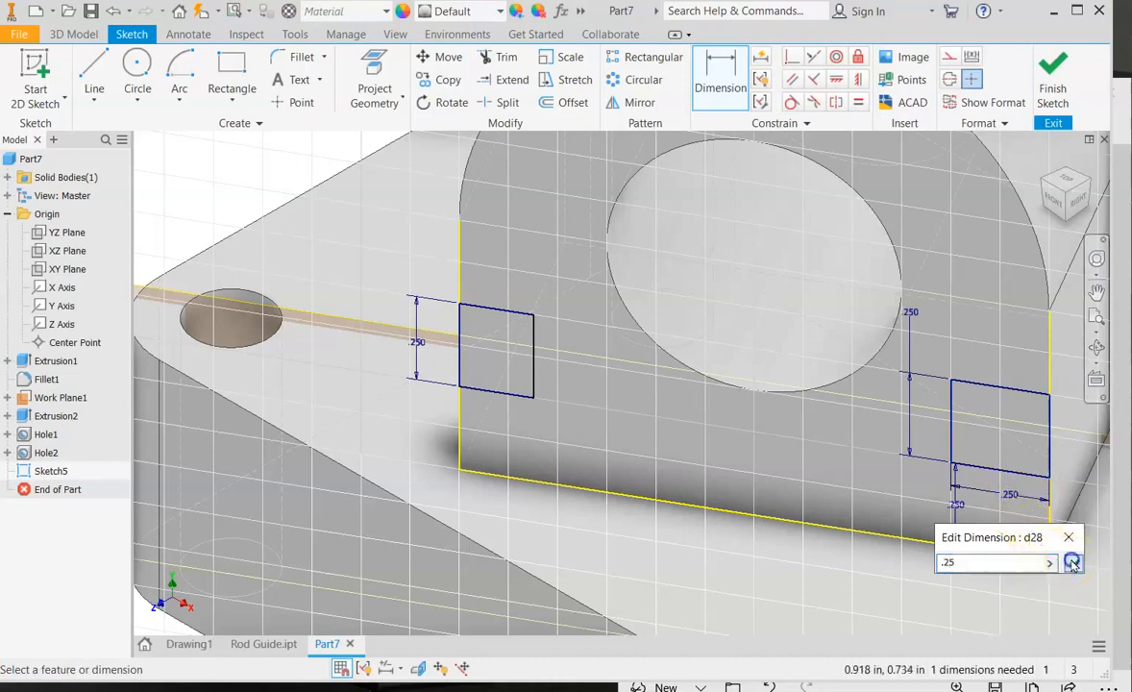
{"action": "left_click", "coordinate": [1072, 561]}
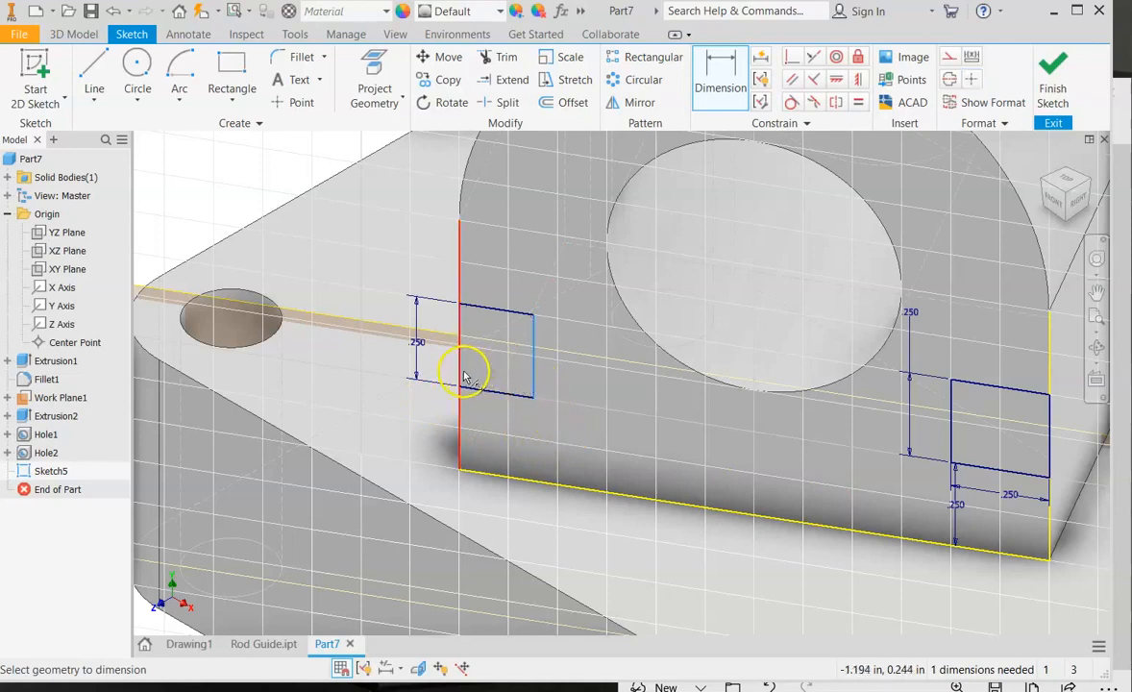
Dimension the left rectangle's width to .25 in and finish the sketch.
{"action": "left_click", "coordinate": [465, 375]}
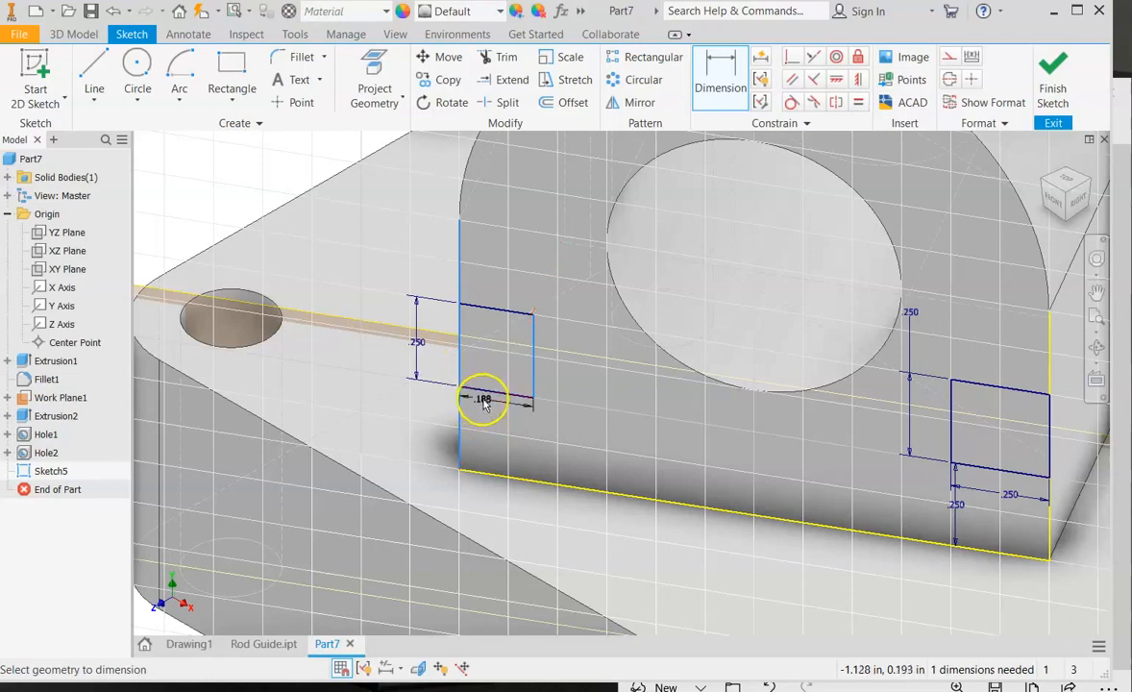
{"action": "left_click_drag", "start_coordinate": [485, 398], "coordinate": [488, 289]}
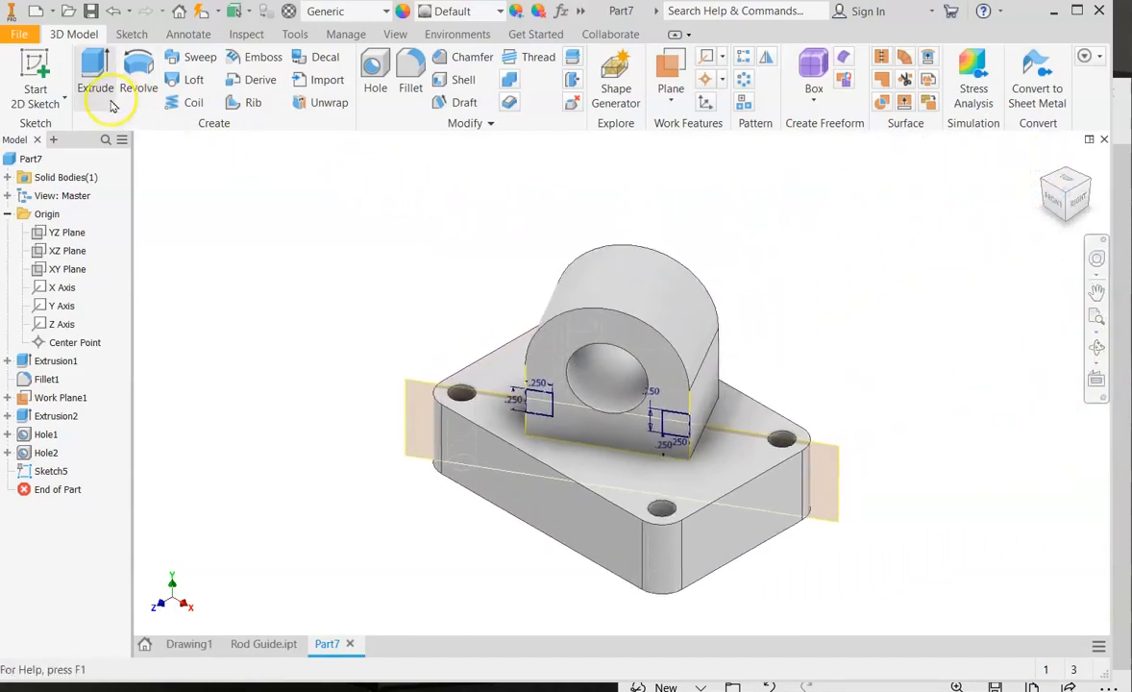
Cut both rectangle profiles Through All, forming two slots as Extrusion3.
{"action": "left_click", "coordinate": [94, 73]}
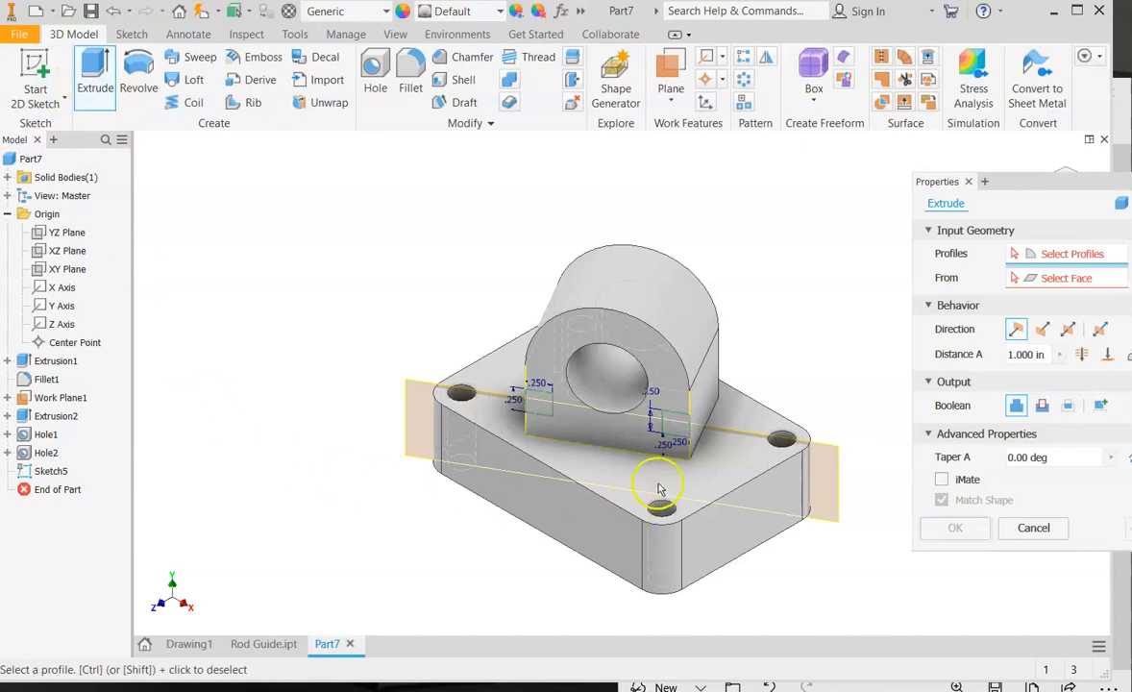
{"action": "left_click", "coordinate": [538, 402]}
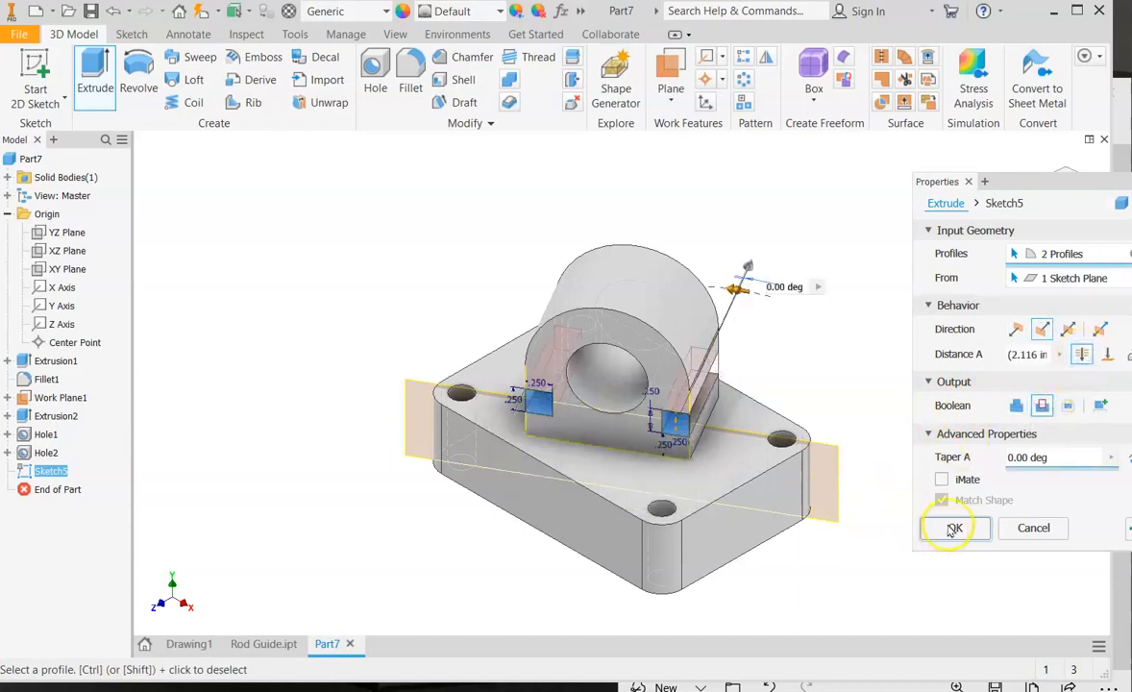
{"action": "left_click", "coordinate": [953, 527]}
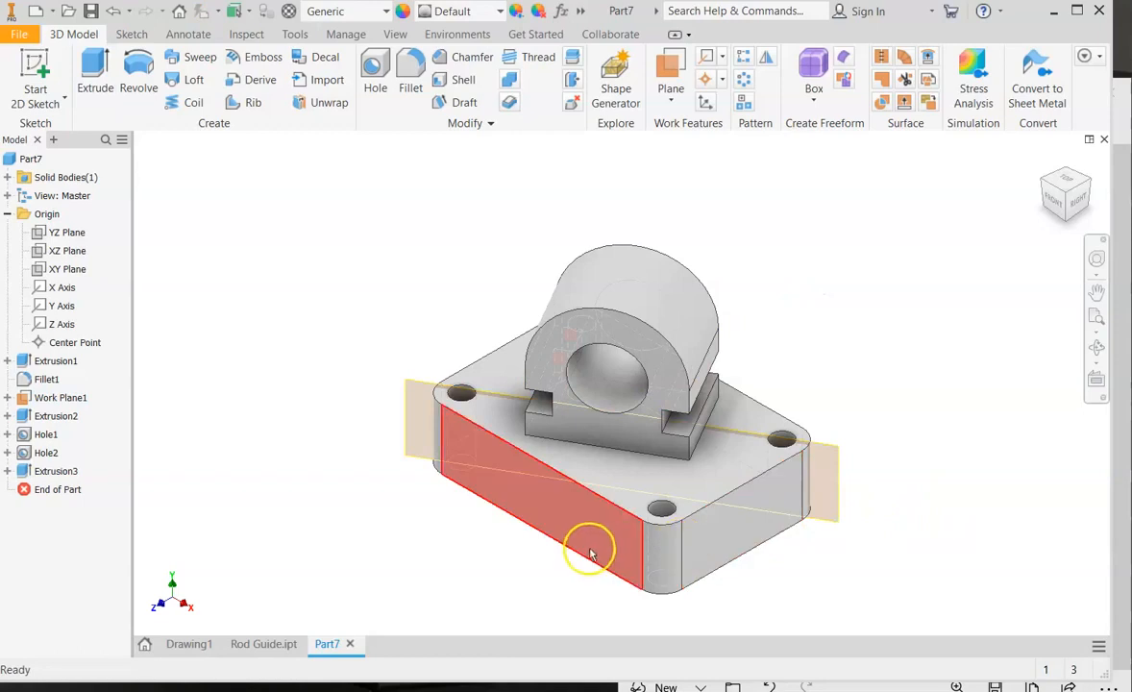